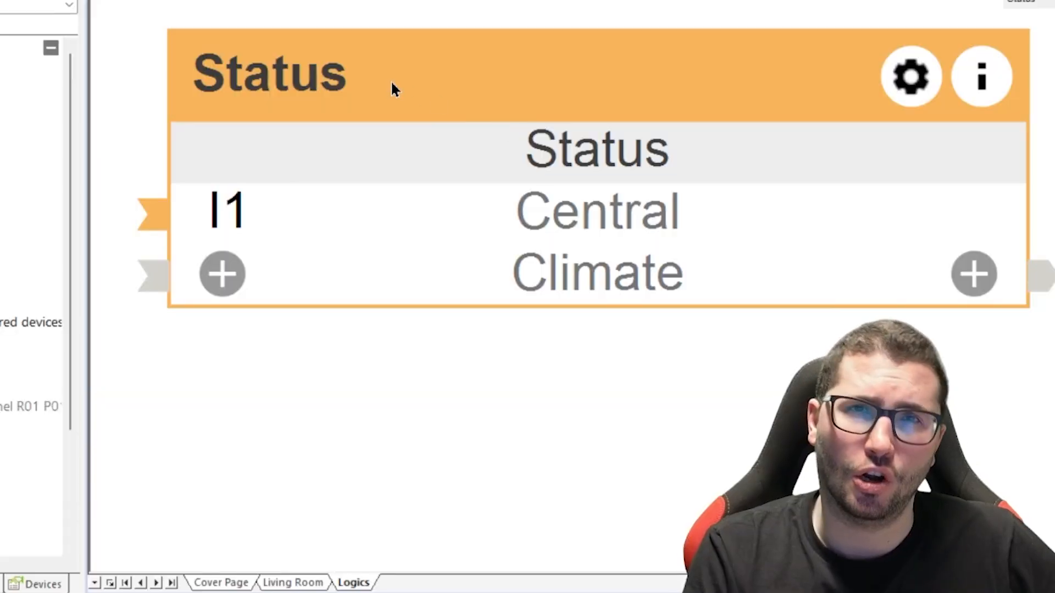
pyautogui.moveTo(319, 75)
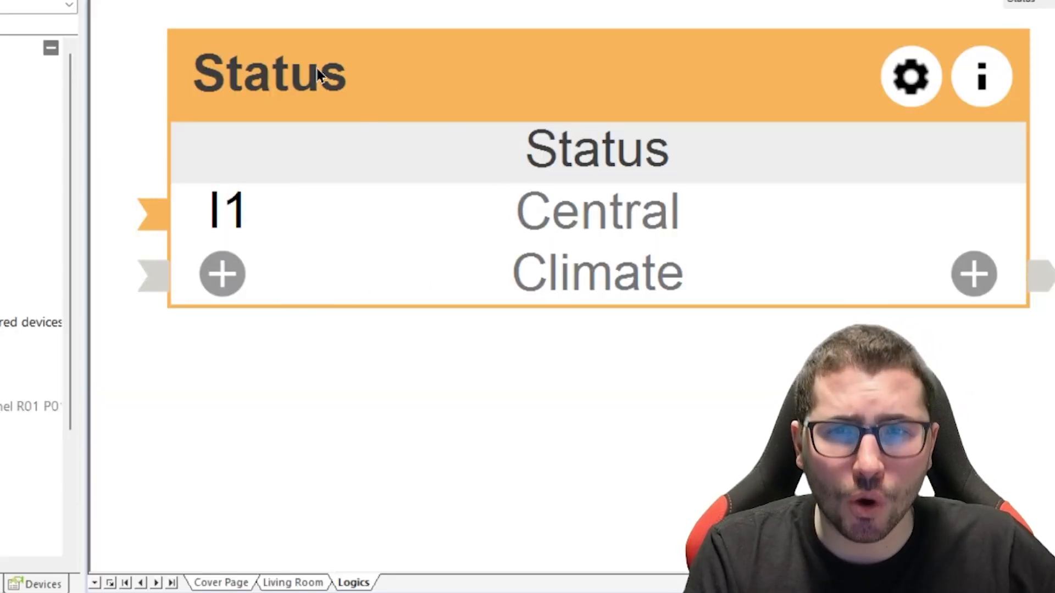
pyautogui.moveTo(349, 178)
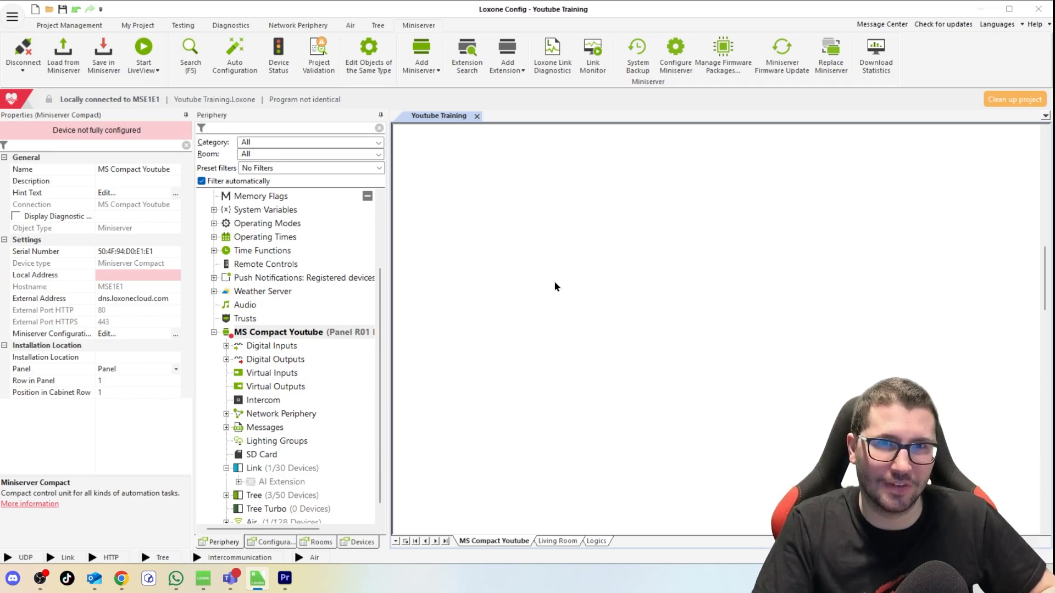
# Step: Add a Relay Extension under the Link branch
pyautogui.click(285, 455)
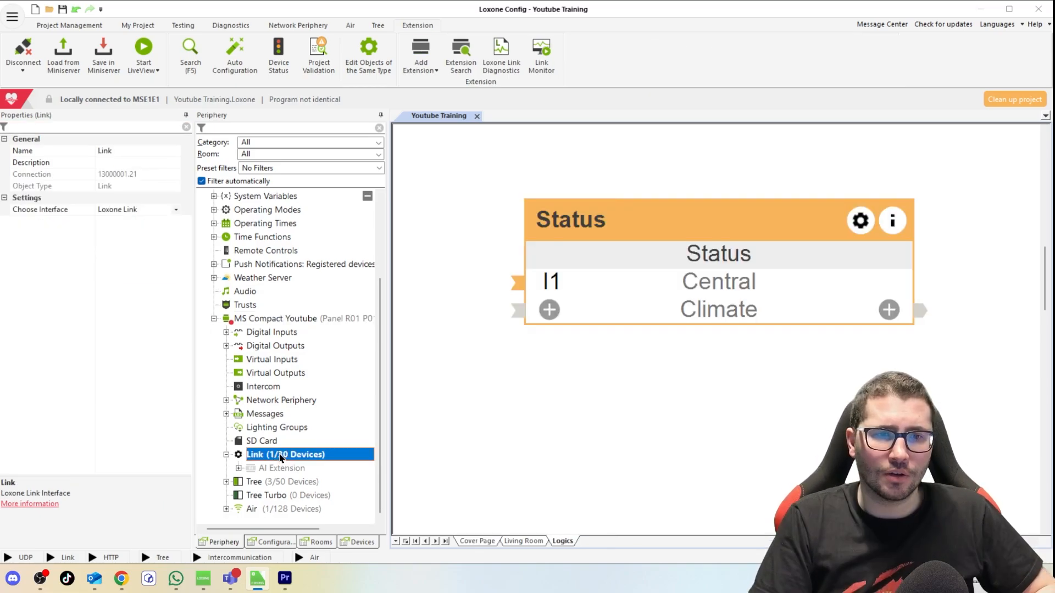
pyautogui.click(420, 54)
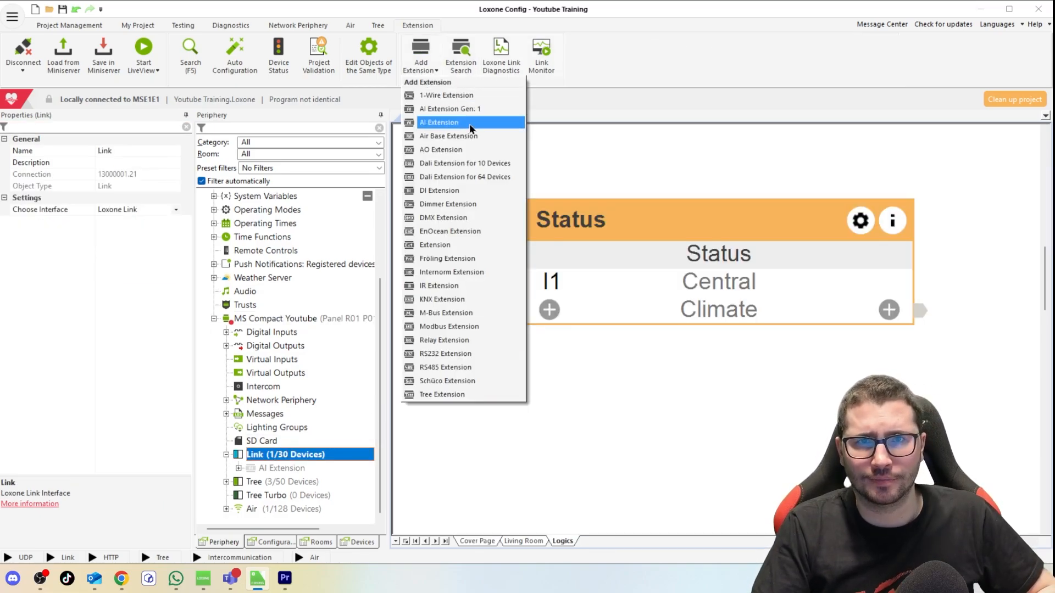
pyautogui.click(444, 339)
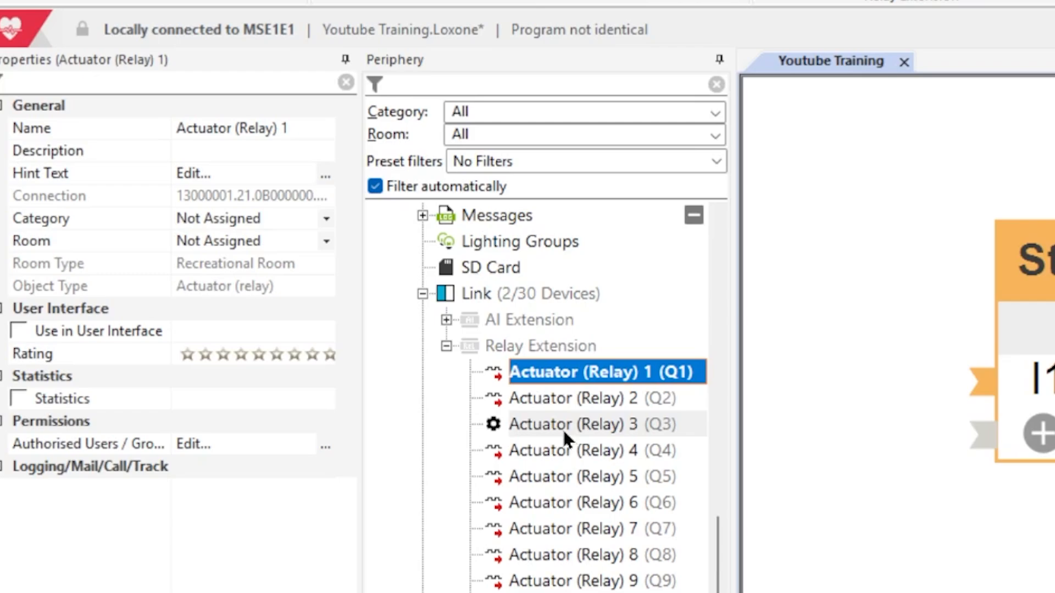
# Step: Rename relay outputs Q1–Q3 to Fanspeed 1–3 and Q4 to Magnetic Valve
pyautogui.click(572, 424)
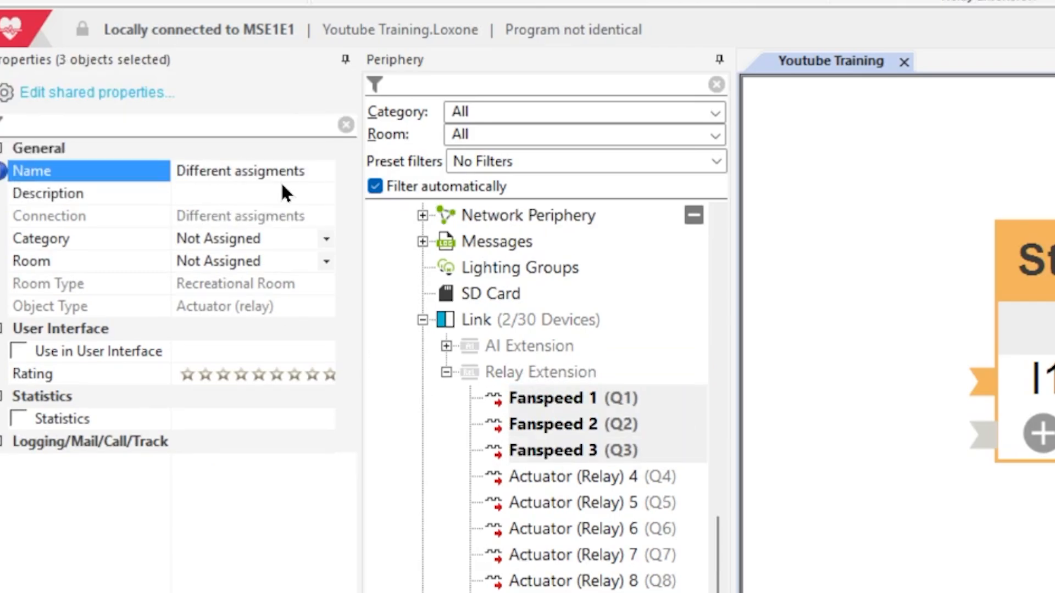
pyautogui.click(545, 398)
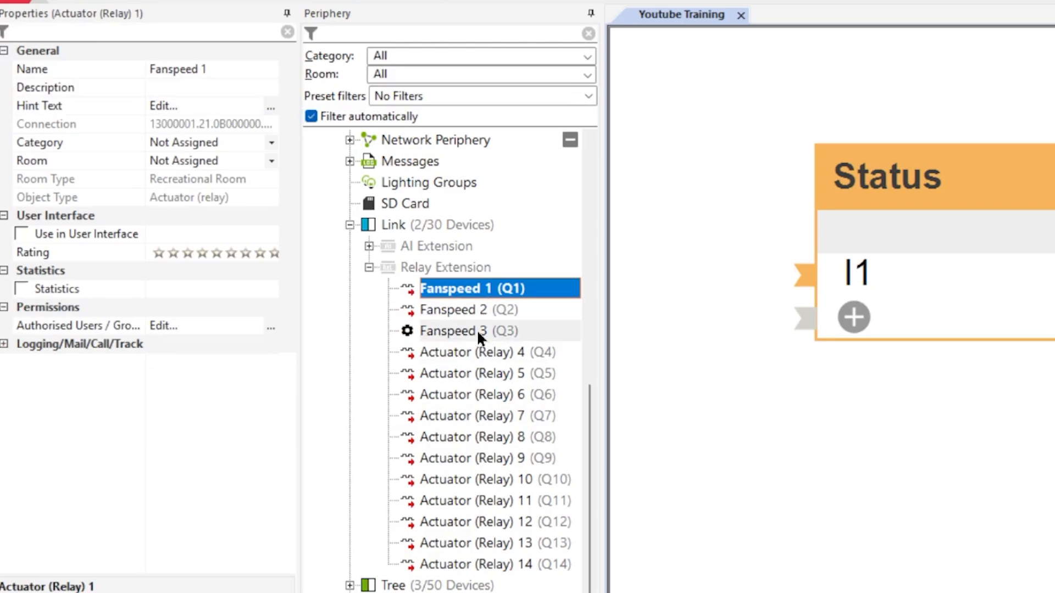
pyautogui.click(468, 330)
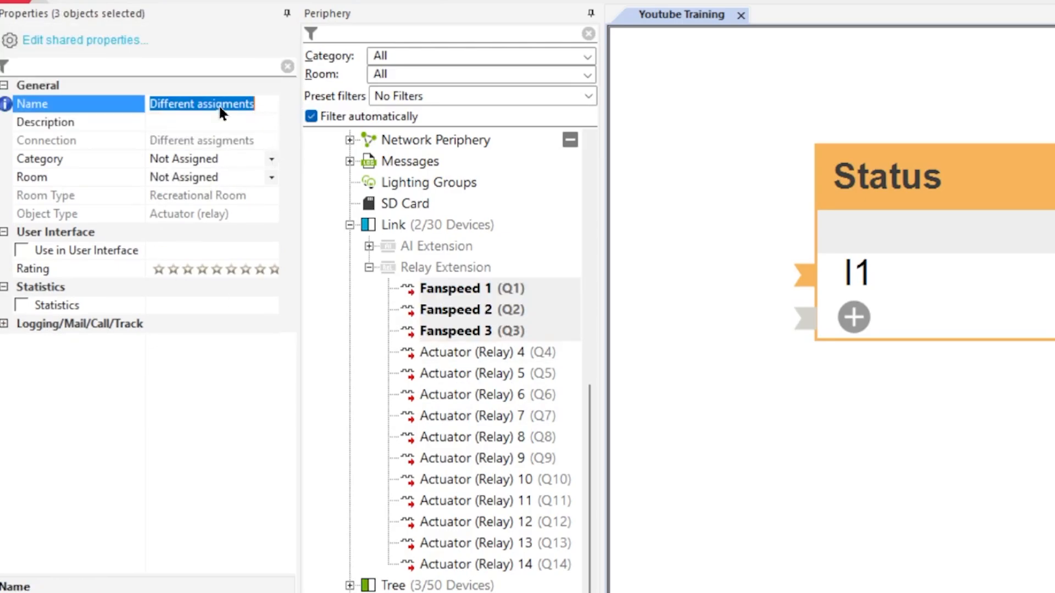
pyautogui.write('Fanspeed')
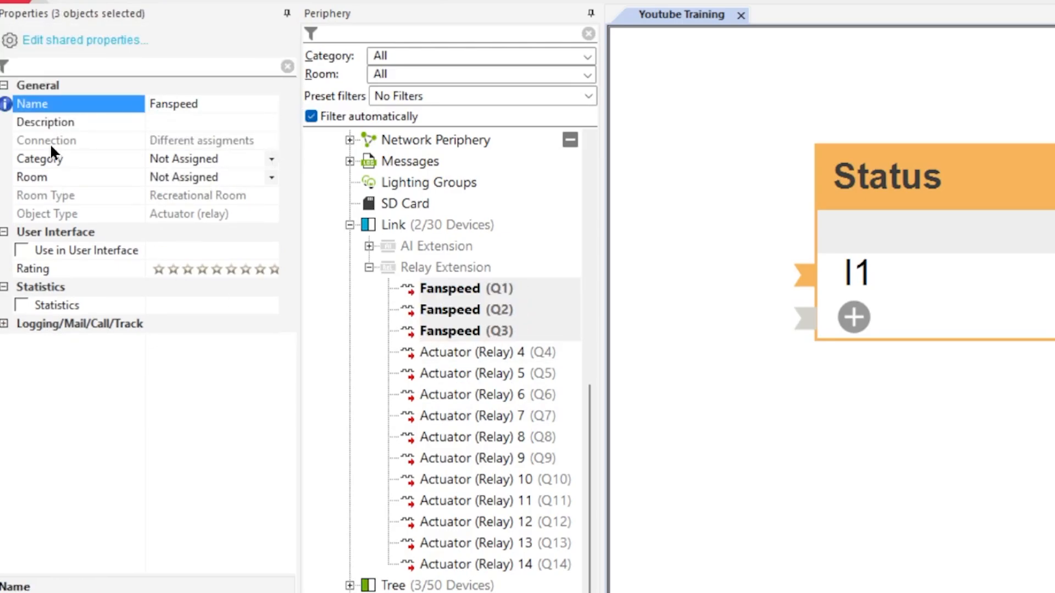
pyautogui.click(201, 104)
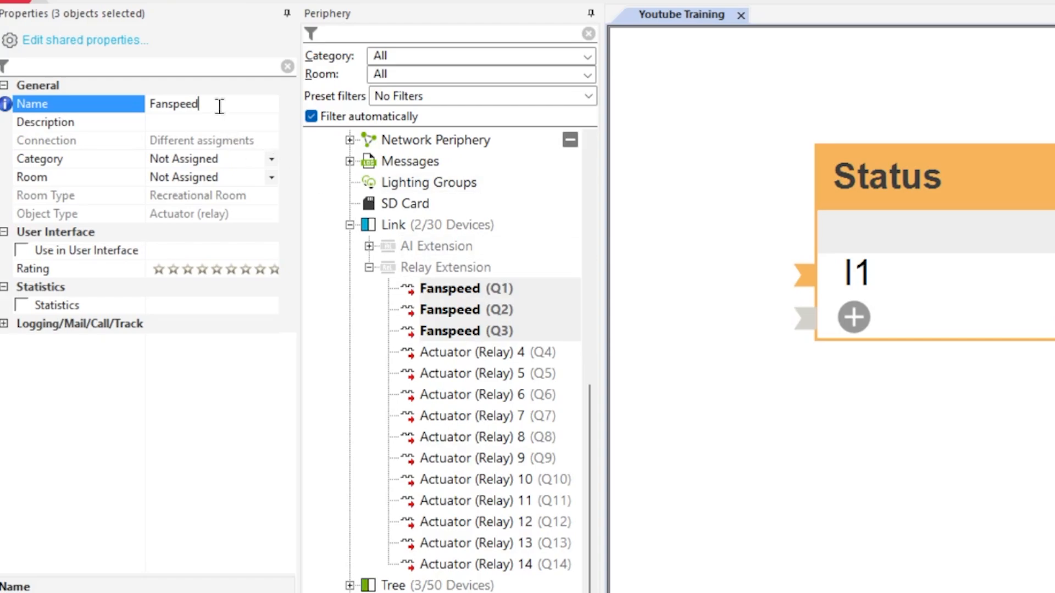
pyautogui.write('1')
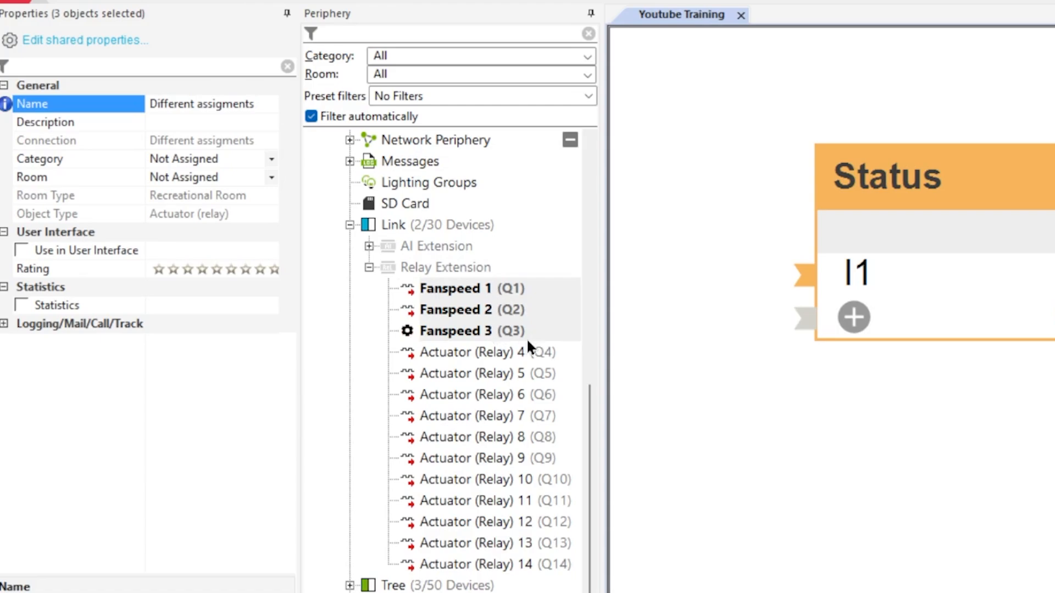
pyautogui.click(473, 352)
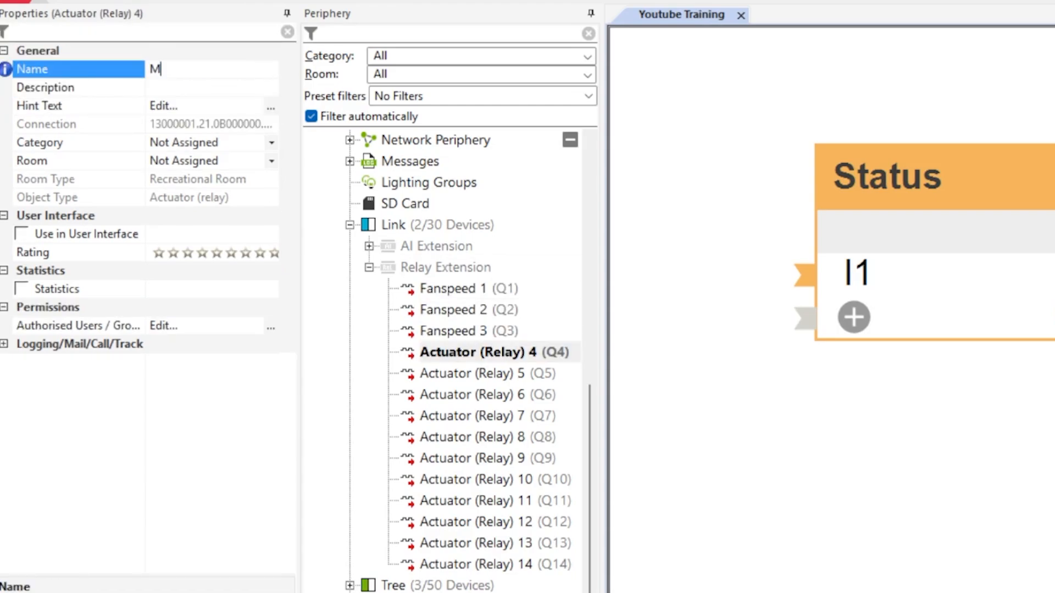
pyautogui.write('agnetic Valve')
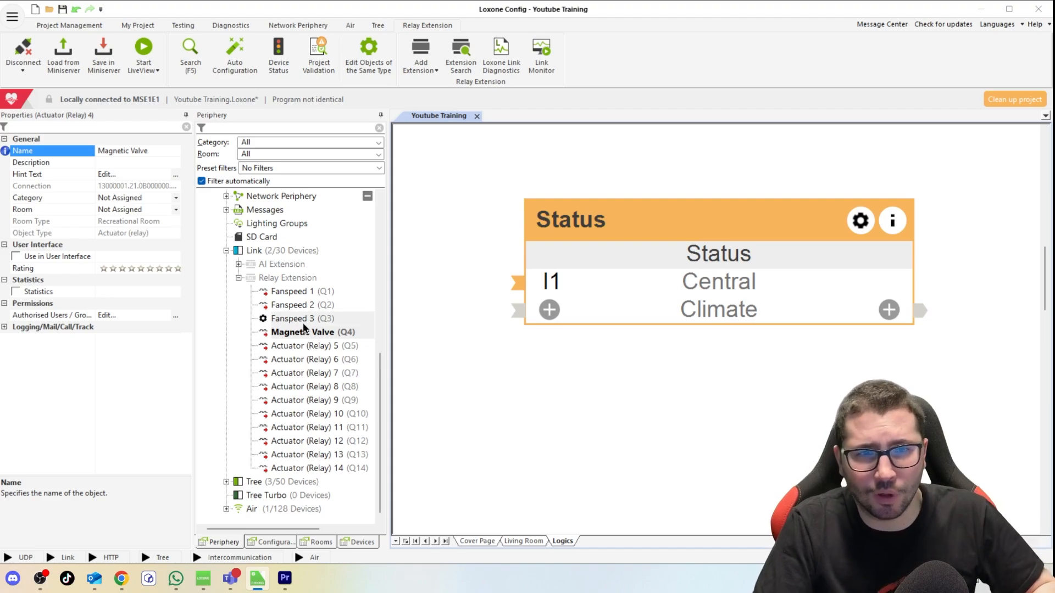
pyautogui.moveTo(318, 305)
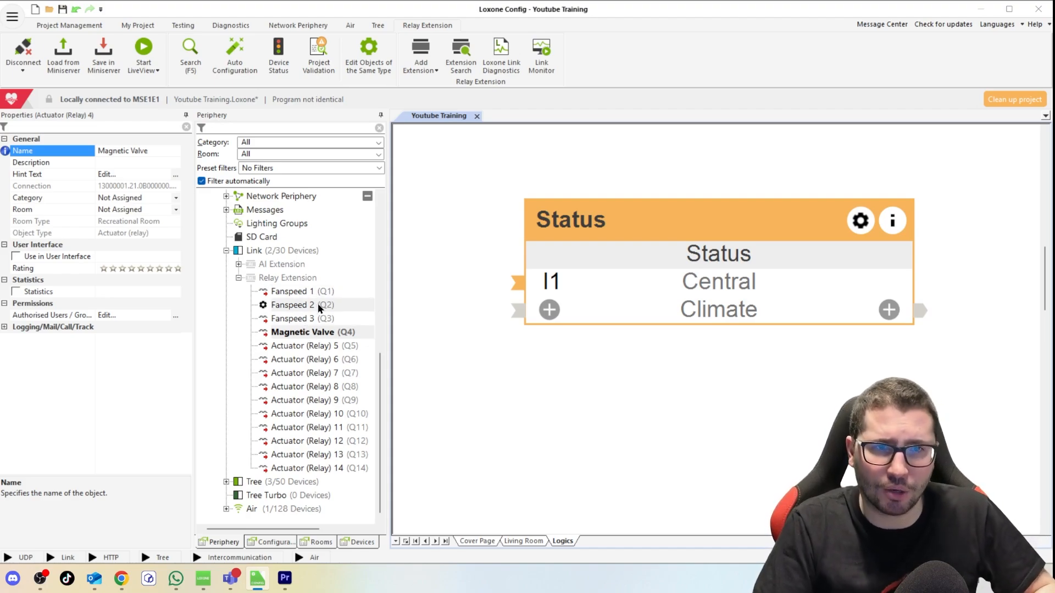
# Step: Assign the outputs Climate and Central, add Touch Tree 'Entry', and place them on Logics
pyautogui.click(305, 291)
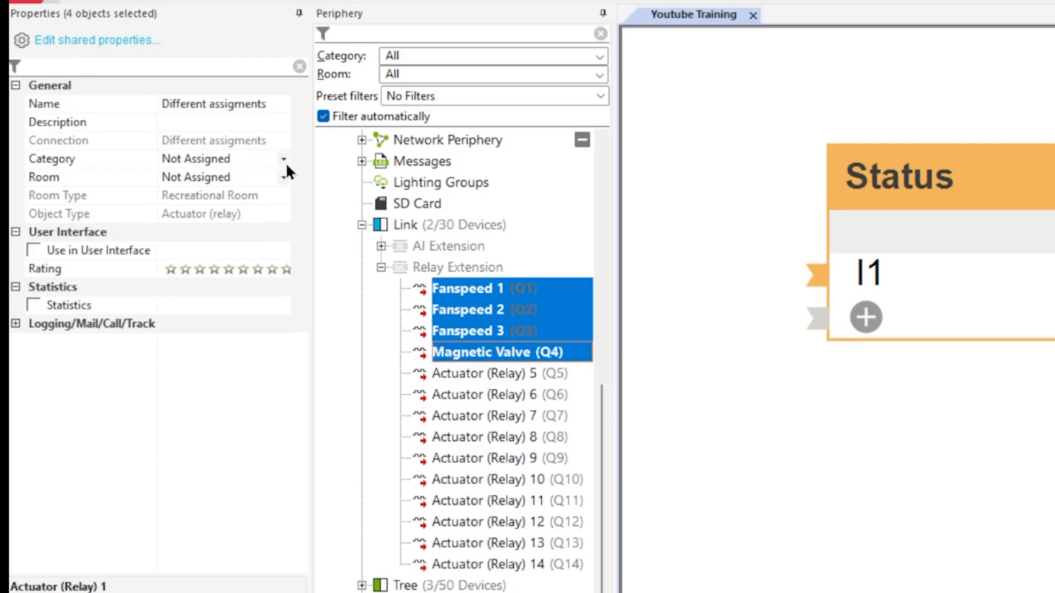
pyautogui.click(284, 159)
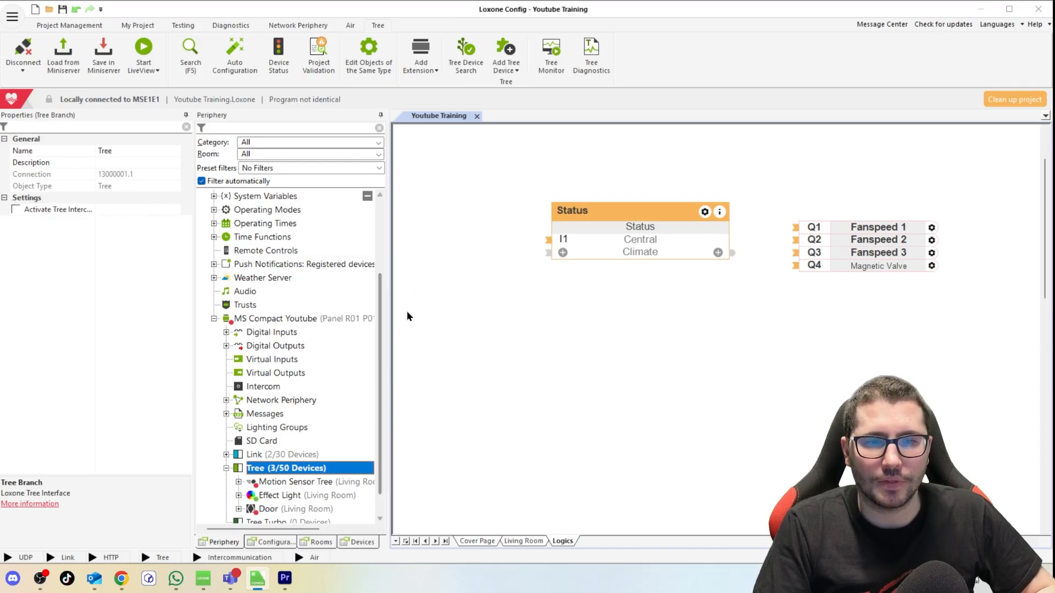
pyautogui.click(505, 54)
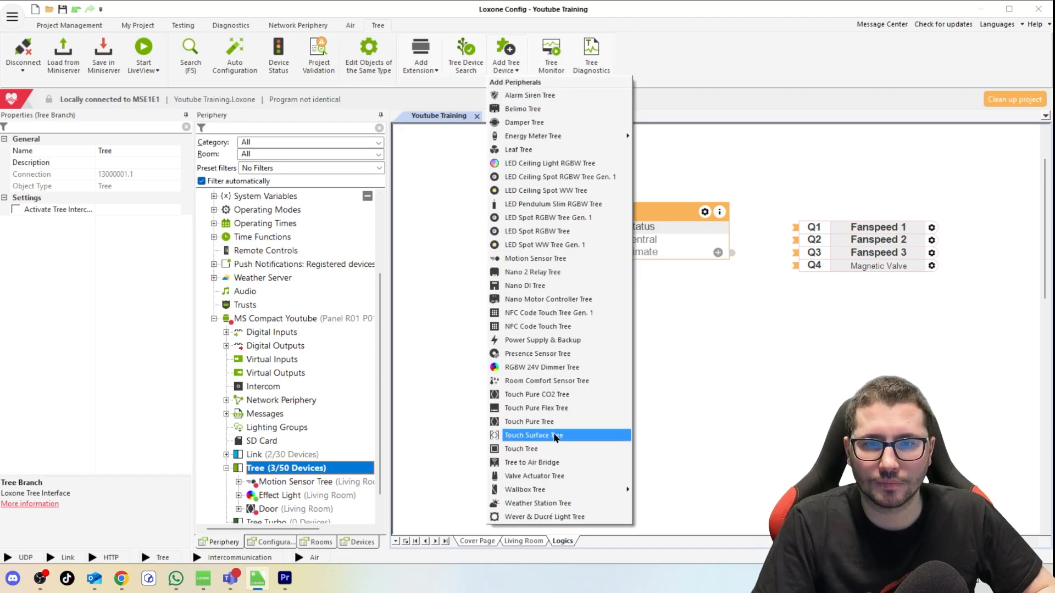
pyautogui.click(522, 449)
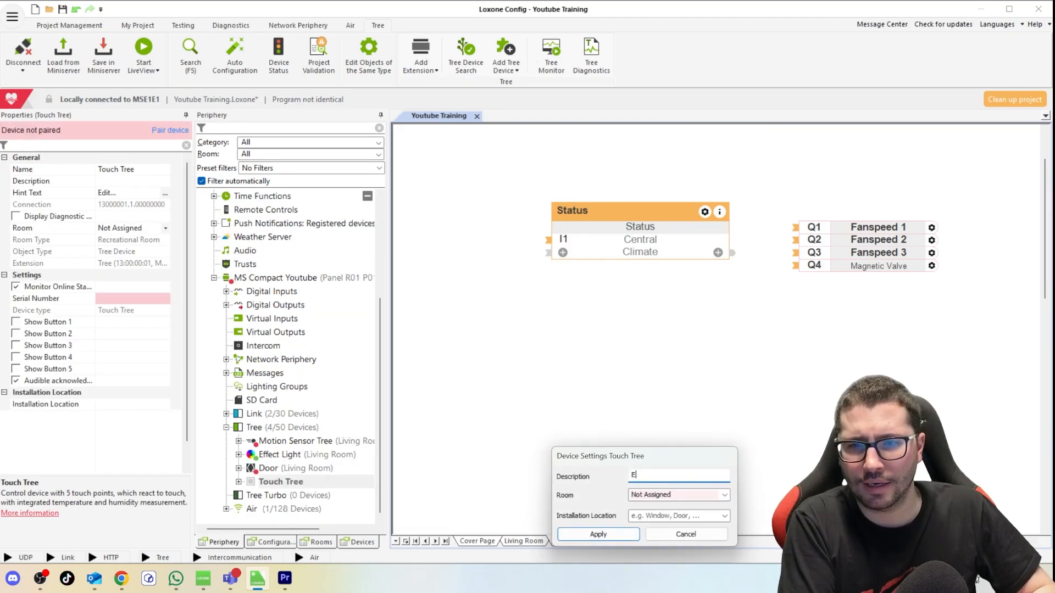
pyautogui.click(597, 533)
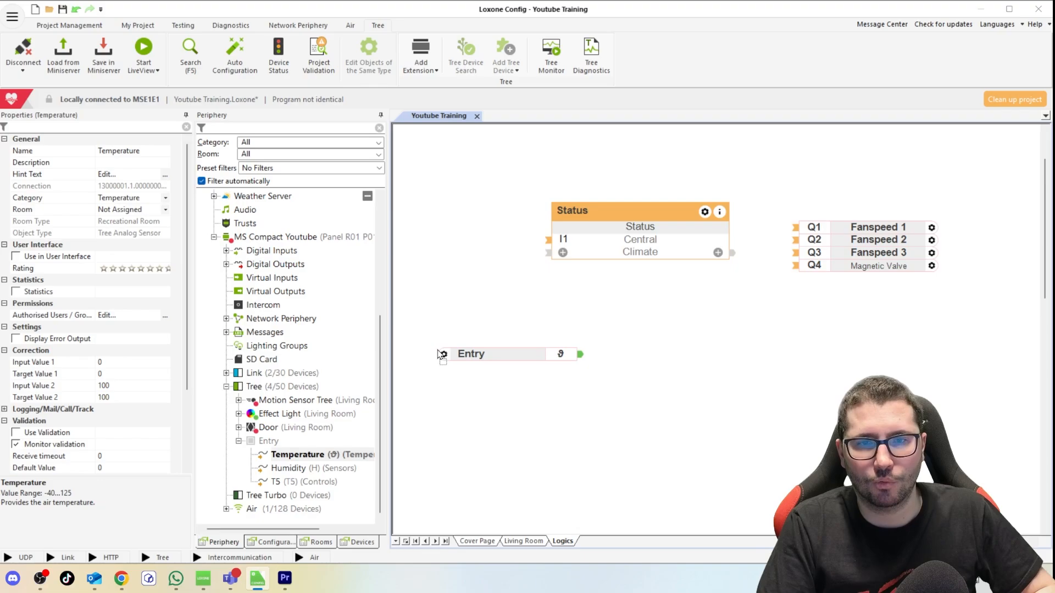
pyautogui.click(592, 365)
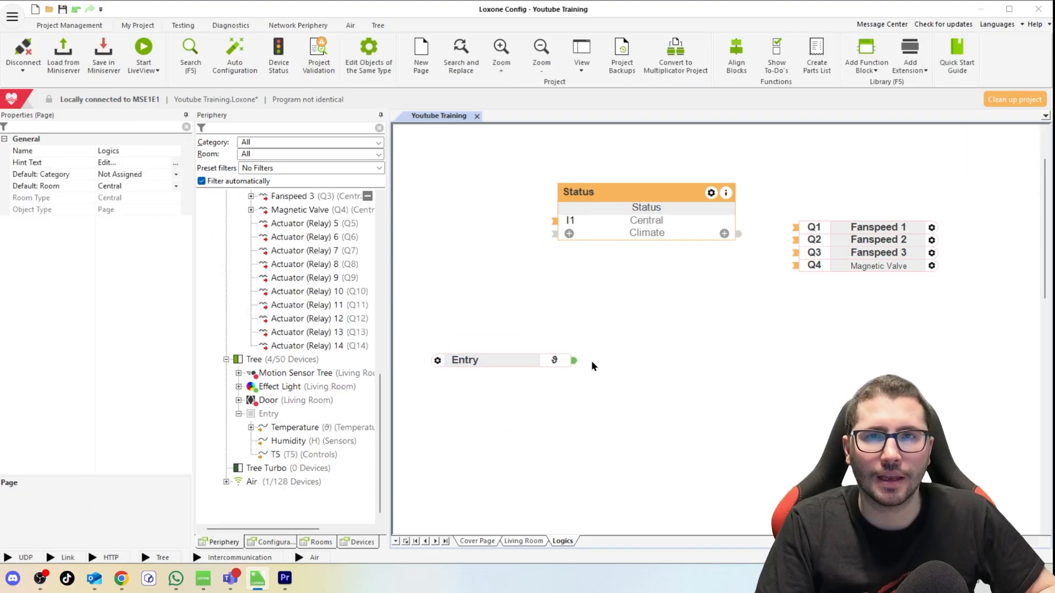
pyautogui.moveTo(572, 289)
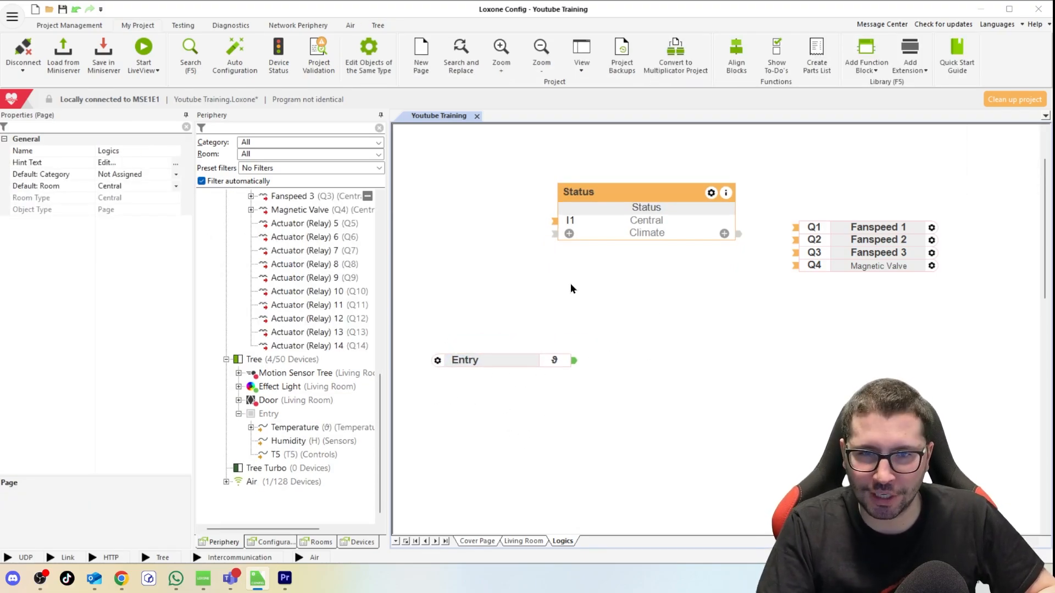
pyautogui.click(294, 428)
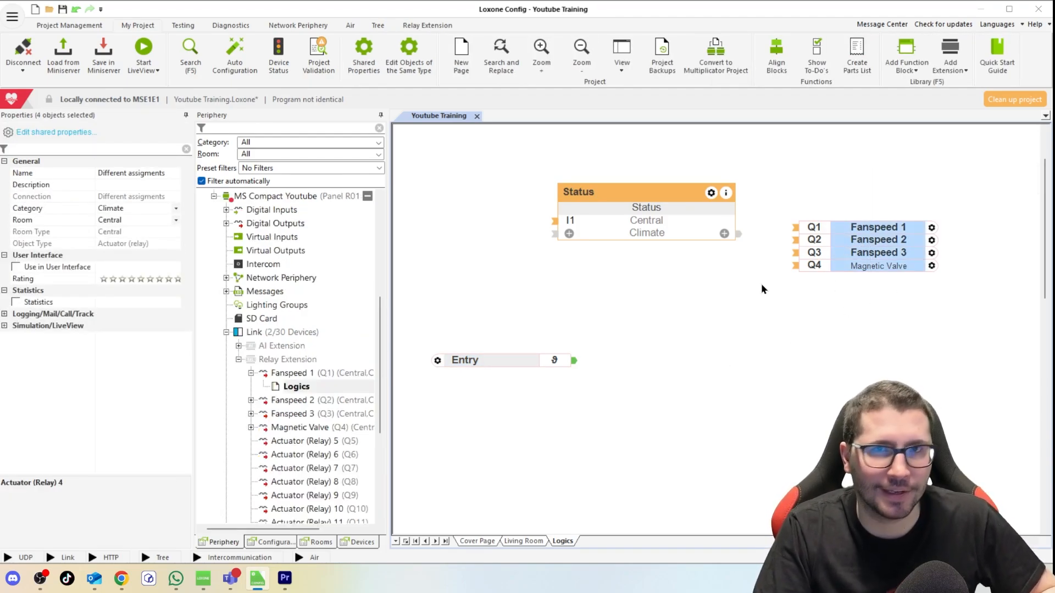
# Step: Insert an Intelligent Room Controller block found by searching 'intell'
pyautogui.click(866, 54)
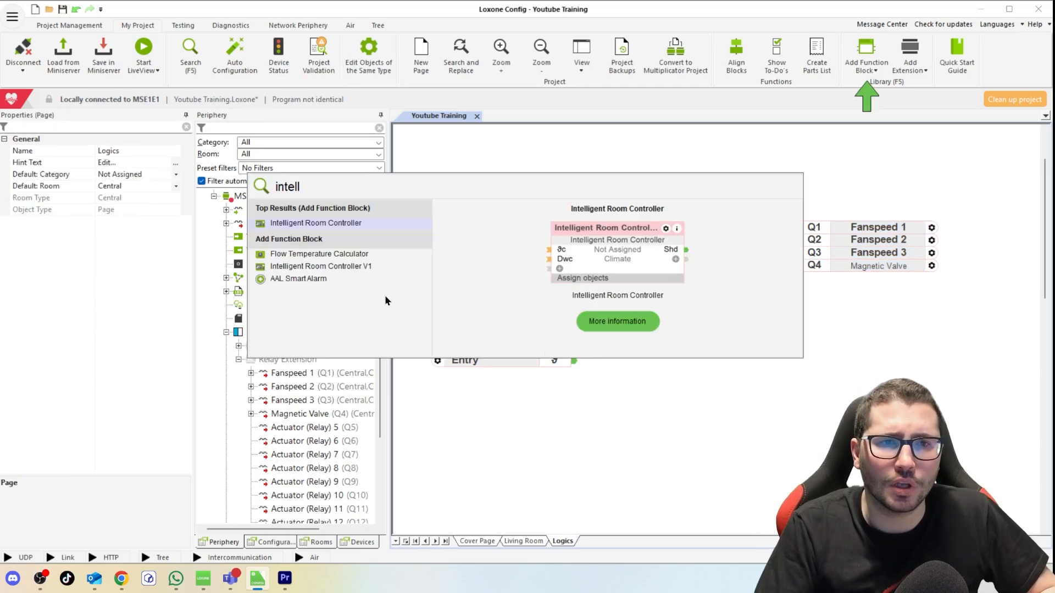
pyautogui.click(316, 223)
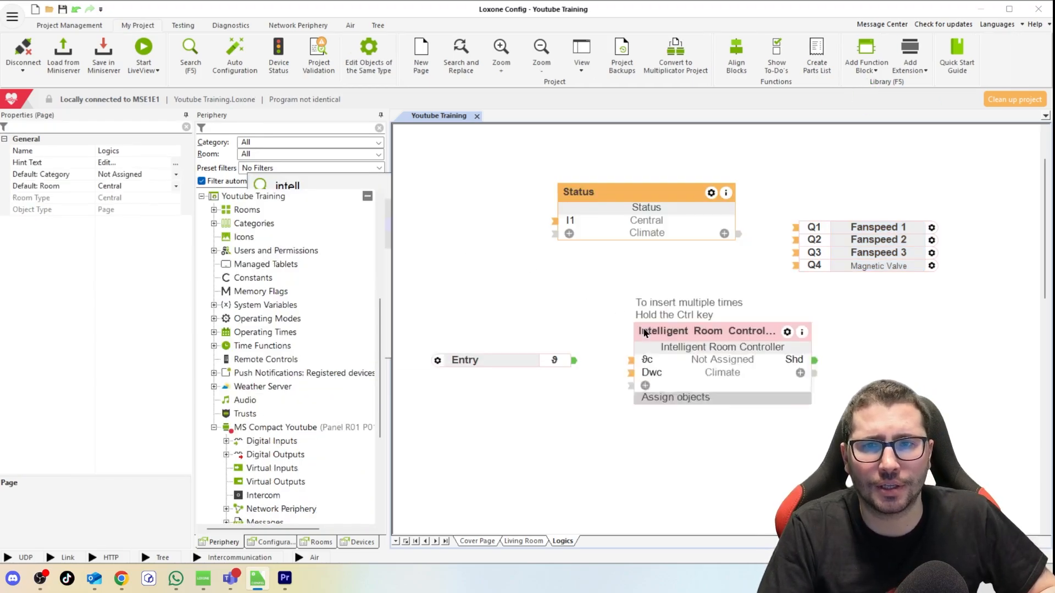
pyautogui.click(721, 347)
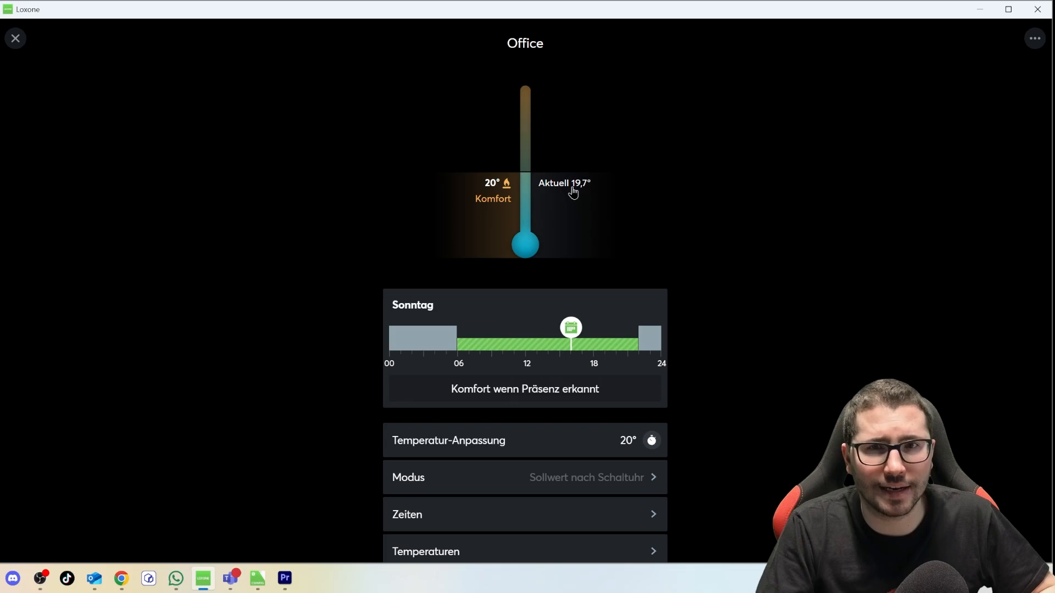
pyautogui.moveTo(549, 225)
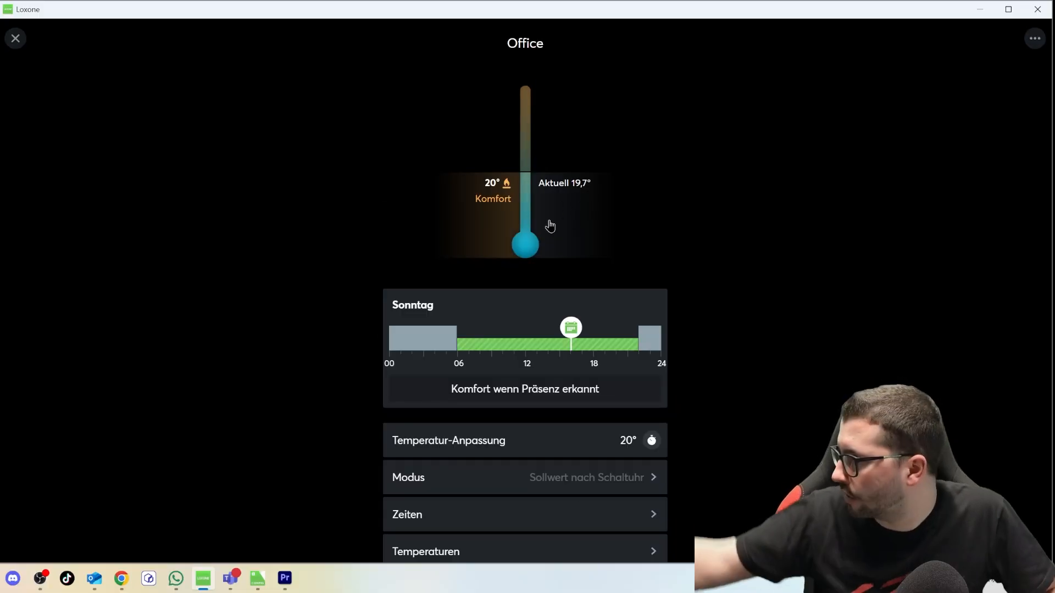
pyautogui.moveTo(501, 198)
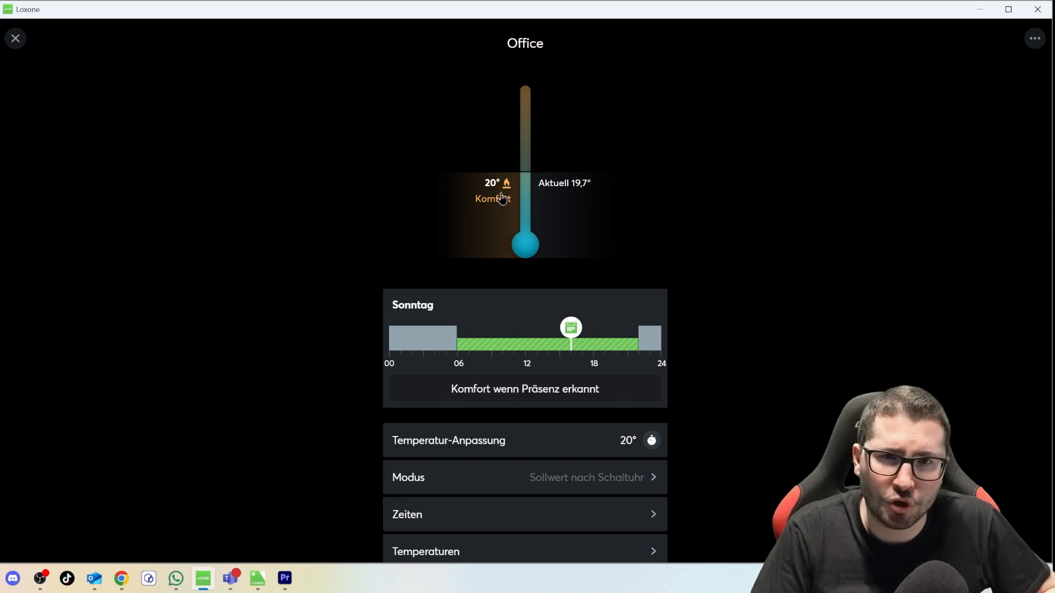
pyautogui.moveTo(585, 194)
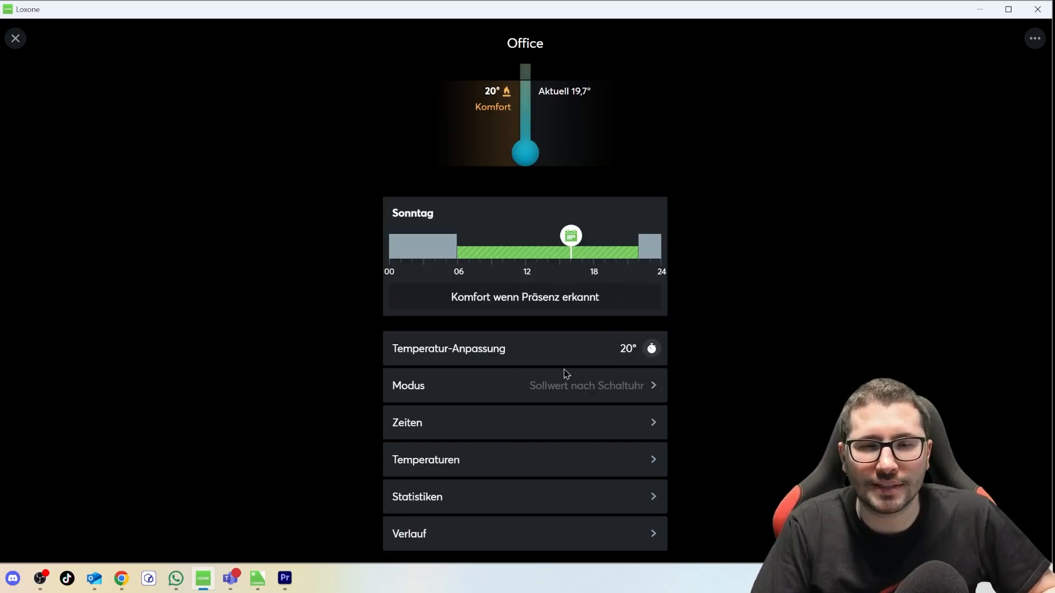
# Step: Open the Office controller's Zeiten schedule showing 16° overnight and 20° from 06:00
pyautogui.click(524, 423)
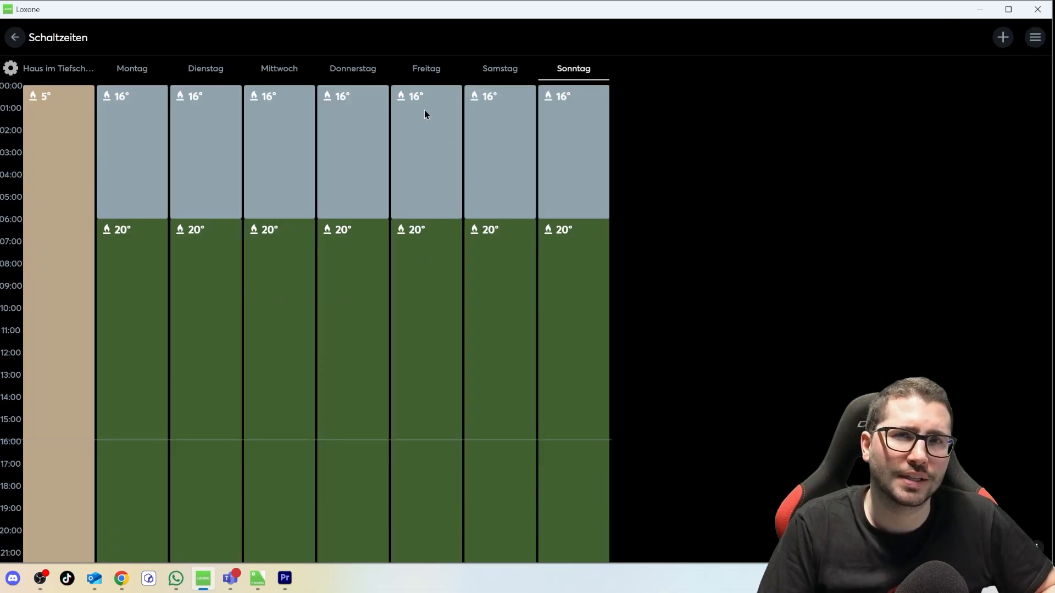
pyautogui.moveTo(121, 257)
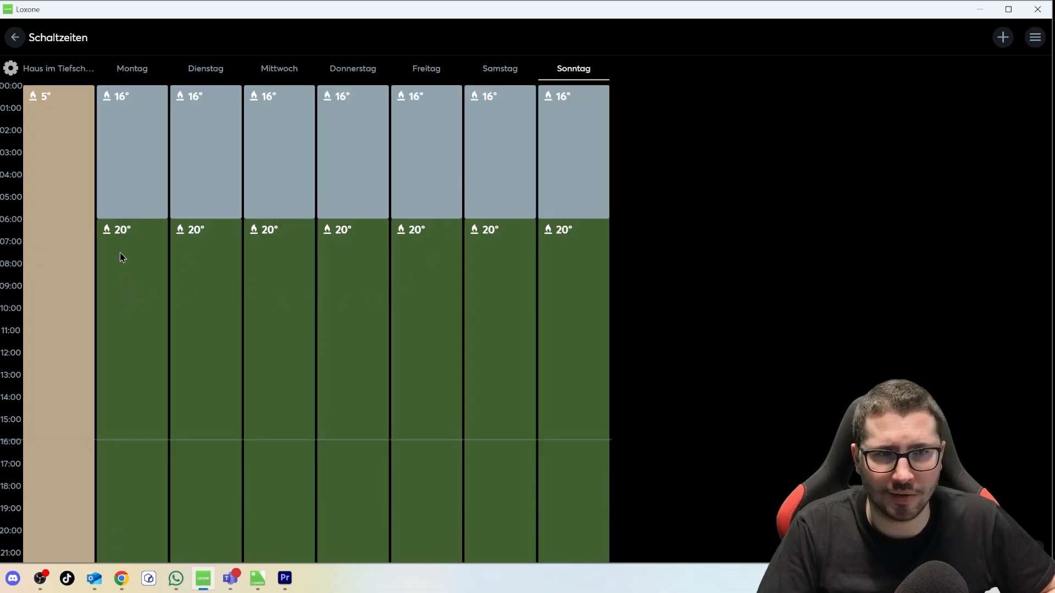
pyautogui.moveTo(314, 72)
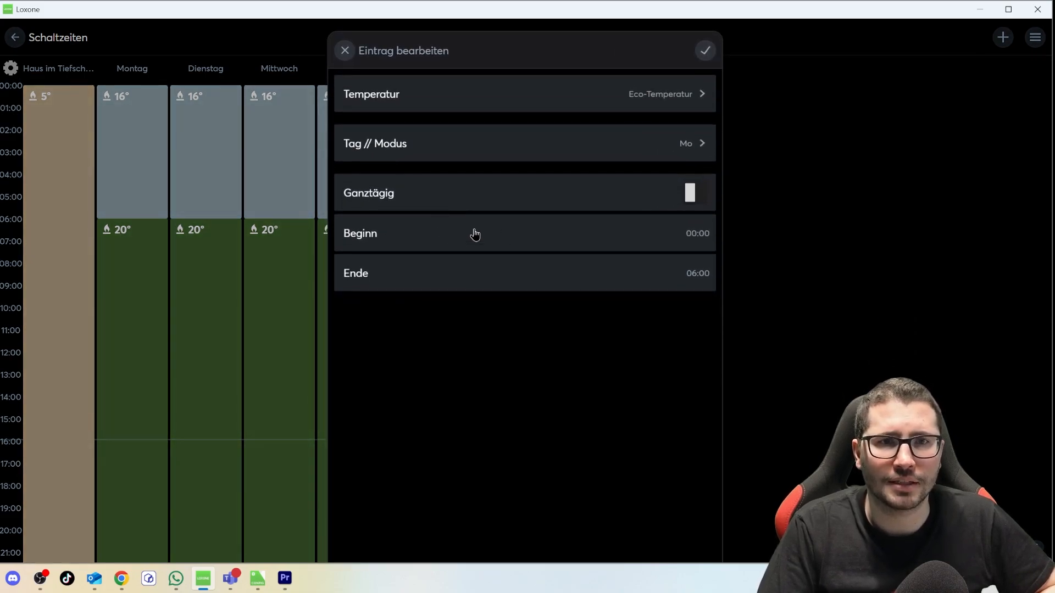
pyautogui.moveTo(597, 120)
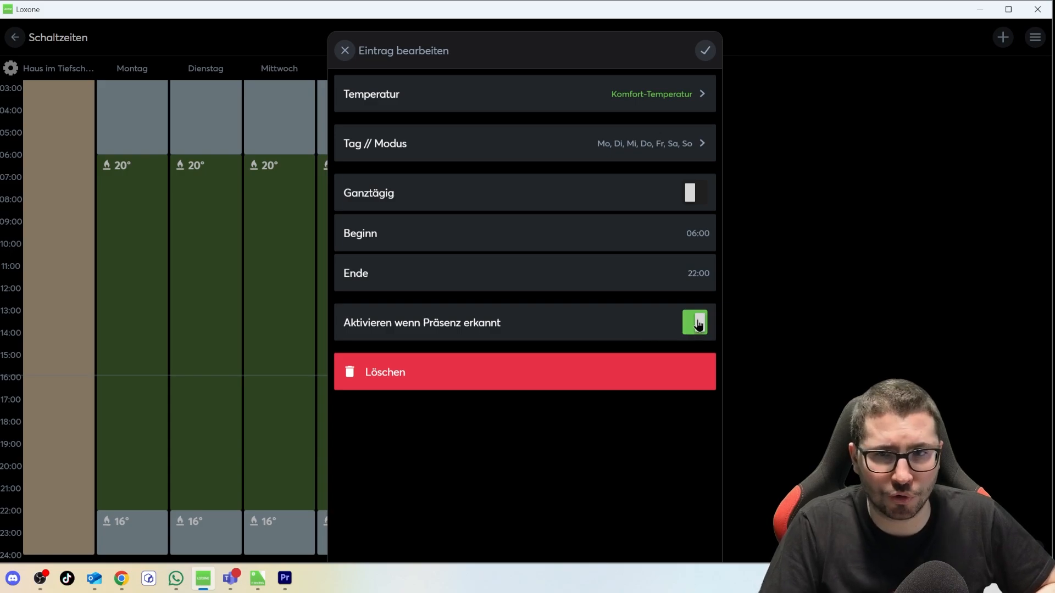
pyautogui.moveTo(695, 330)
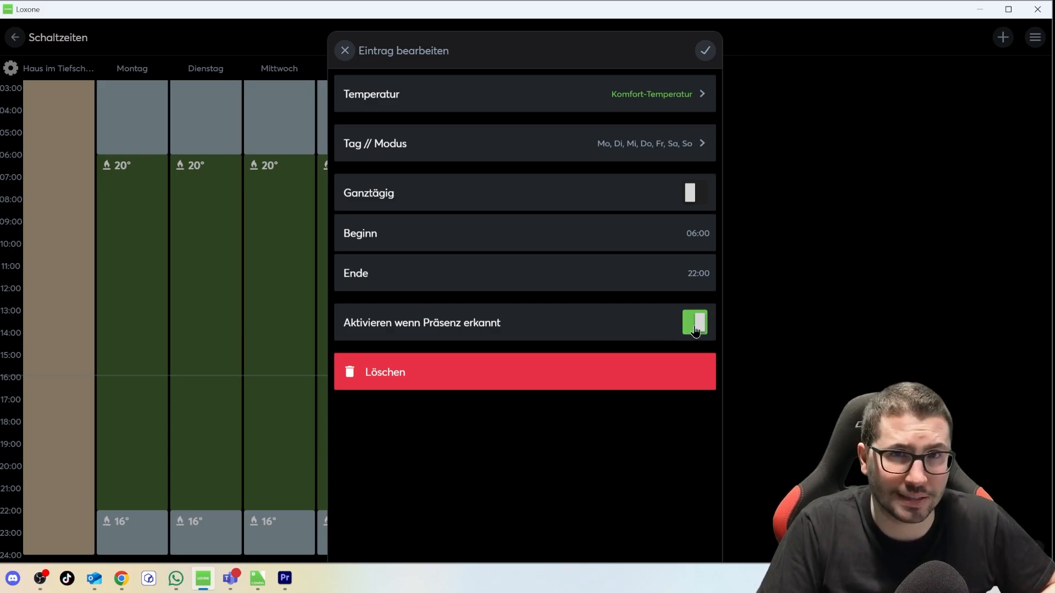
pyautogui.moveTo(289, 363)
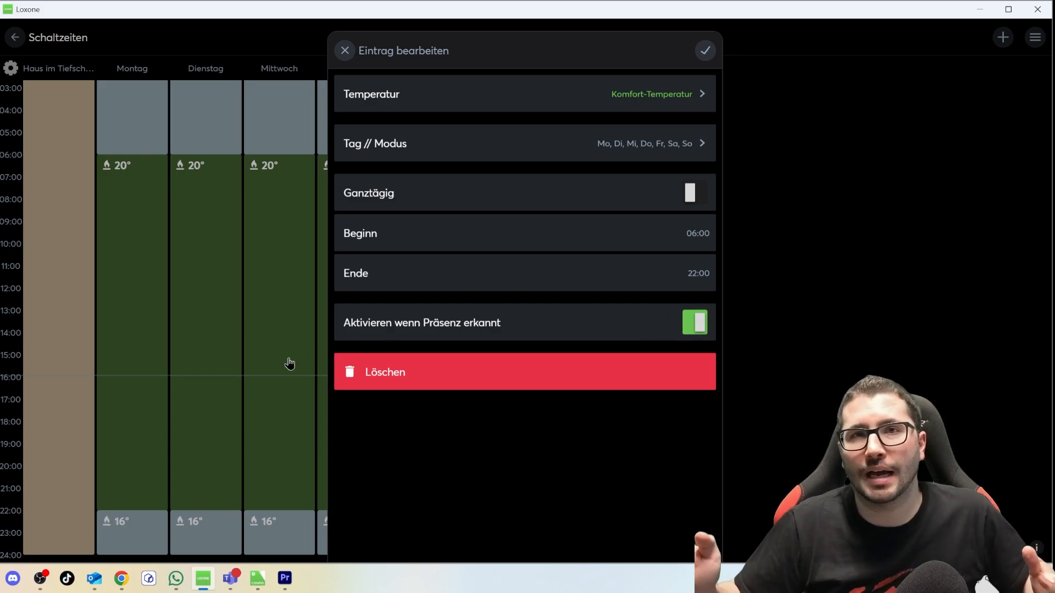
pyautogui.moveTo(185, 327)
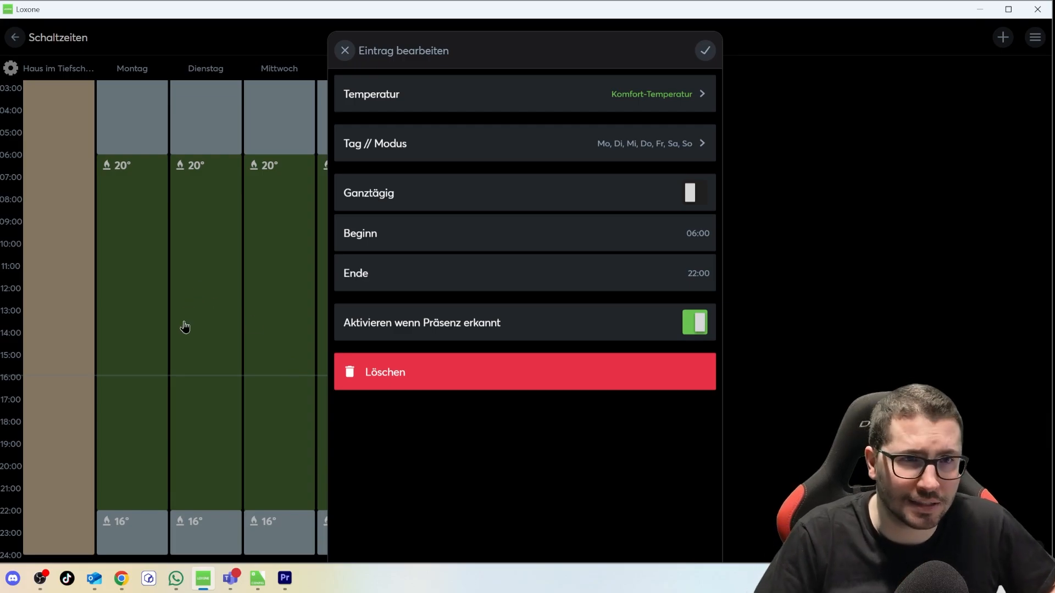
pyautogui.moveTo(161, 315)
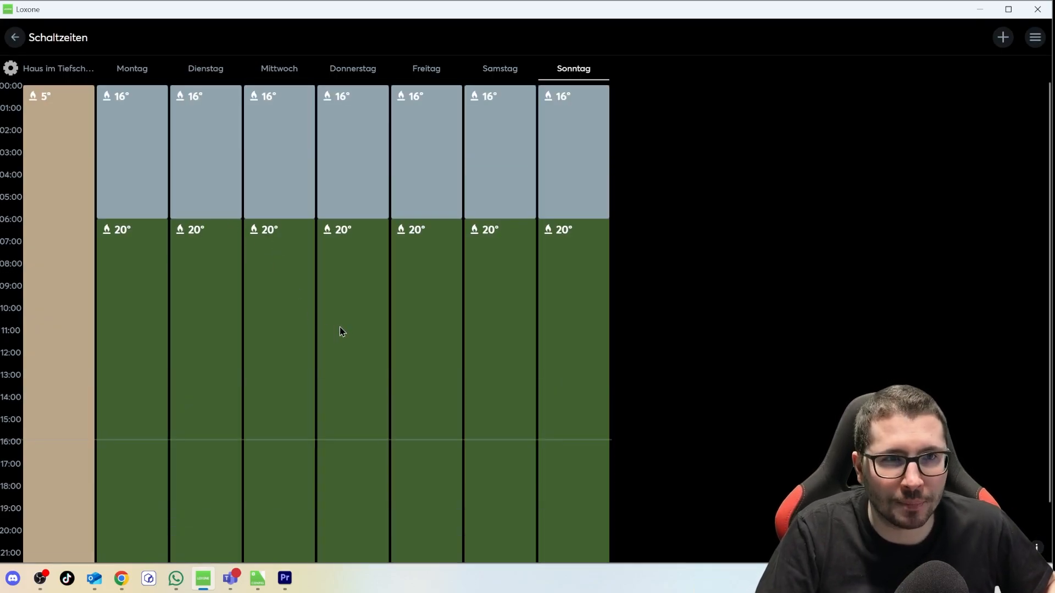
pyautogui.moveTo(299, 305)
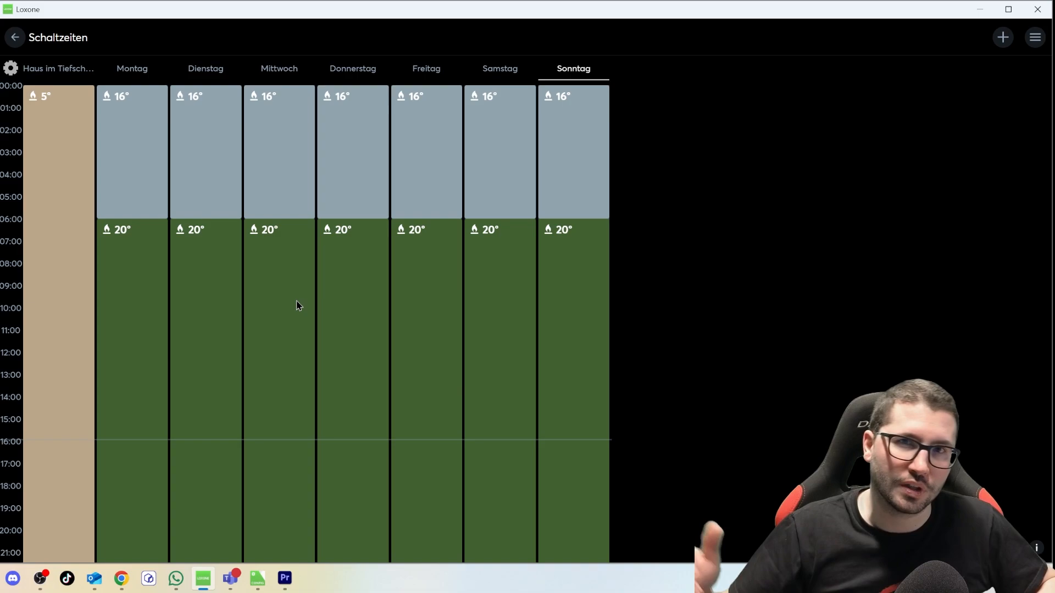
pyautogui.moveTo(236, 222)
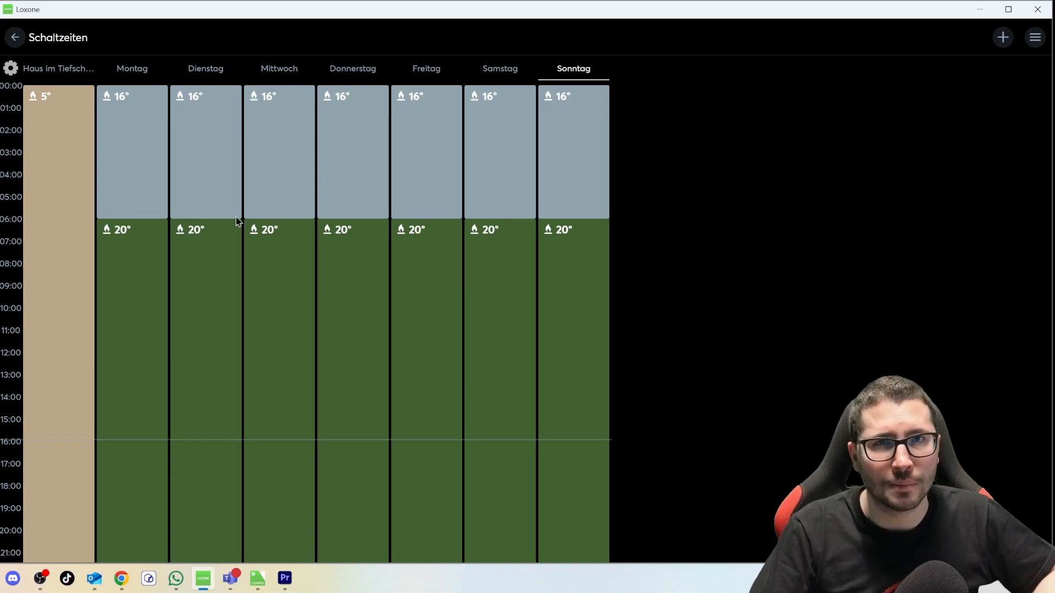
pyautogui.moveTo(261, 273)
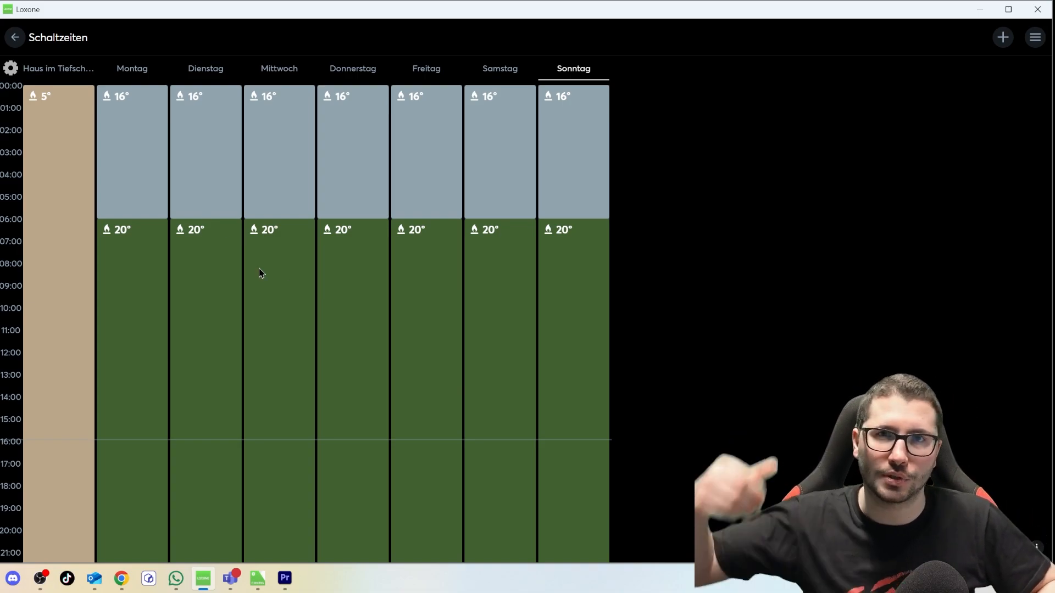
pyautogui.moveTo(335, 210)
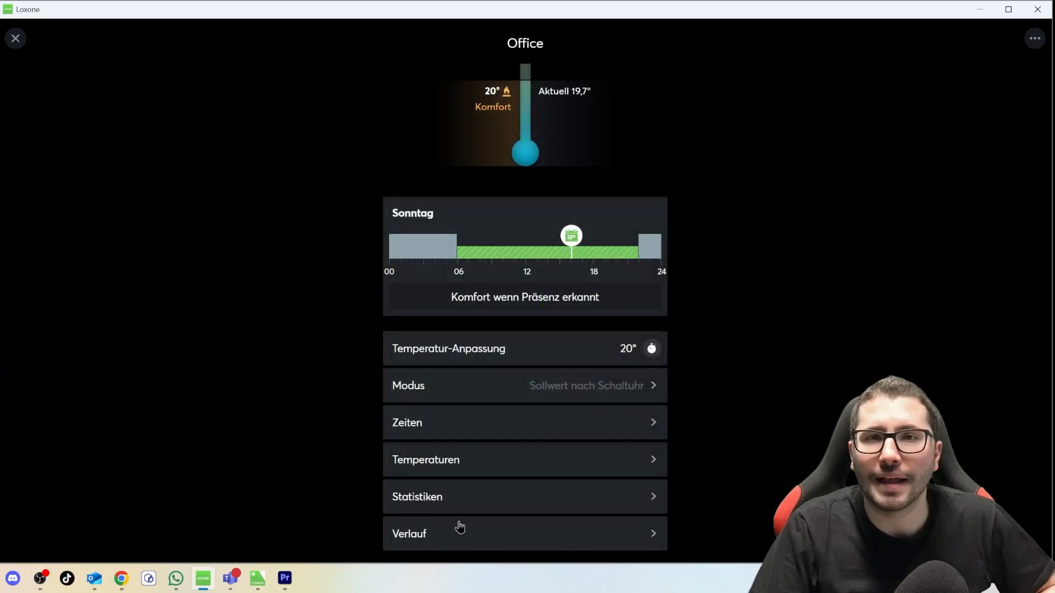
pyautogui.moveTo(537, 327)
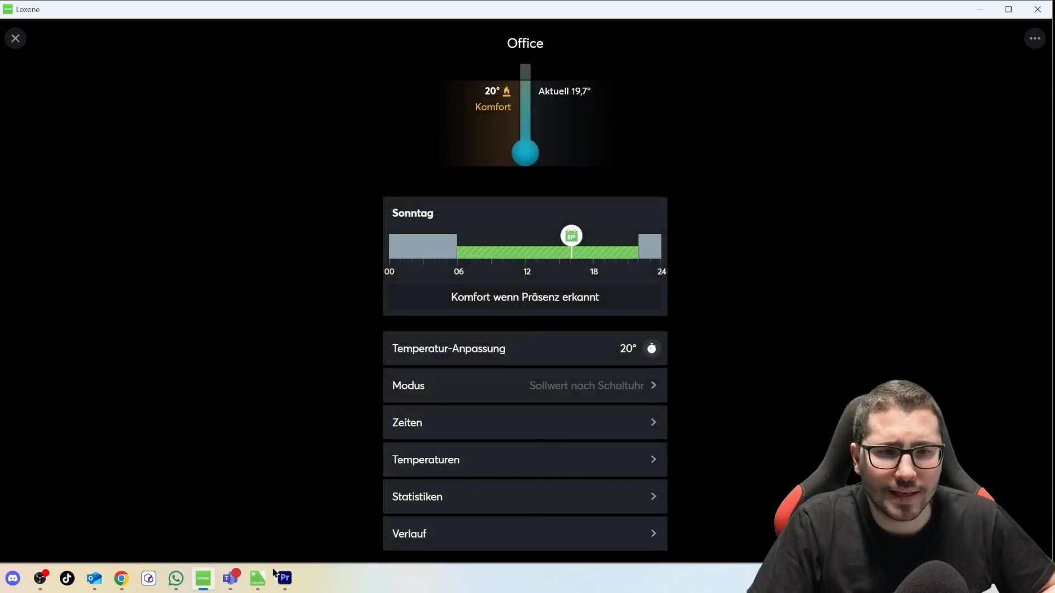
# Step: Move the Intelligent Room Controller below Status and wire Entry temperature to θc
pyautogui.click(258, 578)
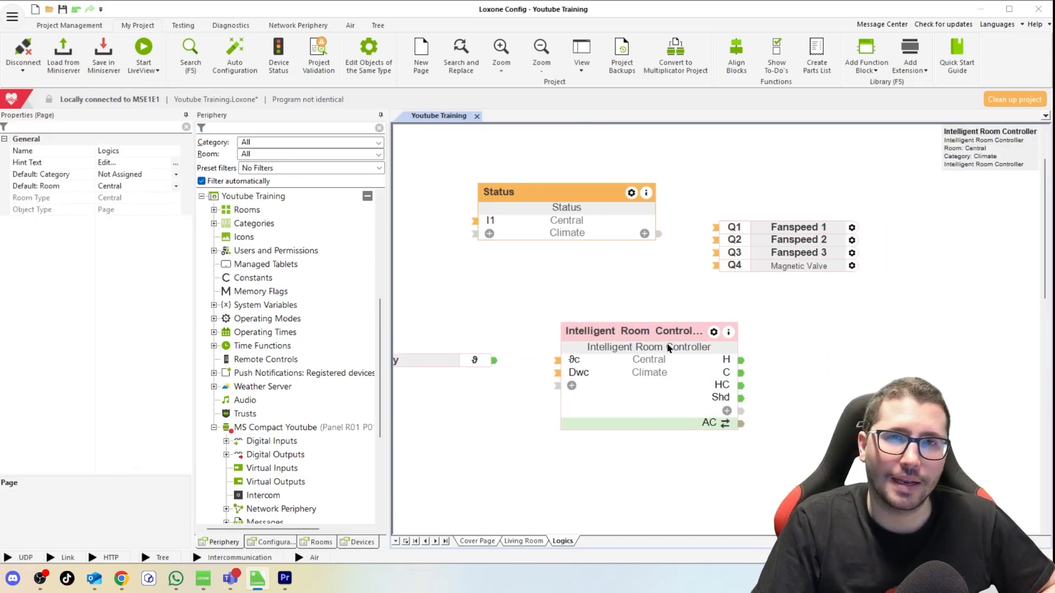
pyautogui.moveTo(676, 389)
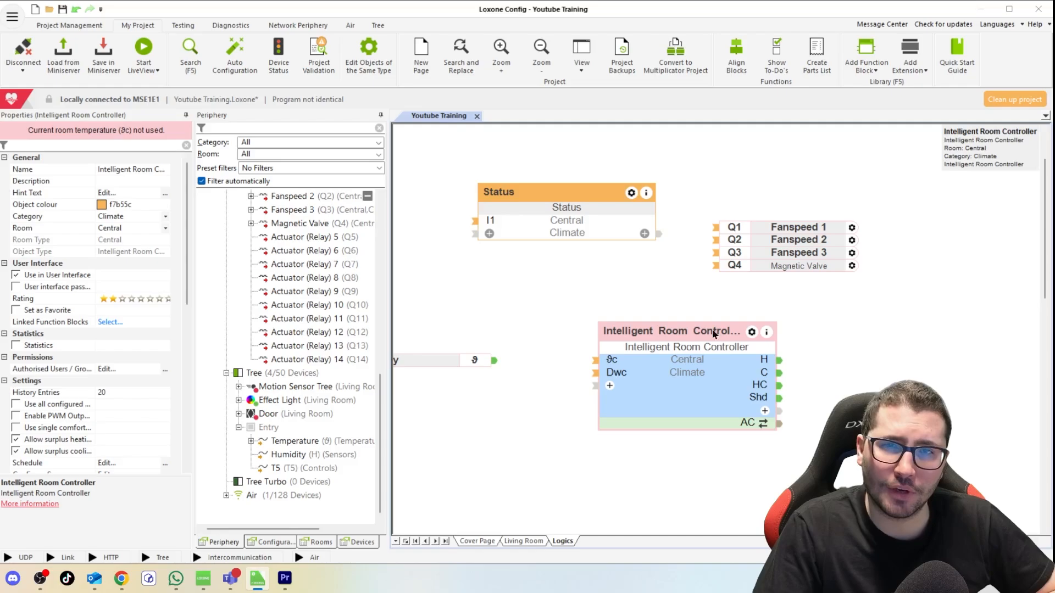
pyautogui.click(553, 434)
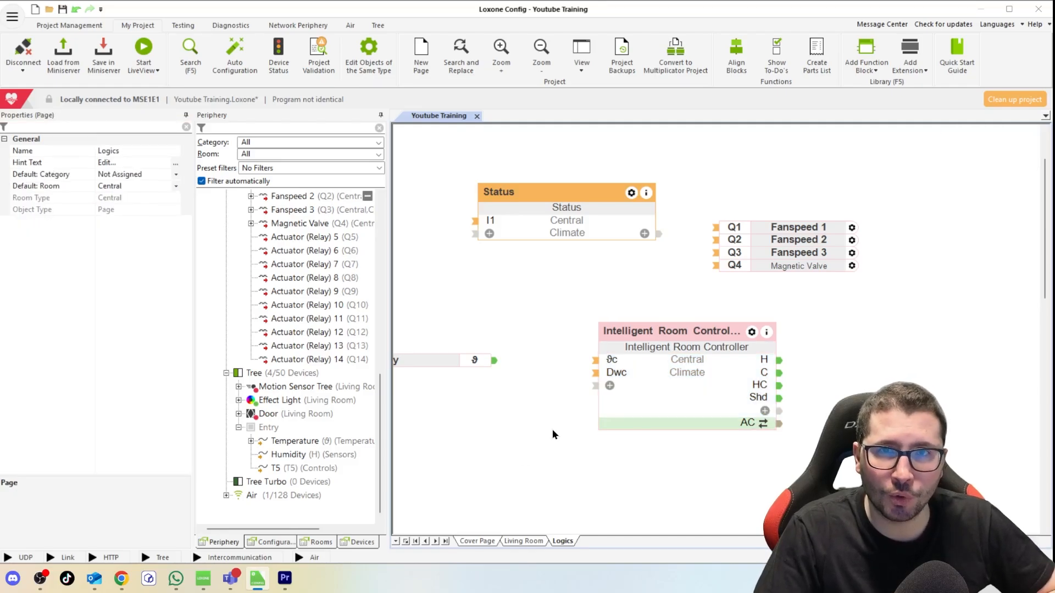
pyautogui.click(294, 441)
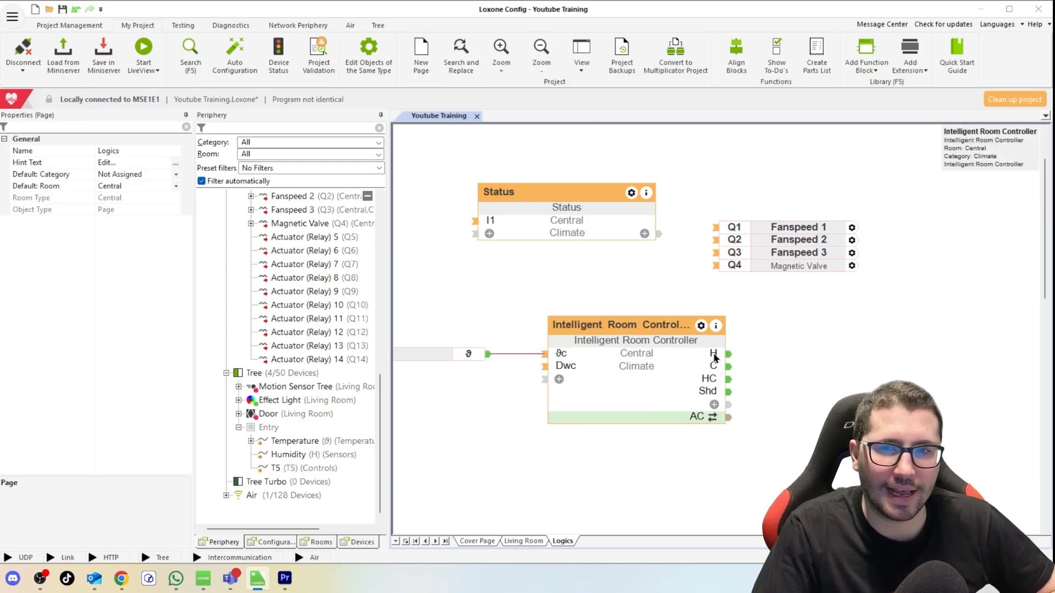
pyautogui.moveTo(715, 371)
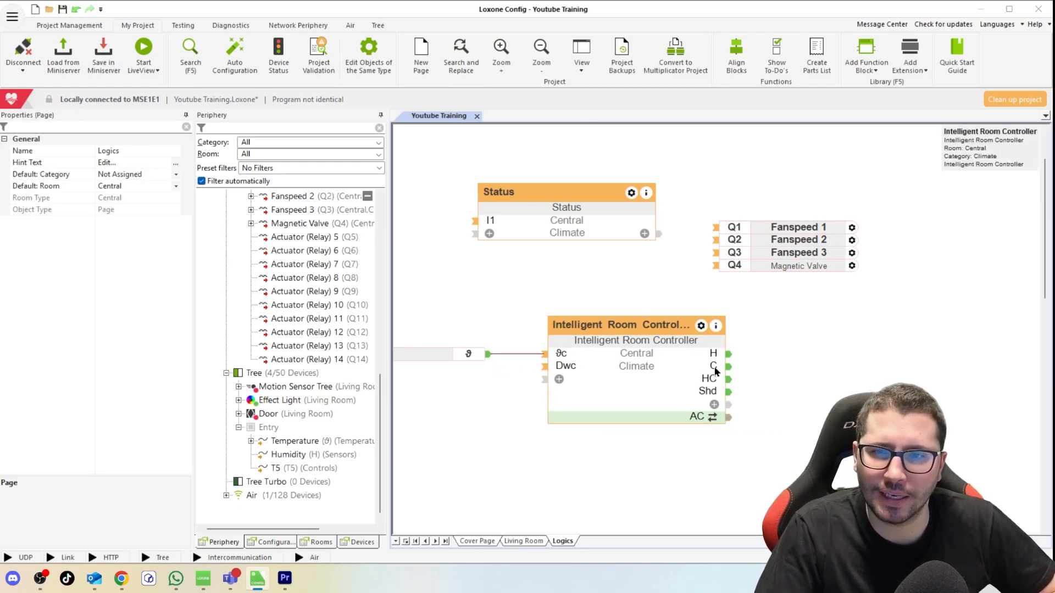
pyautogui.moveTo(711, 378)
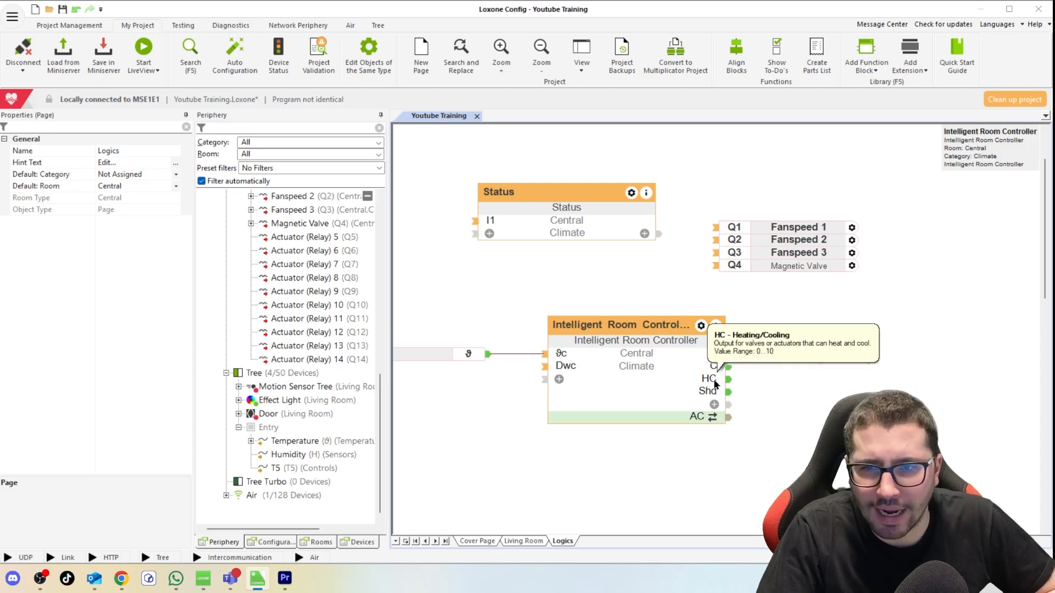
pyautogui.moveTo(653, 495)
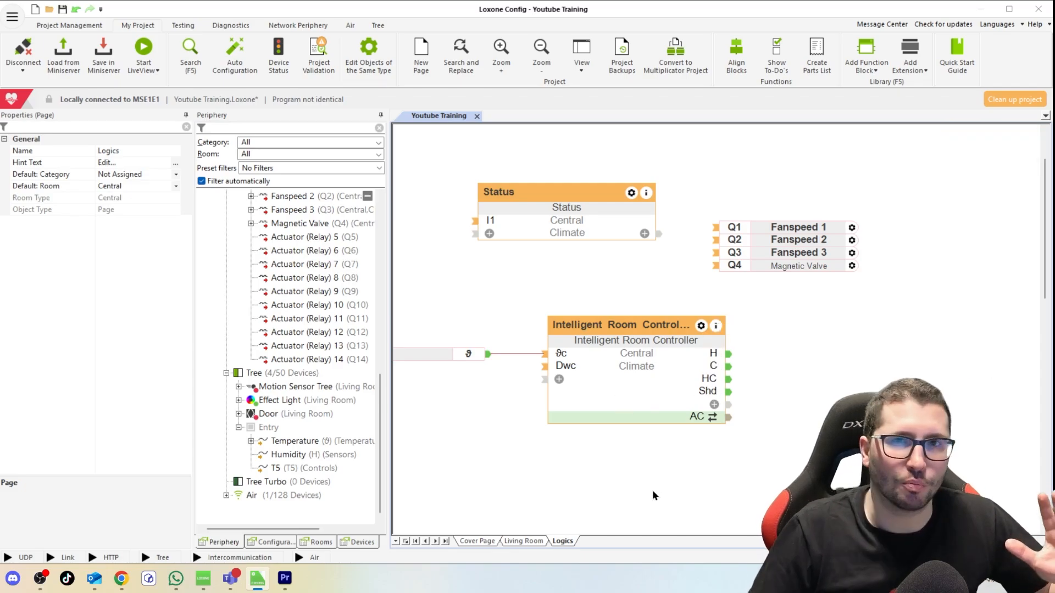
pyautogui.click(619, 339)
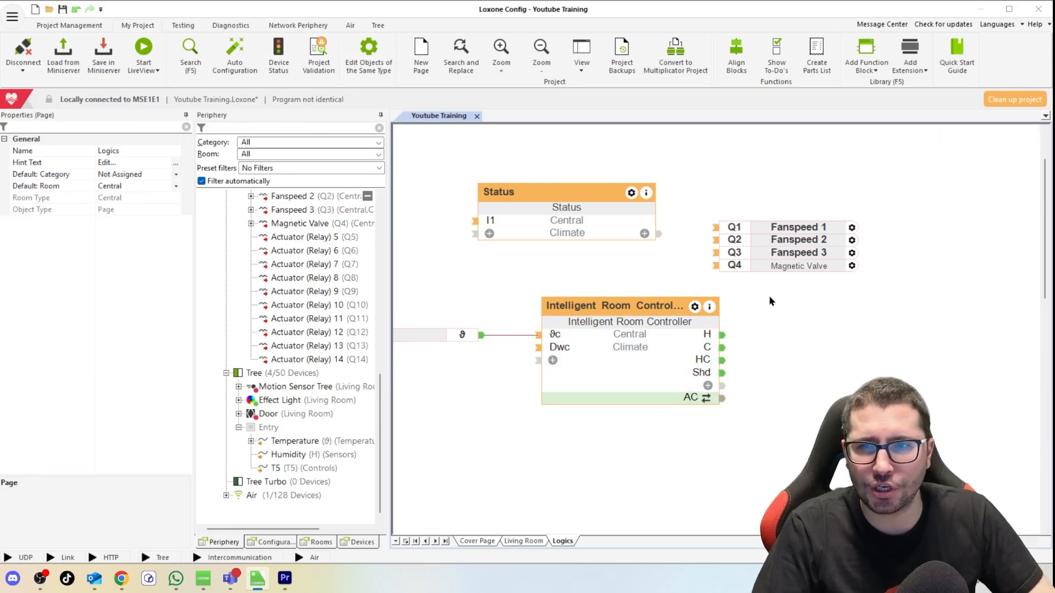
pyautogui.scroll(3)
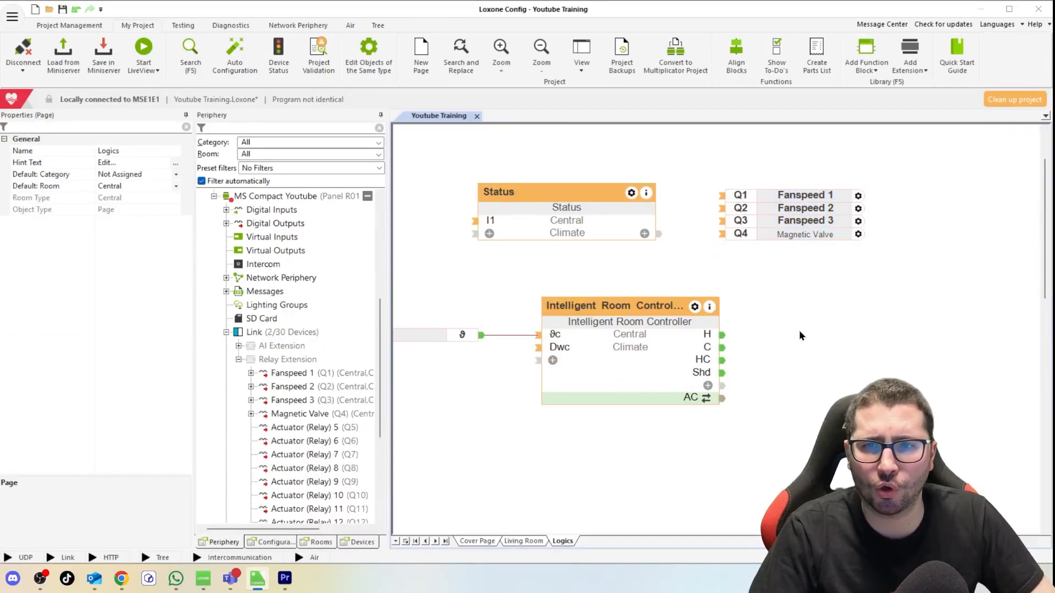
# Step: Run the simulation with an Entry test temperature and check the controller's heating output 8,2
pyautogui.click(142, 55)
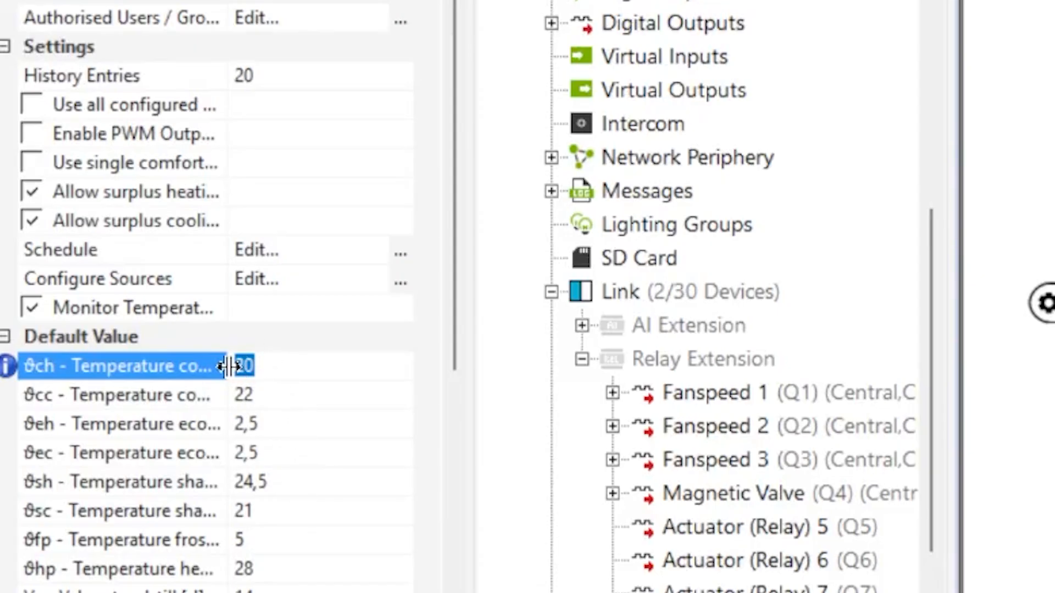
pyautogui.click(118, 395)
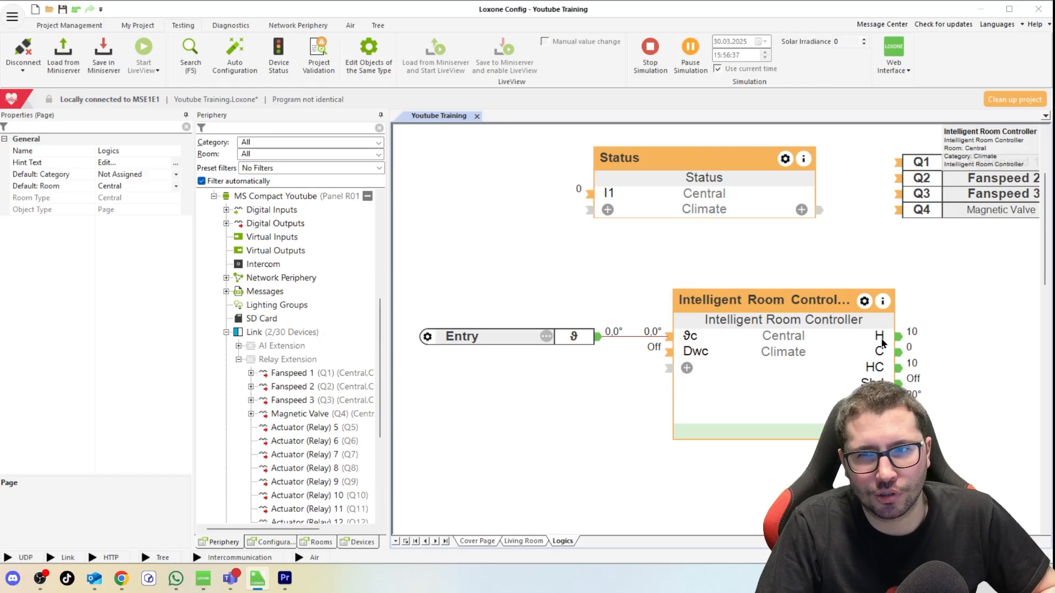
pyautogui.moveTo(880, 336)
pyautogui.write('2')
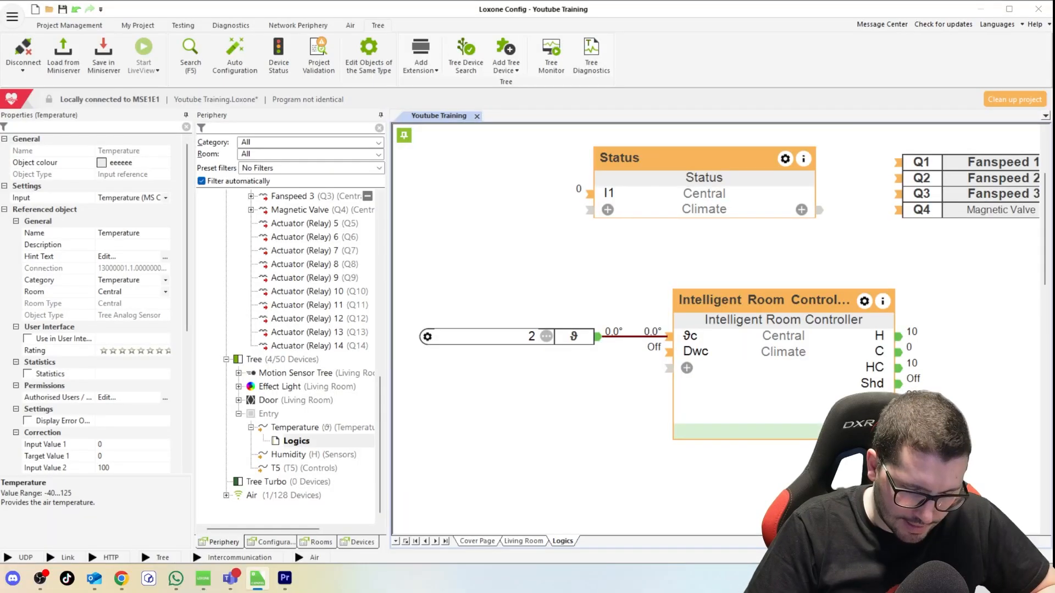
pyautogui.click(484, 336)
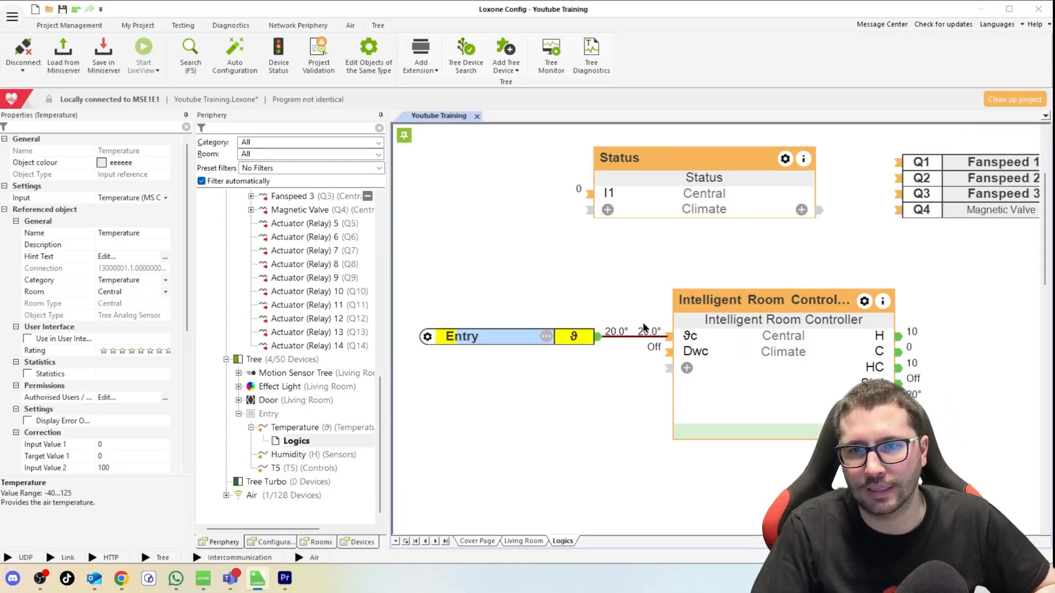
pyautogui.click(144, 53)
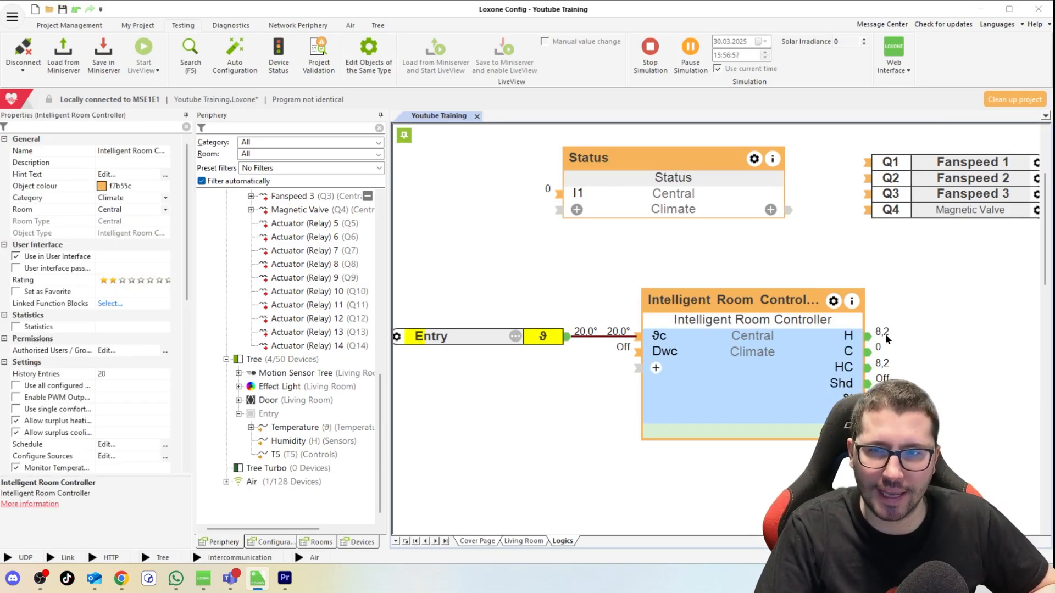
pyautogui.moveTo(705, 497)
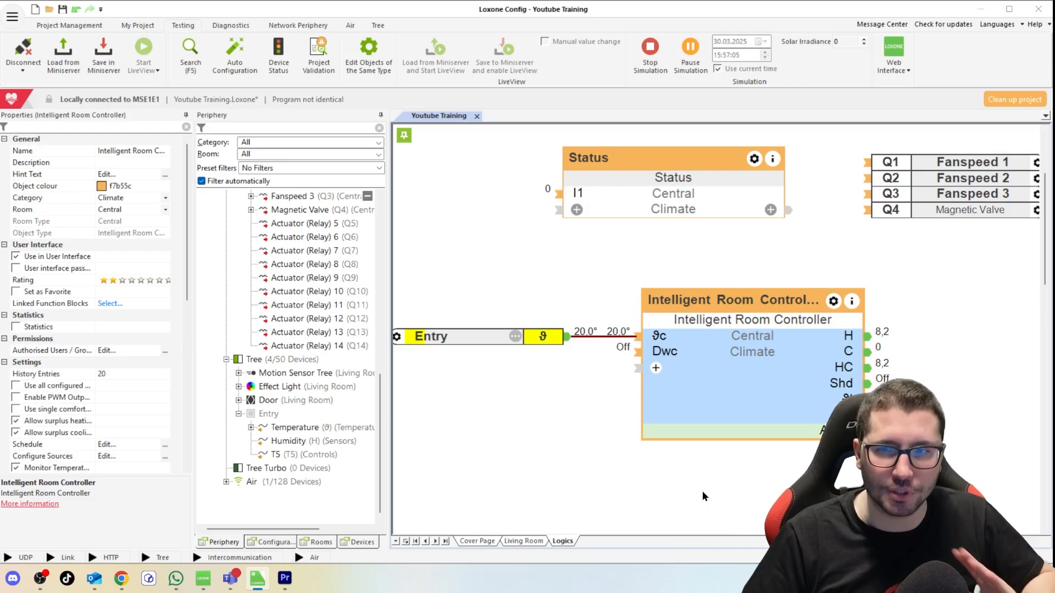
pyautogui.moveTo(773, 351)
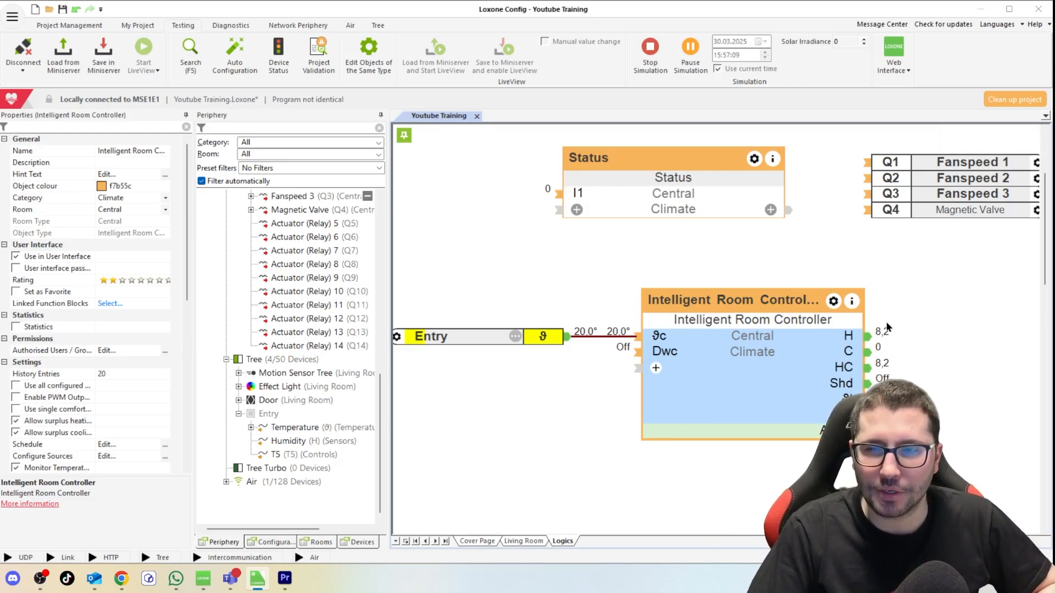
pyautogui.moveTo(895, 330)
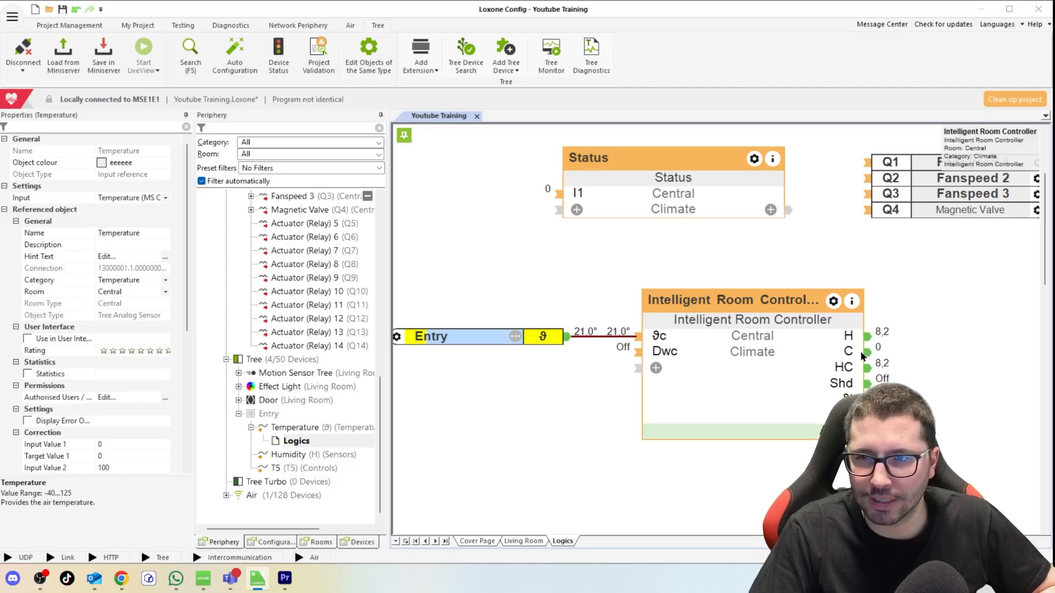
pyautogui.click(144, 53)
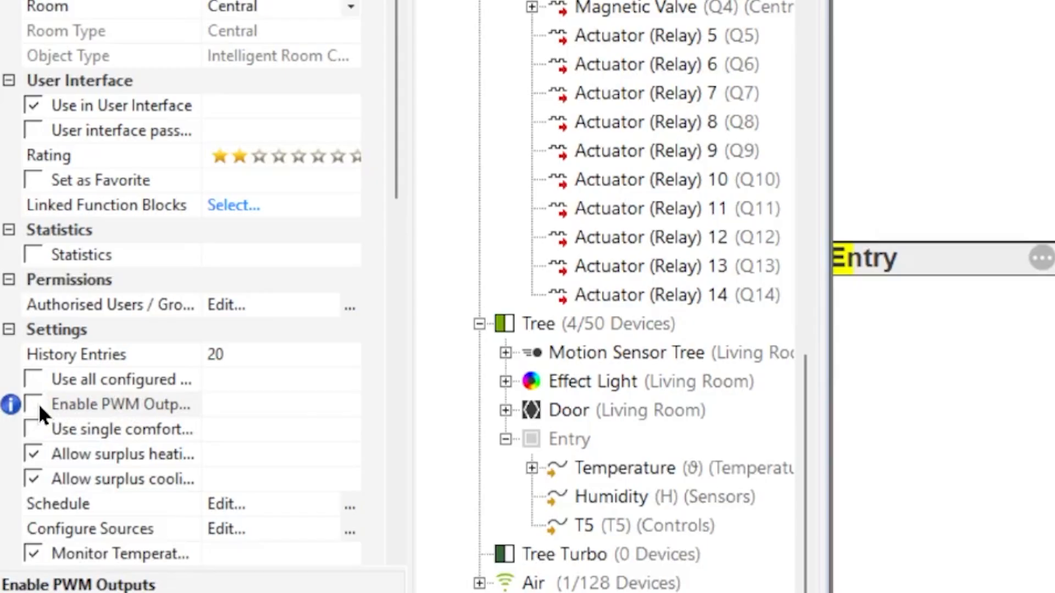
pyautogui.click(33, 404)
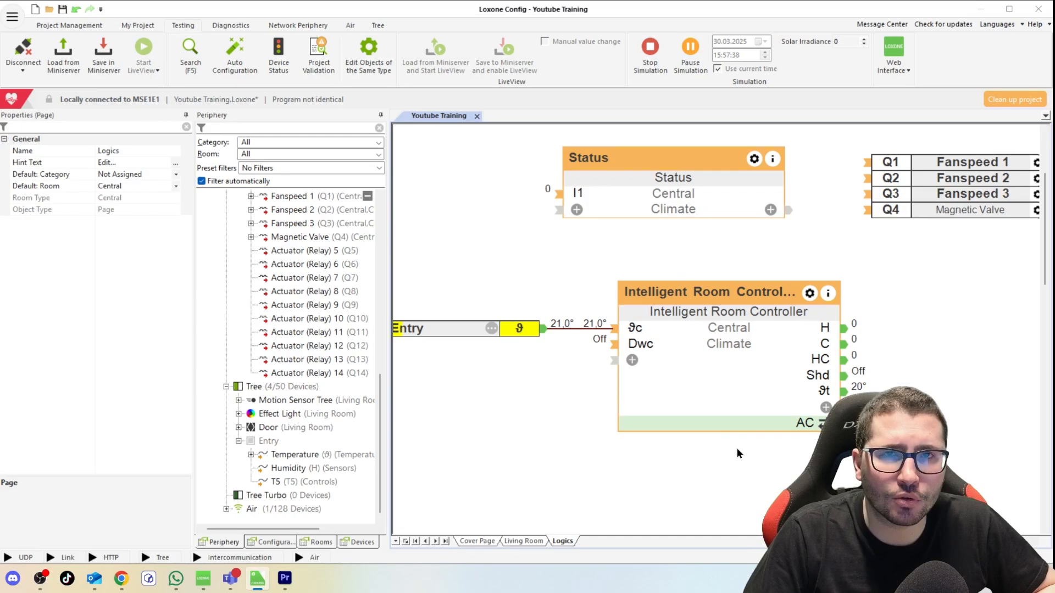
pyautogui.moveTo(625, 461)
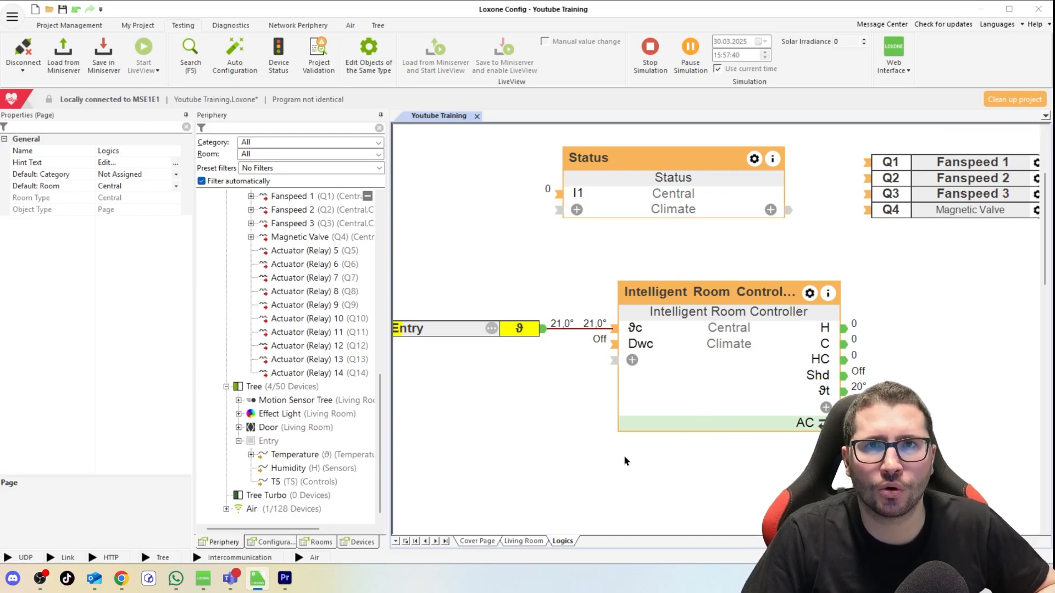
pyautogui.click(298, 579)
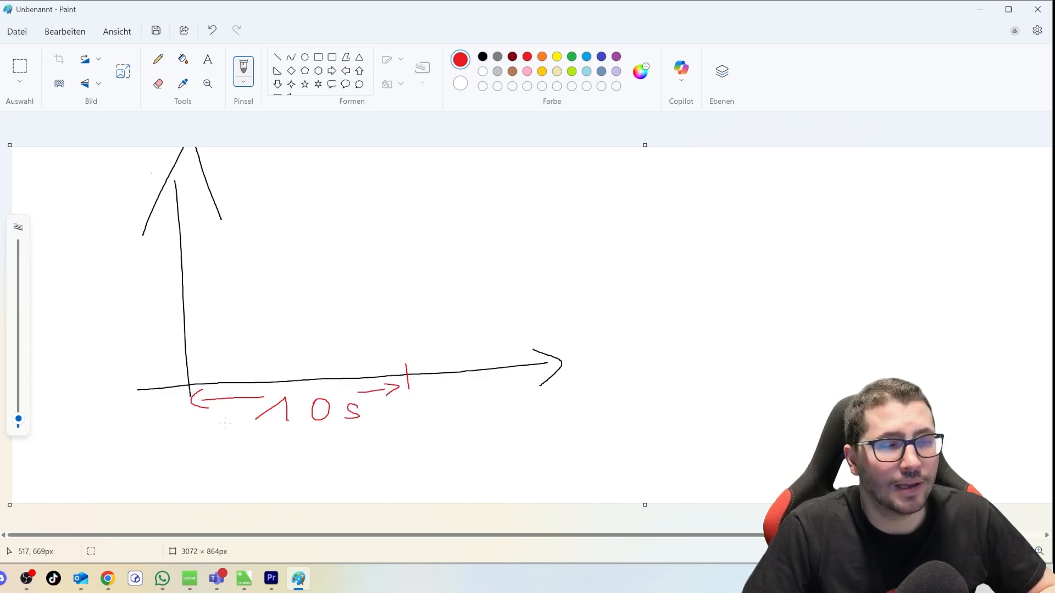
pyautogui.moveTo(261, 431)
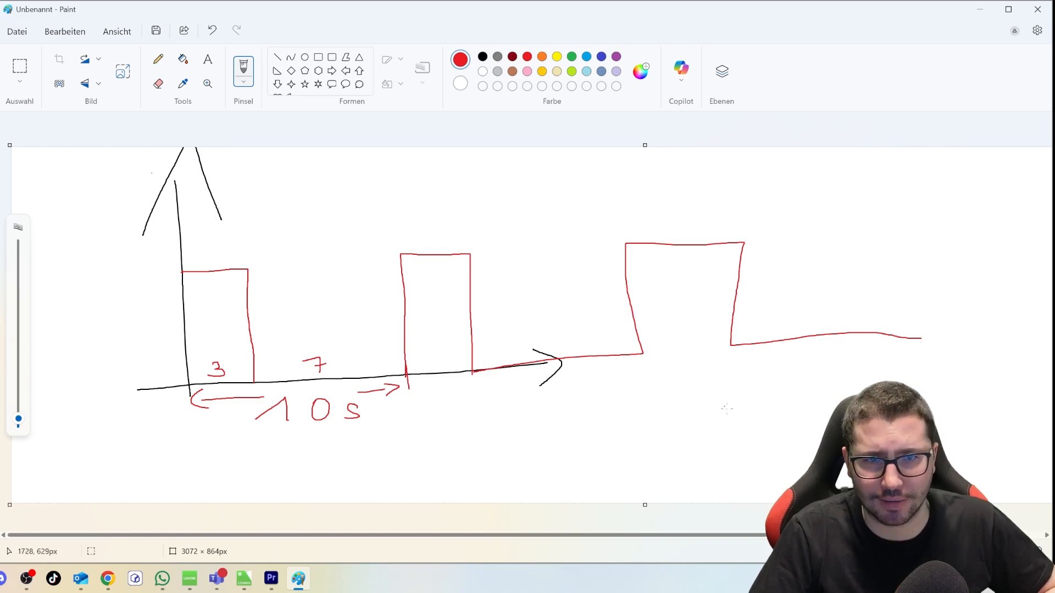
pyautogui.moveTo(728, 415)
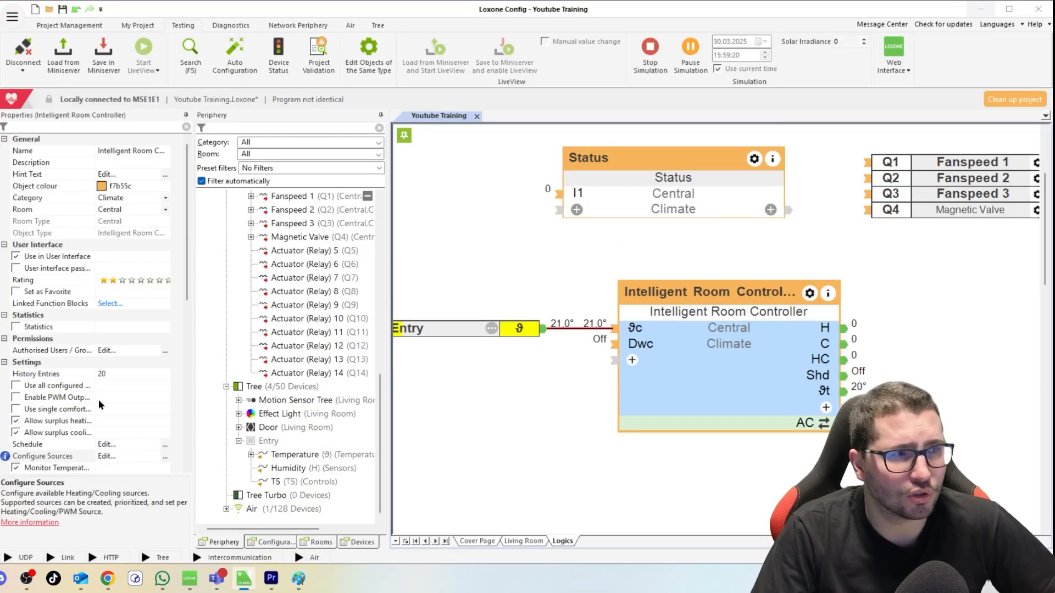
pyautogui.moveTo(960, 253)
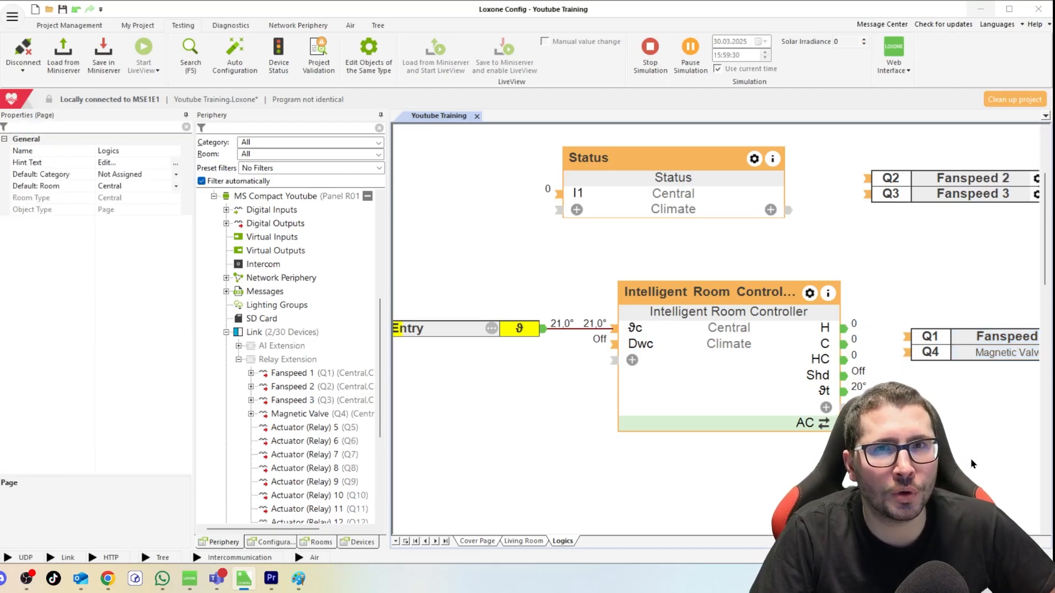
# Step: Stack the Fanspeed 1–3 and Magnetic Valve blocks on top, Status beside the controller
pyautogui.click(727, 369)
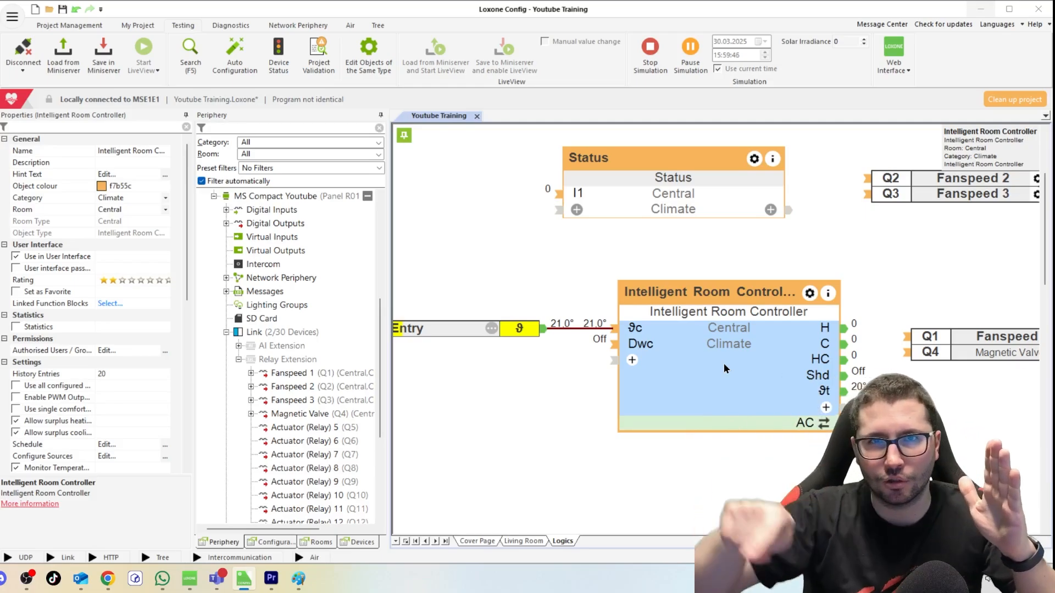
pyautogui.click(820, 256)
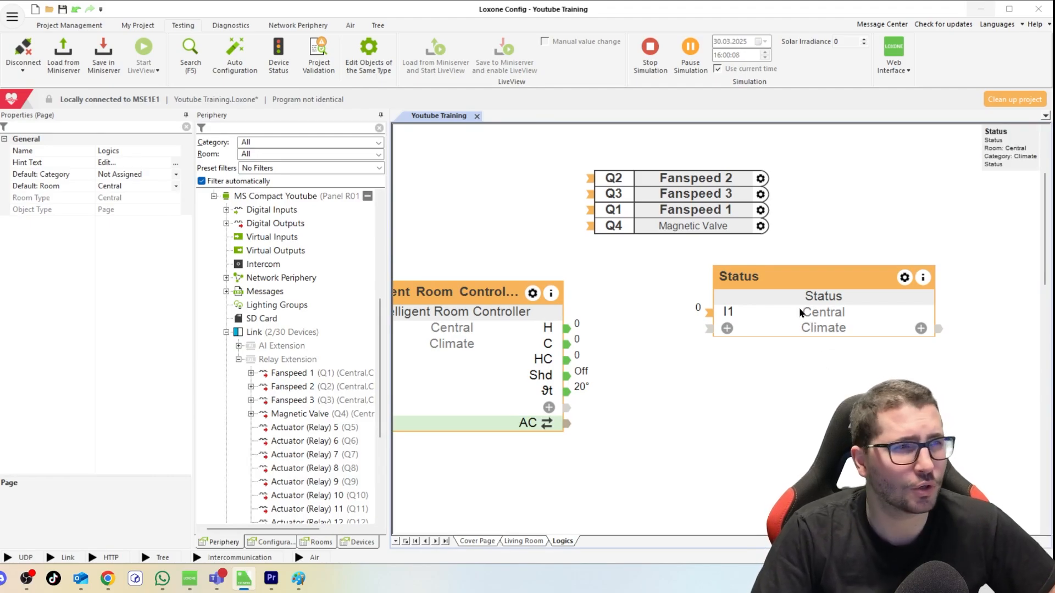
pyautogui.moveTo(740, 336)
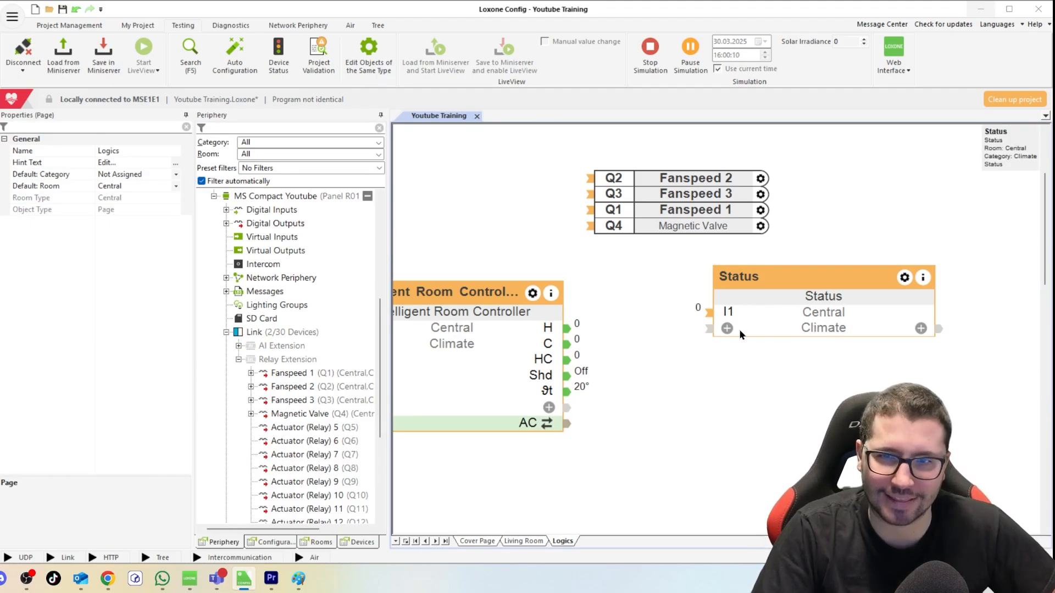
# Step: Rename the Status block to Fanspeed and connect the controller's H output to I1
pyautogui.click(808, 316)
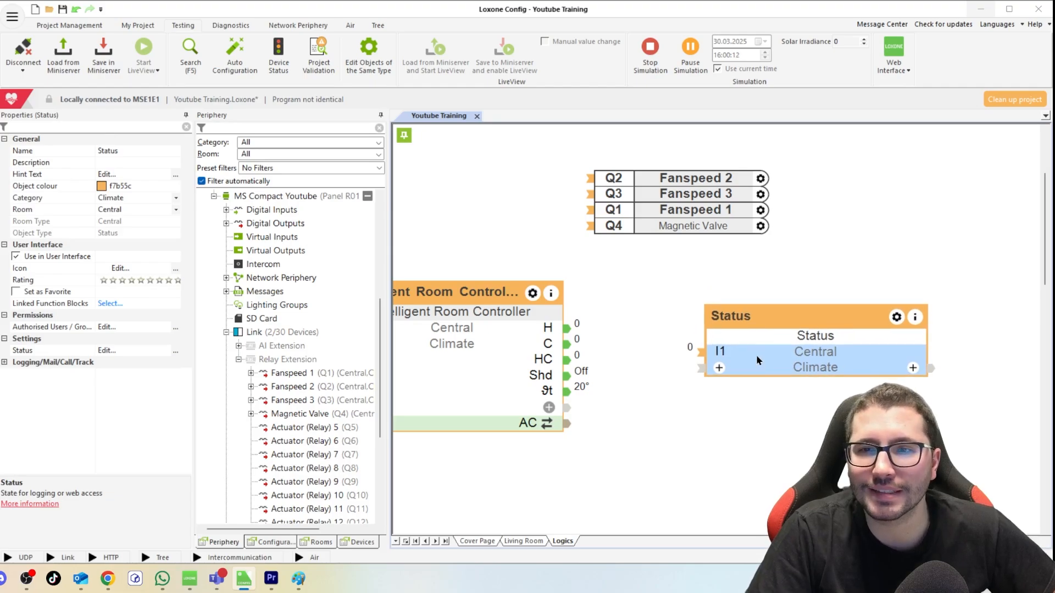
pyautogui.doubleClick(740, 293)
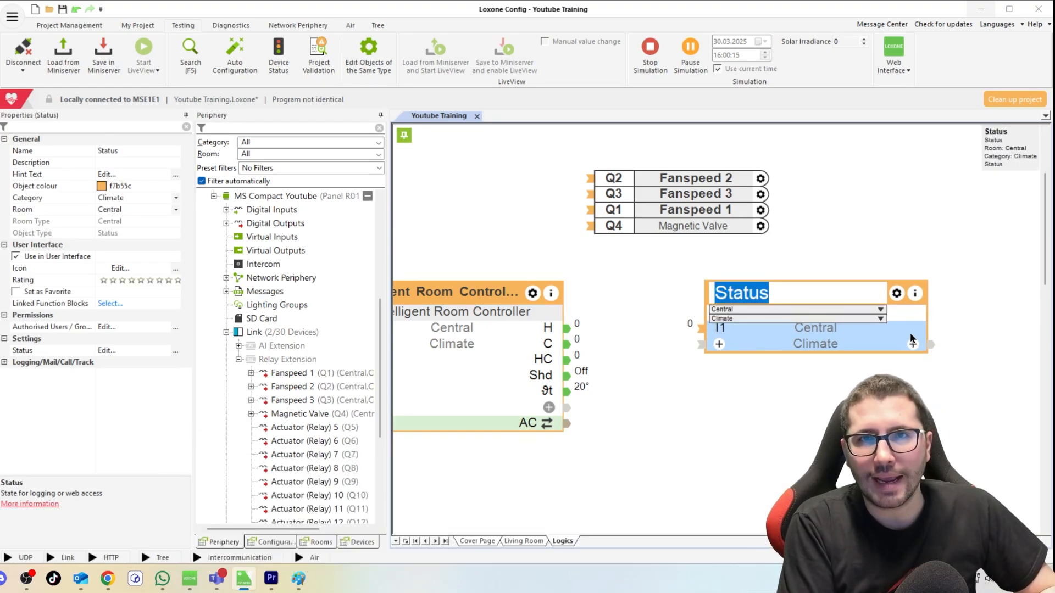
pyautogui.write('Fanspee')
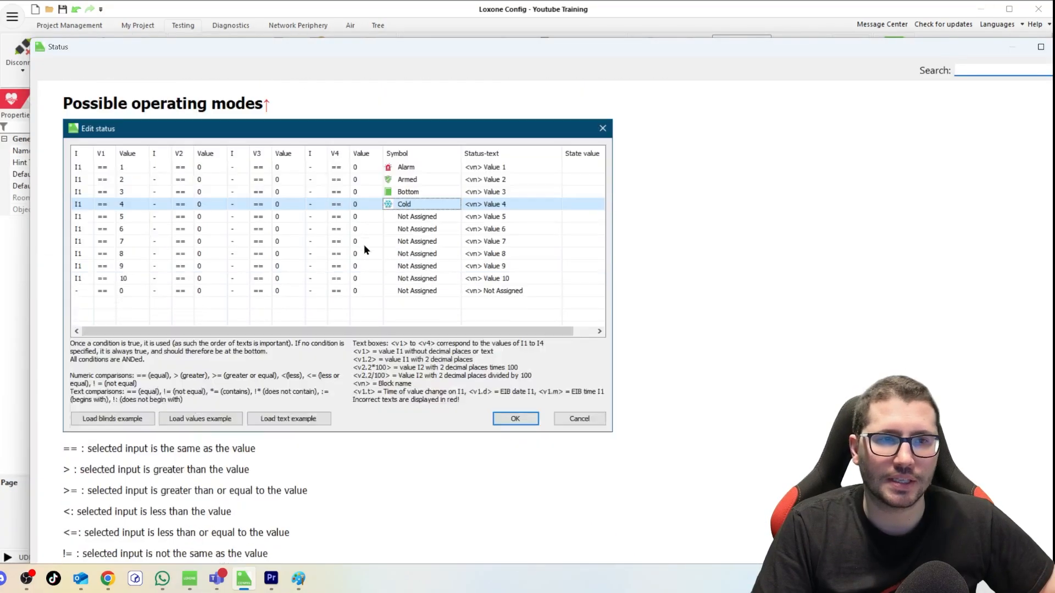
pyautogui.scroll(-3)
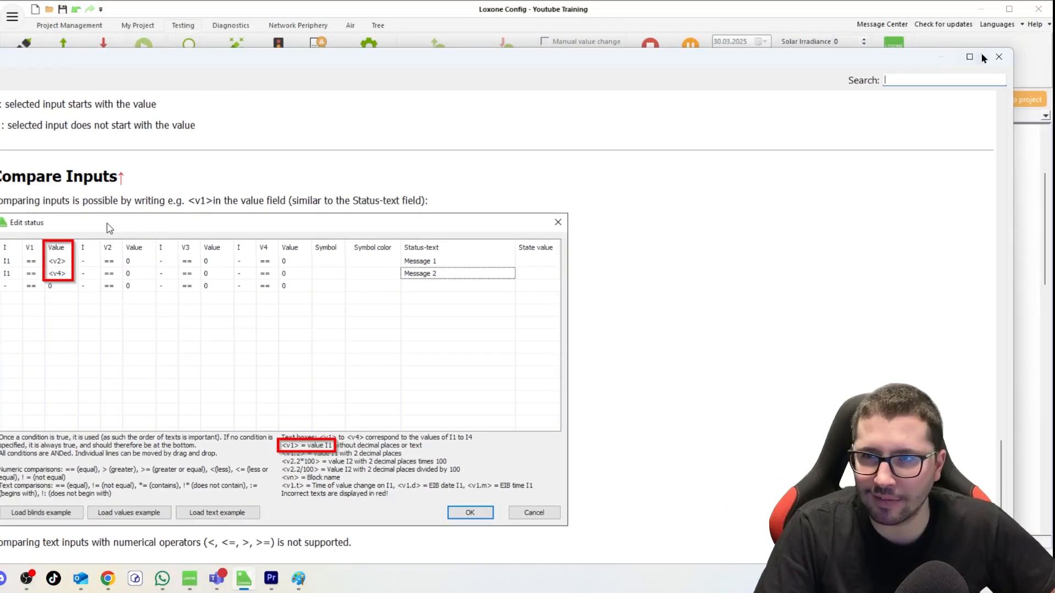
pyautogui.click(470, 513)
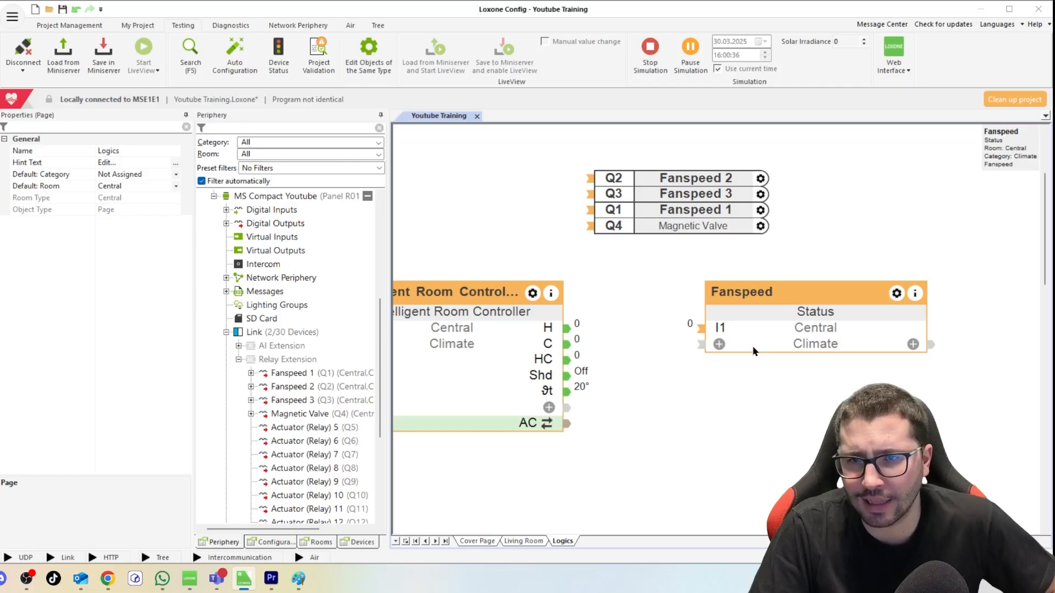
pyautogui.click(814, 327)
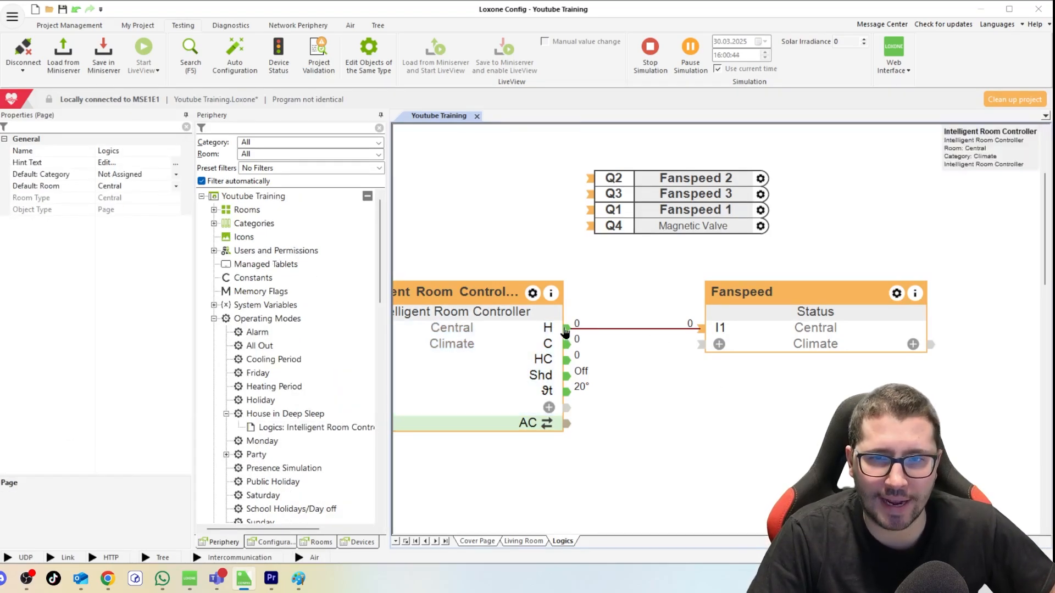
pyautogui.click(815, 327)
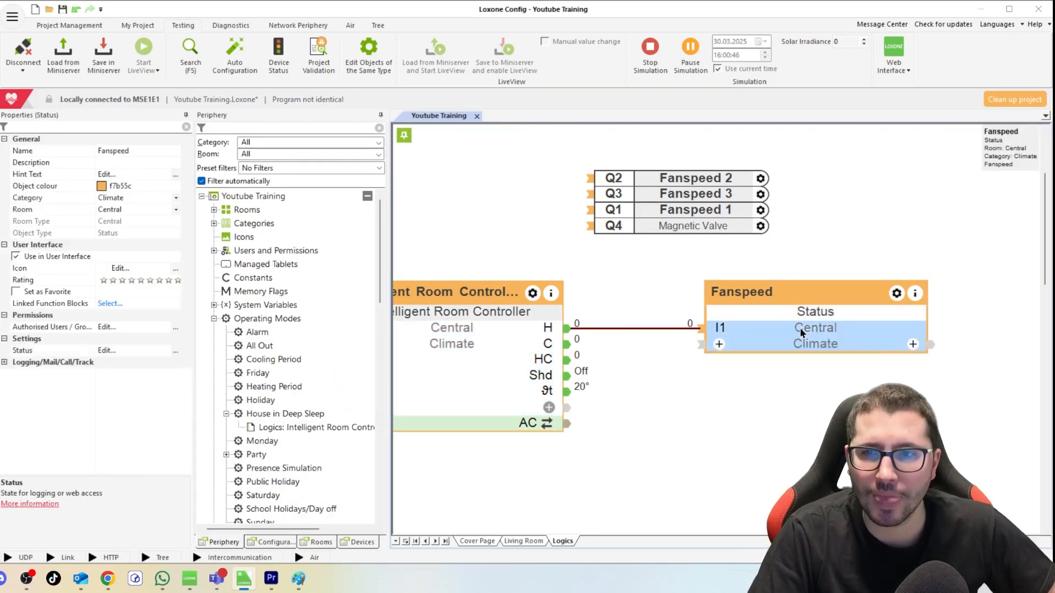
# Step: Define the first status row: I1 equals 0 shows Off with state value 0 and a symbol
pyautogui.click(106, 350)
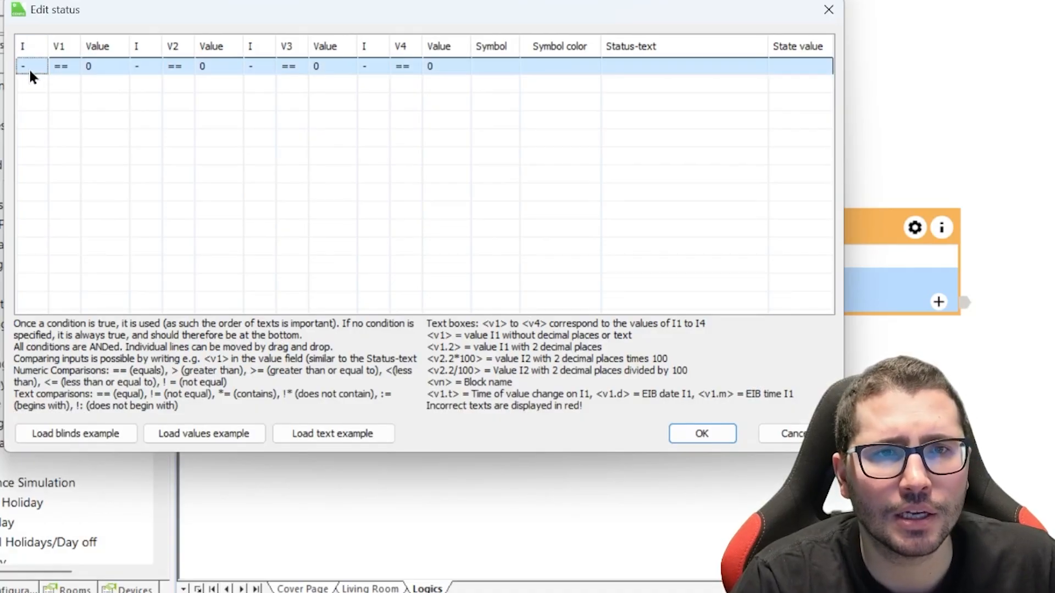
pyautogui.moveTo(81, 53)
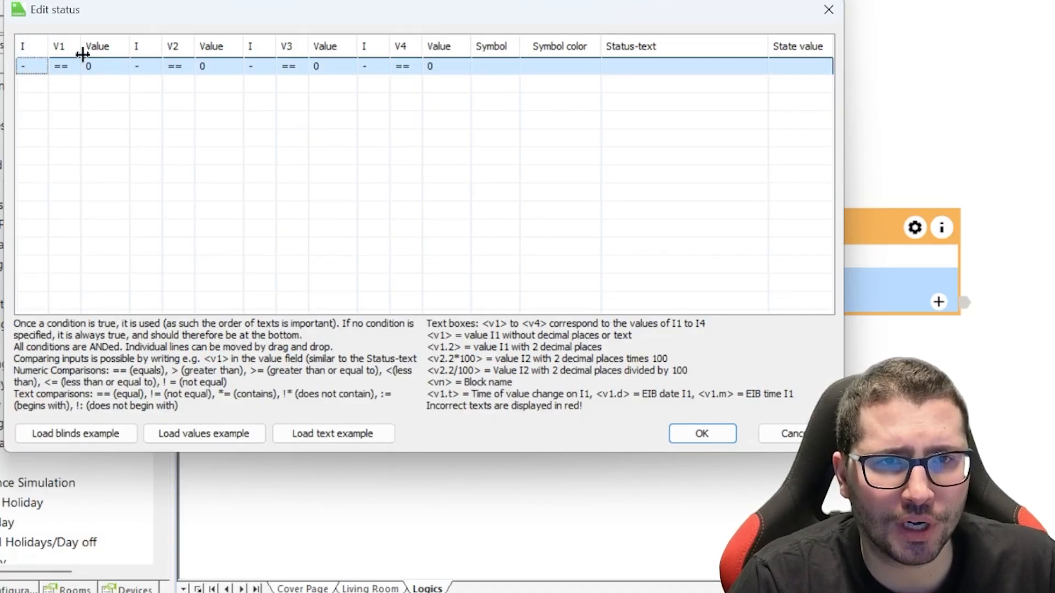
pyautogui.moveTo(377, 66)
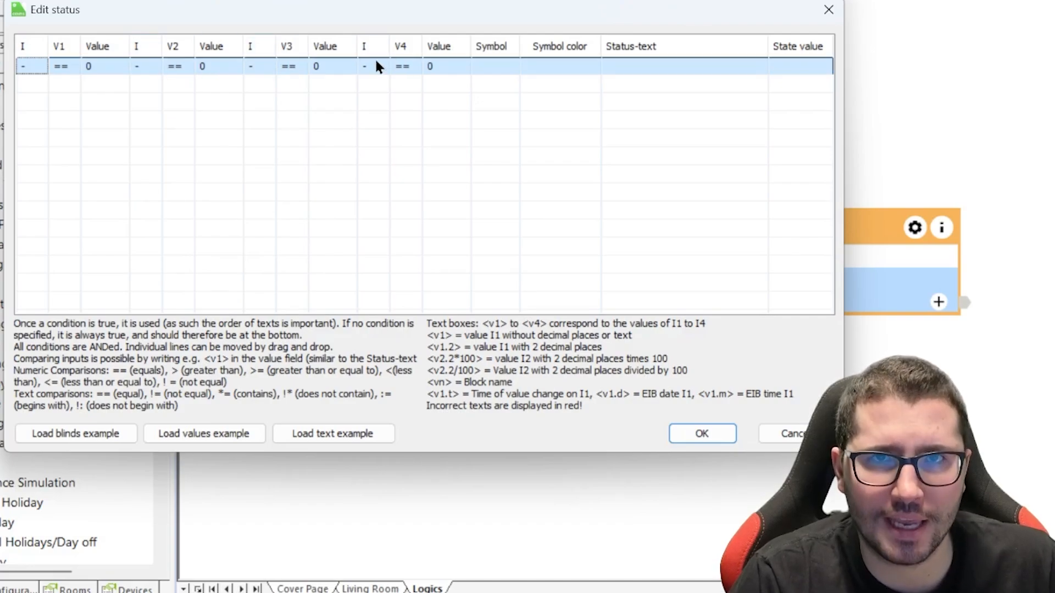
pyautogui.click(72, 66)
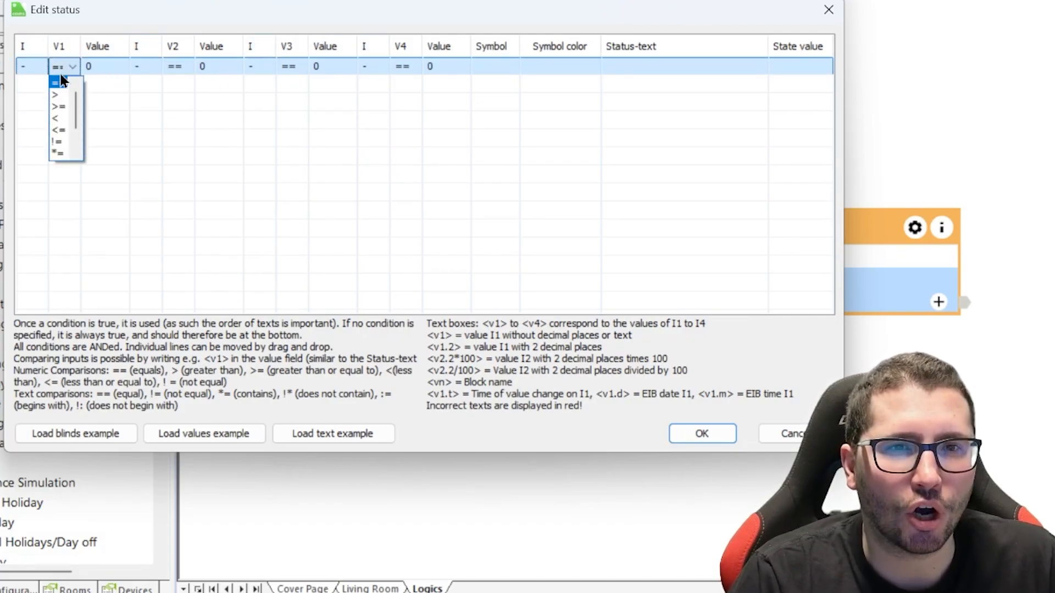
pyautogui.scroll(-3)
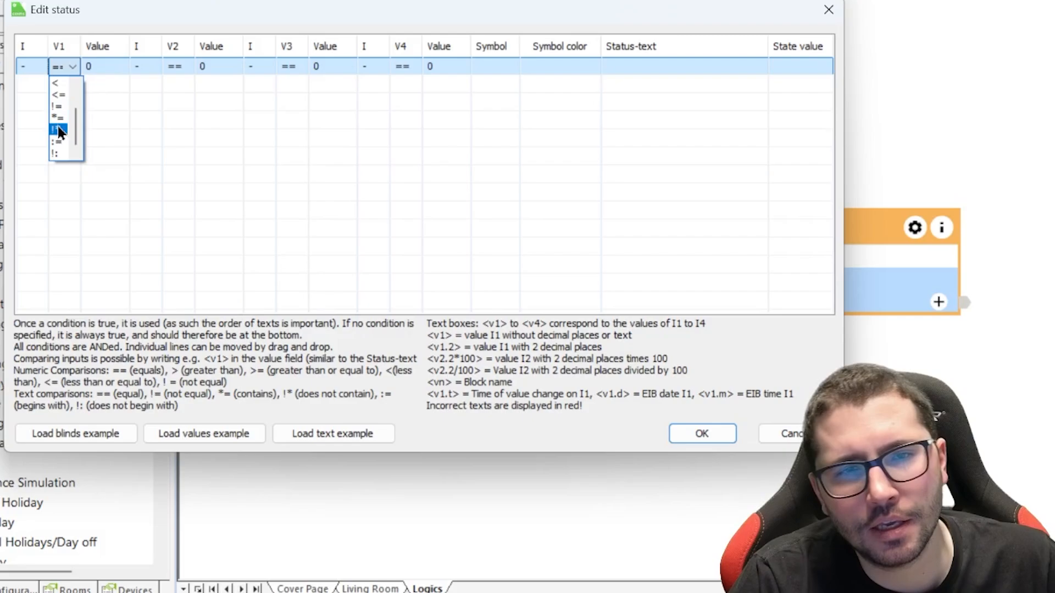
pyautogui.moveTo(61, 94)
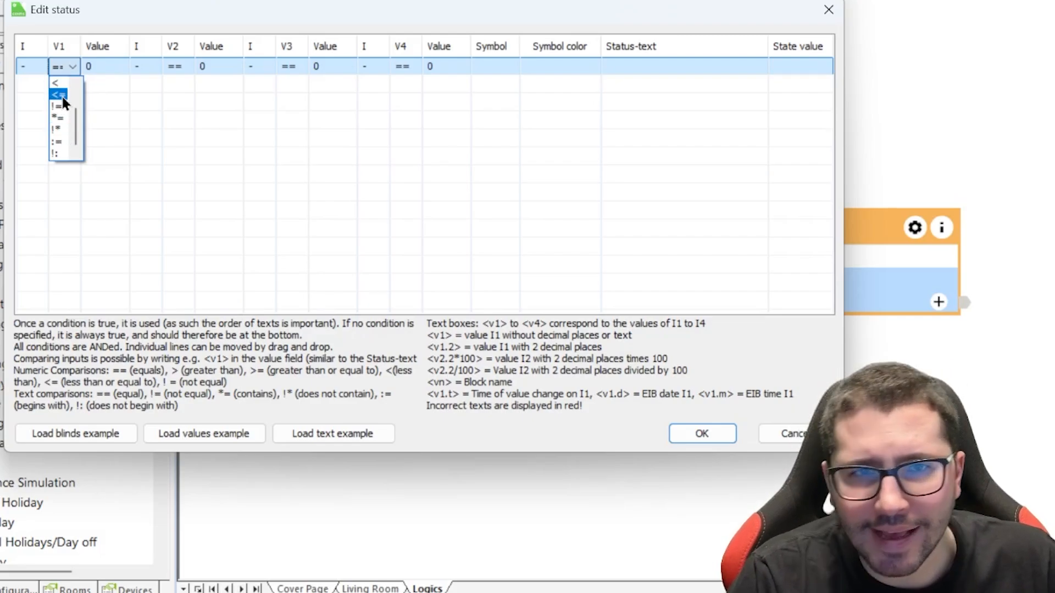
pyautogui.moveTo(73, 83)
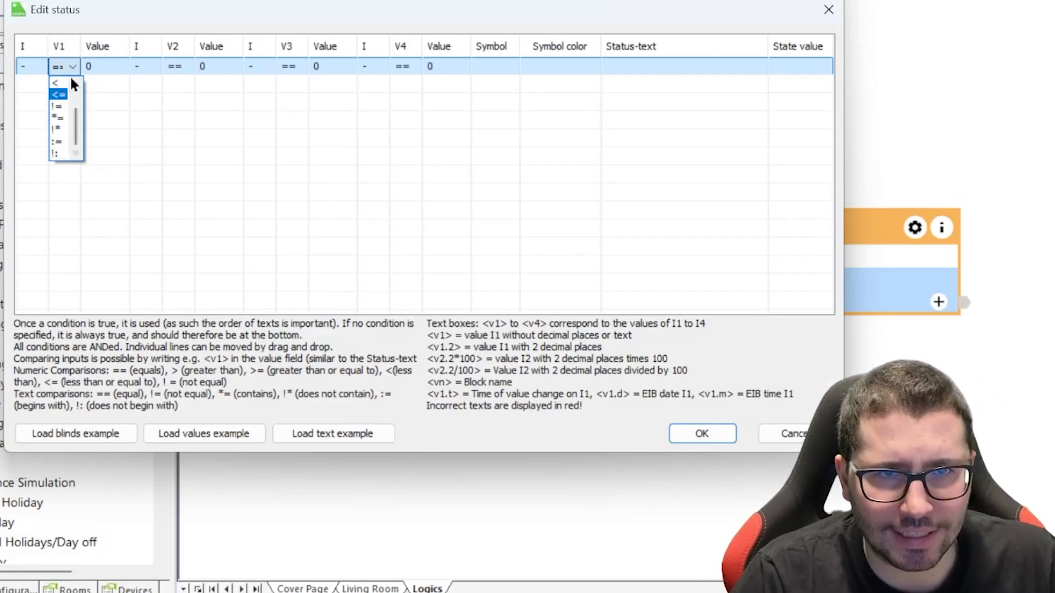
pyautogui.click(37, 66)
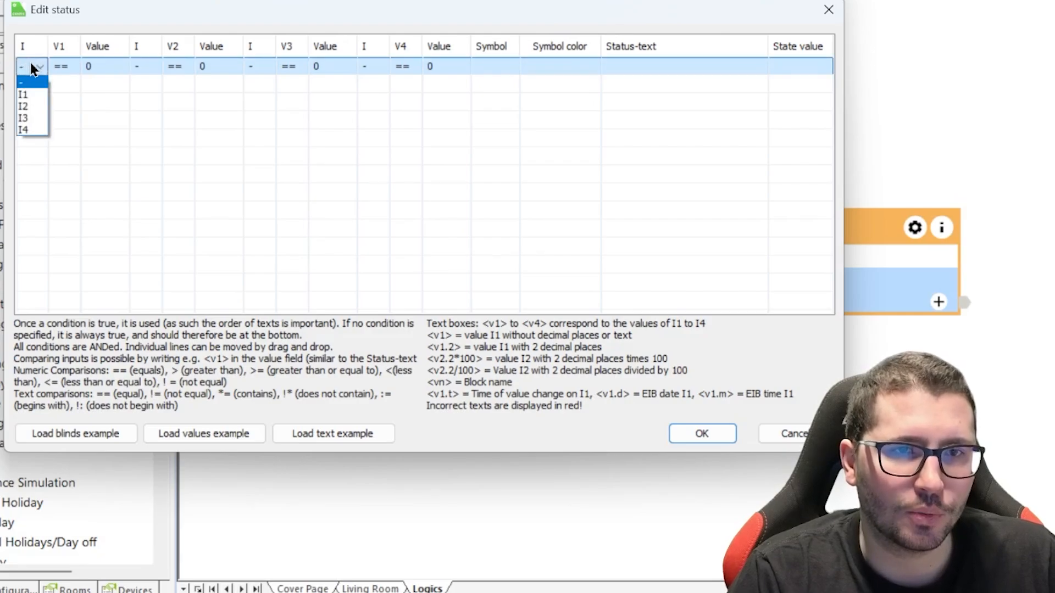
pyautogui.click(24, 94)
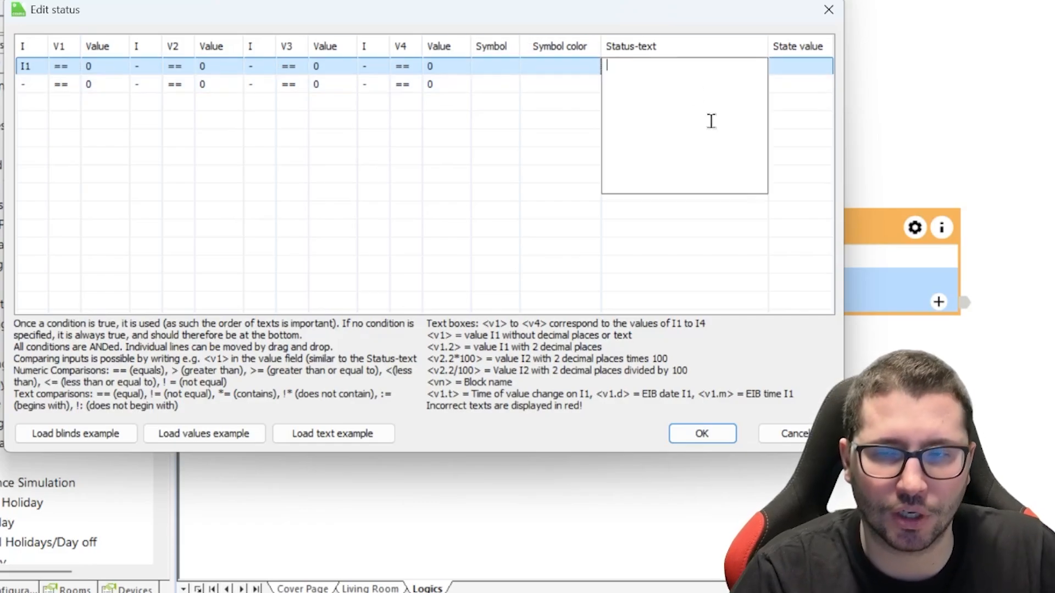
pyautogui.write('Off')
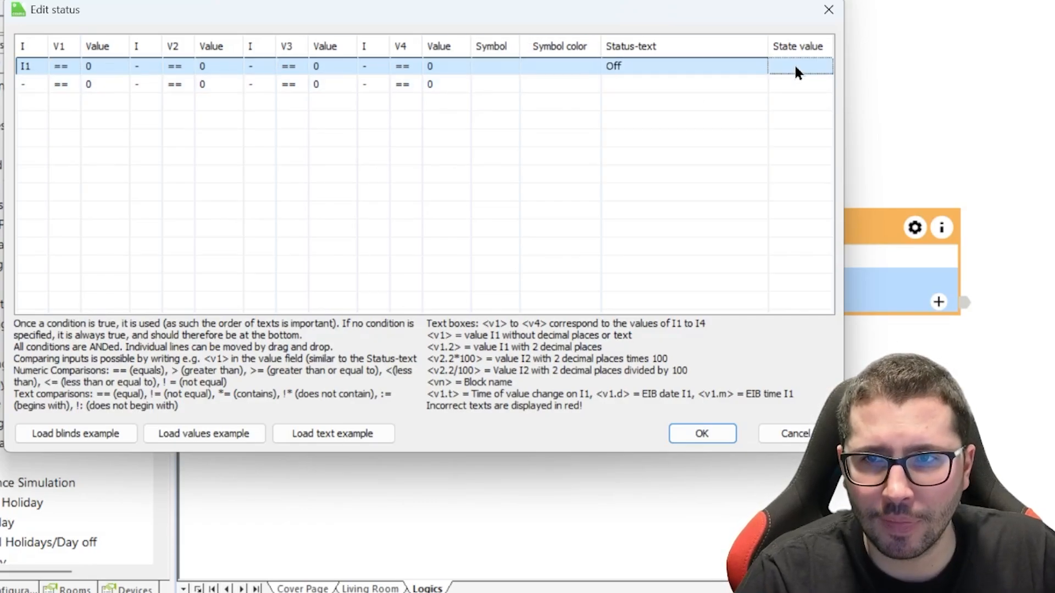
pyautogui.click(798, 66)
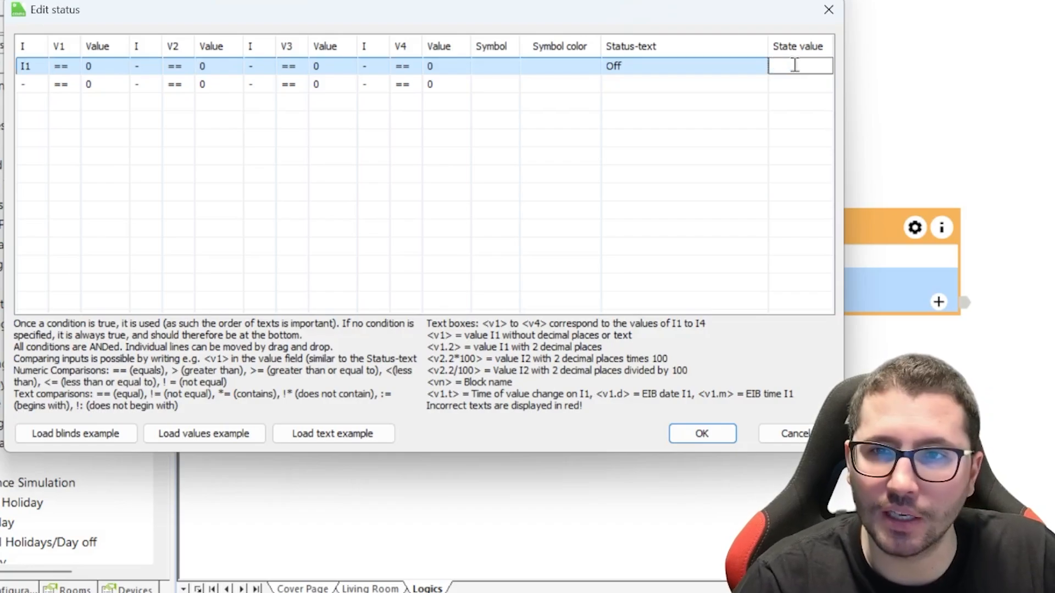
pyautogui.write('0')
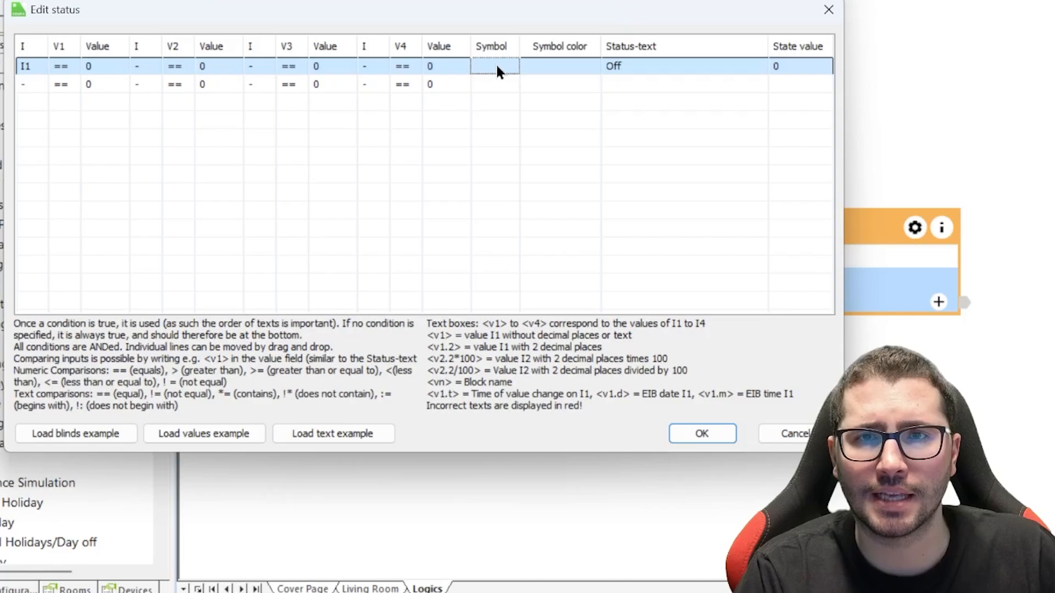
pyautogui.click(496, 66)
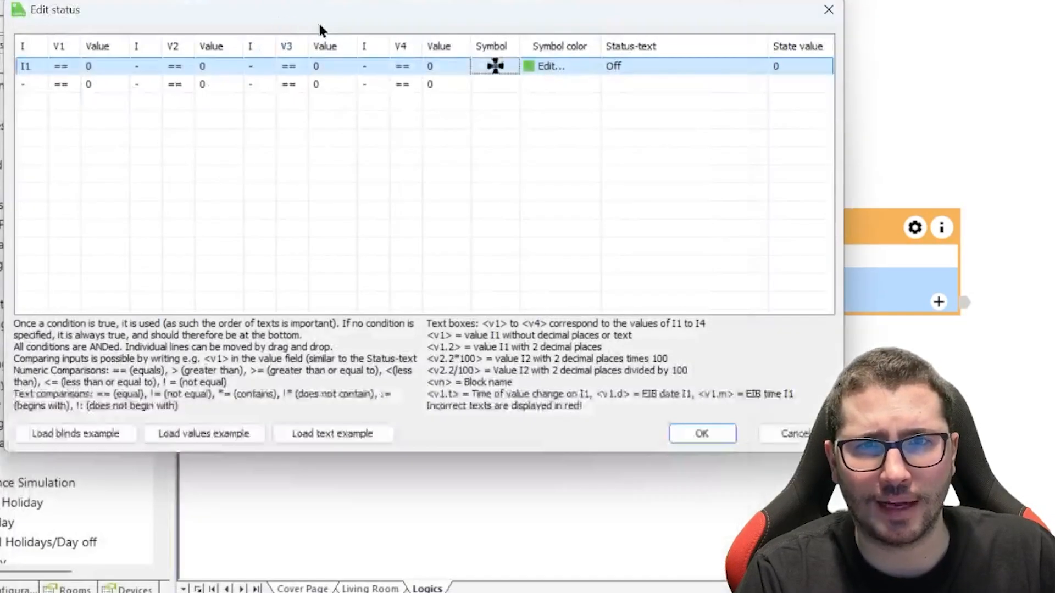
pyautogui.click(591, 65)
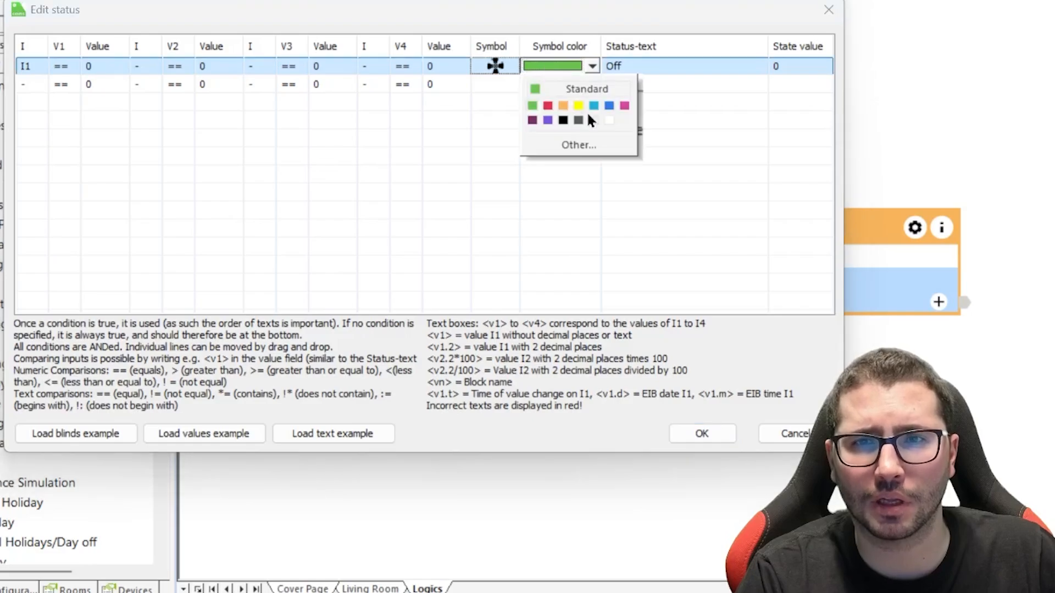
# Step: Add row 2: I1 > 0 and I1 < 3 with status text Speed 1
pyautogui.click(593, 105)
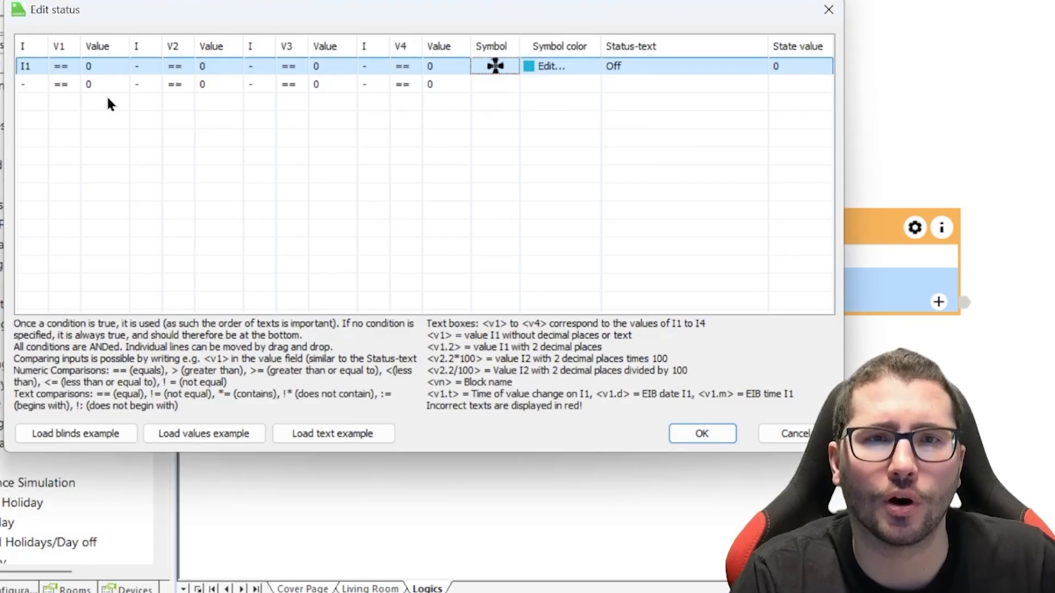
pyautogui.click(31, 83)
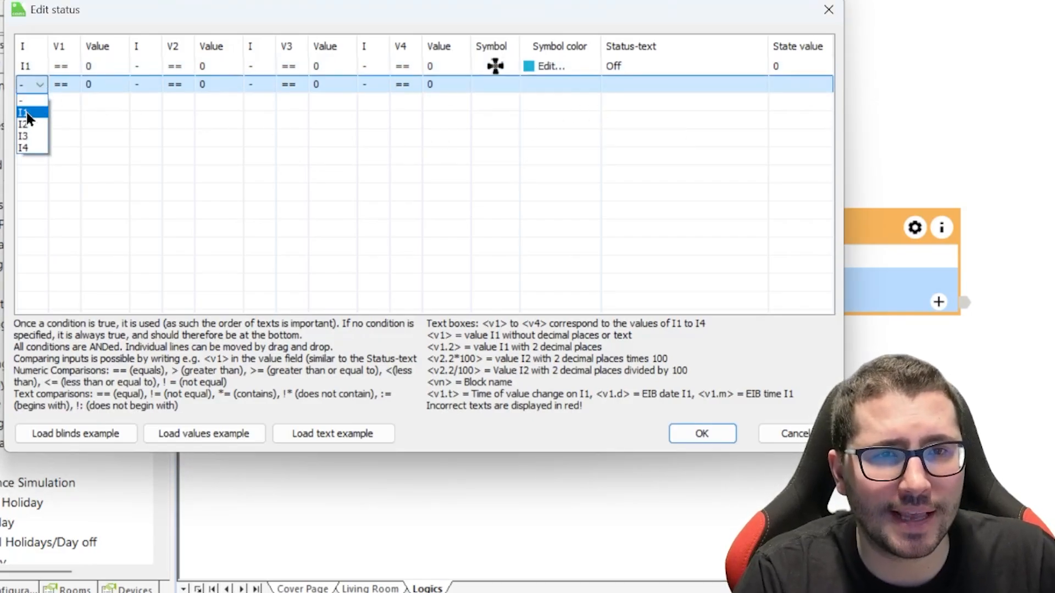
pyautogui.click(25, 111)
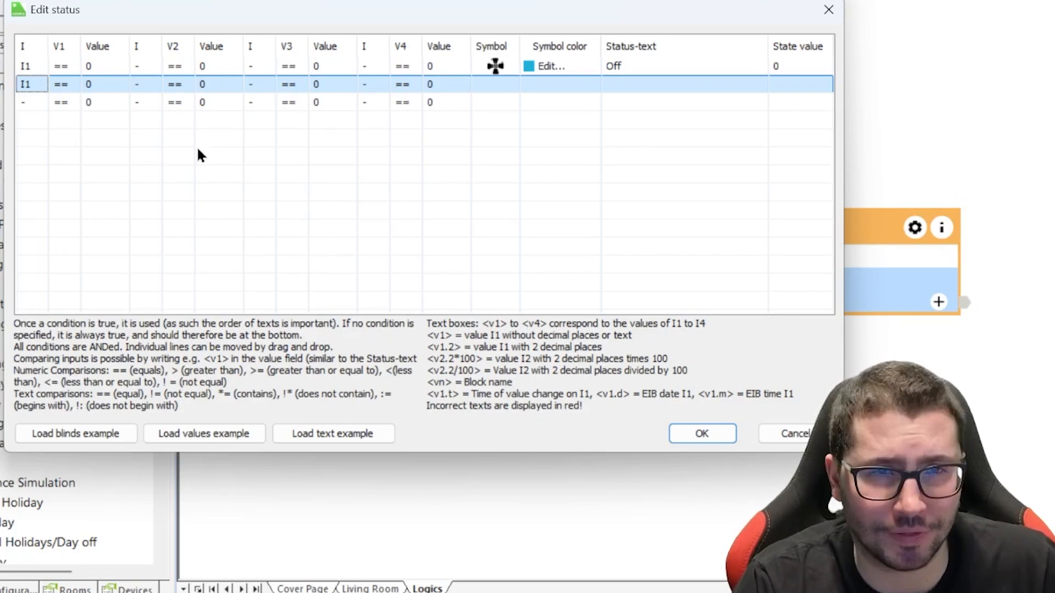
pyautogui.click(63, 84)
pyautogui.write('>')
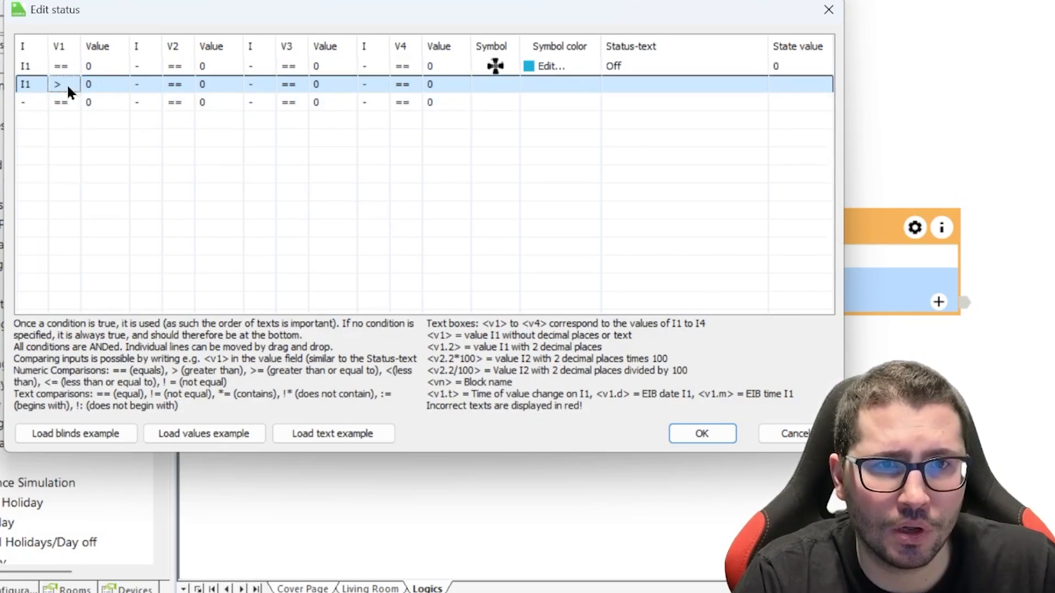
pyautogui.click(72, 84)
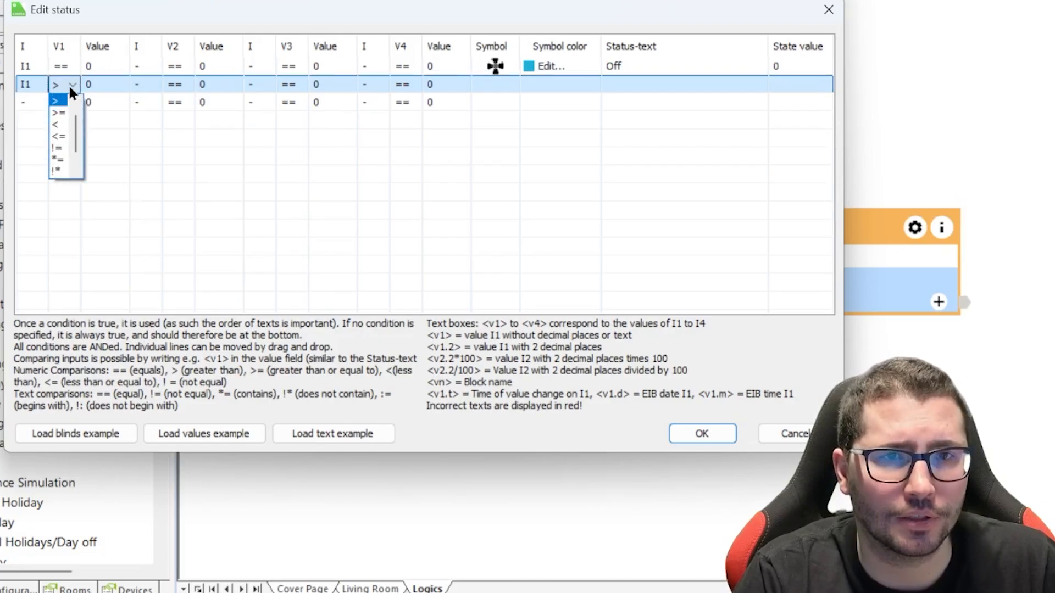
pyautogui.click(56, 99)
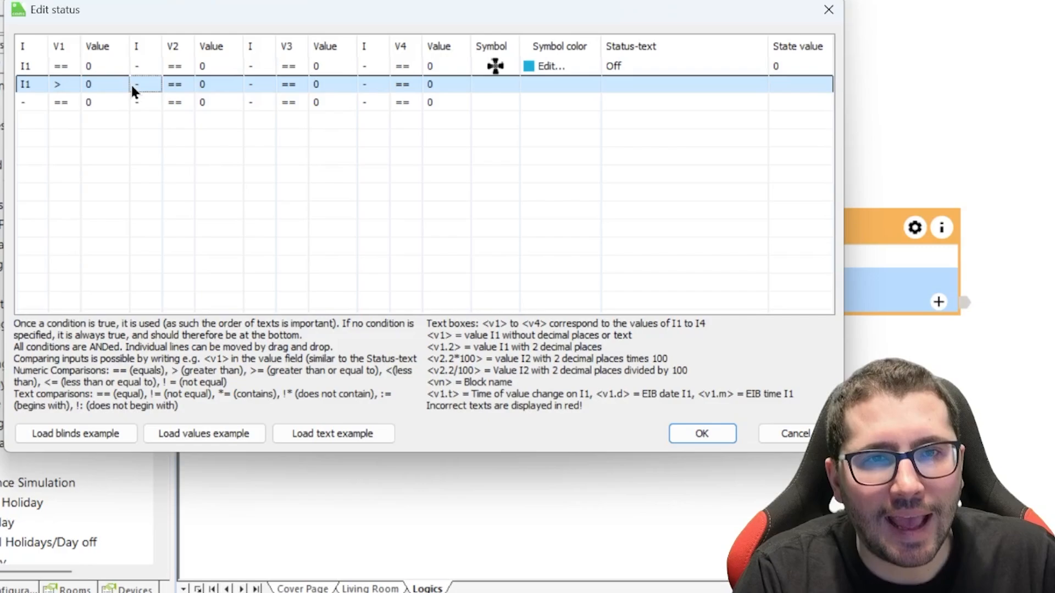
pyautogui.click(141, 84)
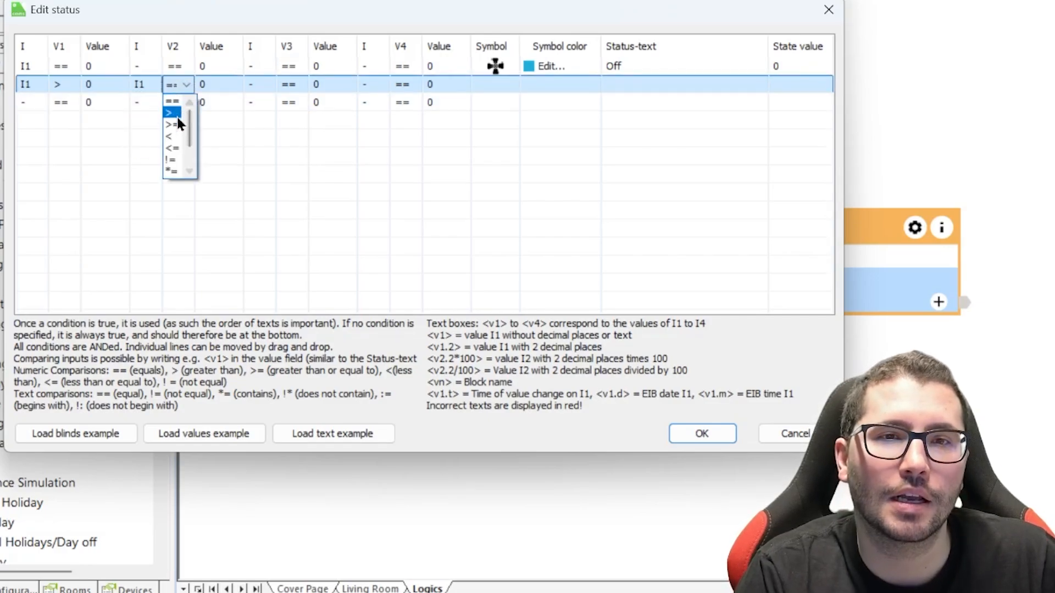
pyautogui.click(171, 137)
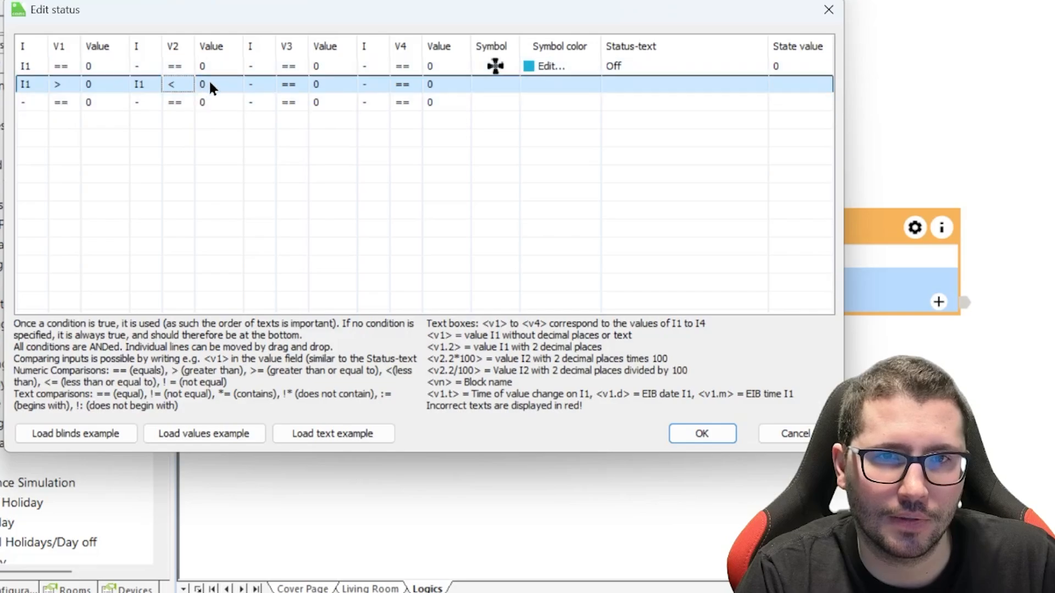
pyautogui.write('3')
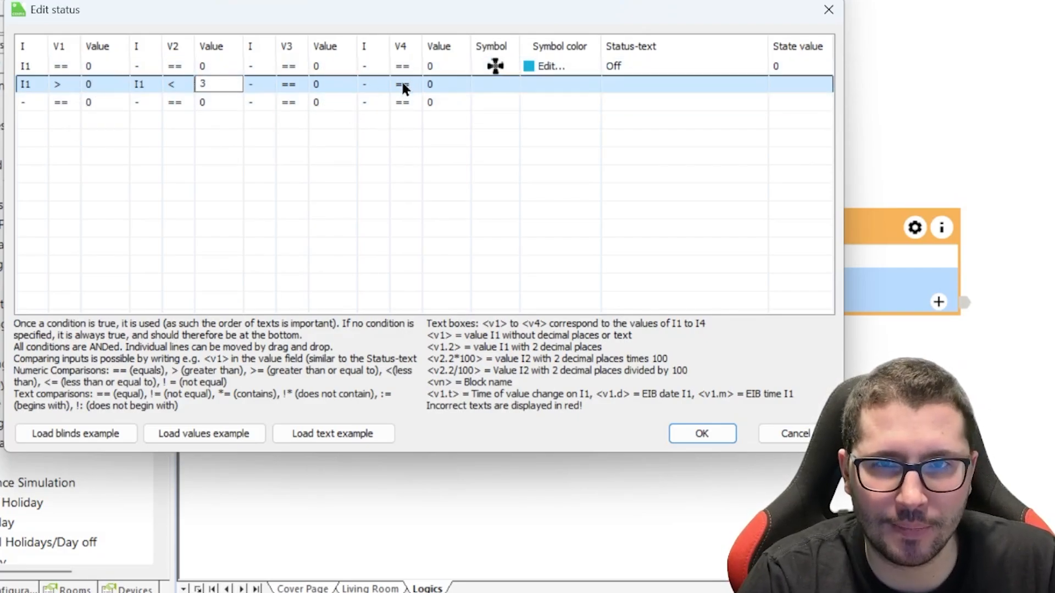
pyautogui.click(683, 84)
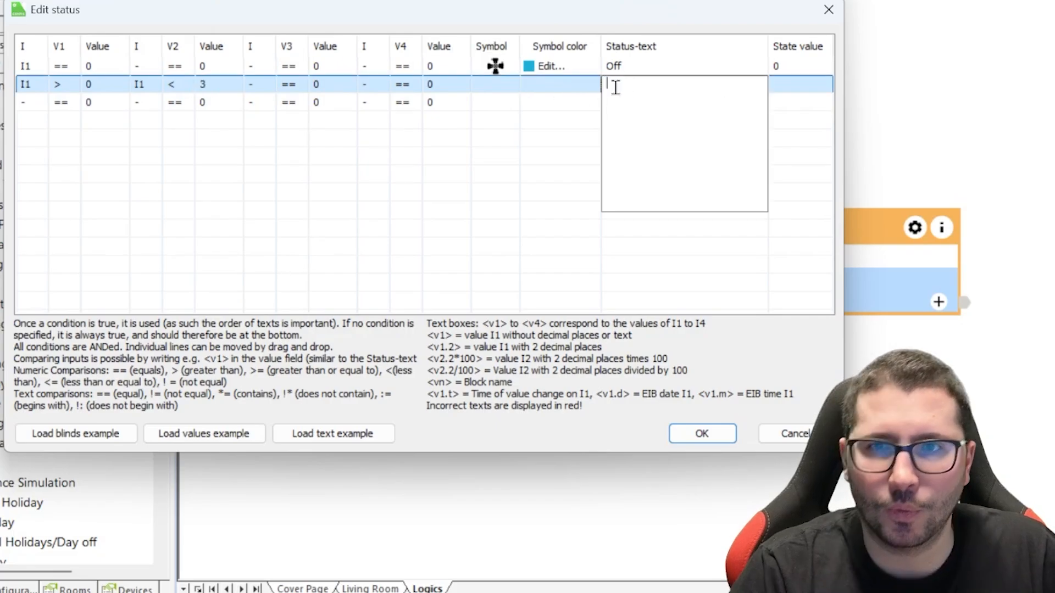
pyautogui.write('Speed 1')
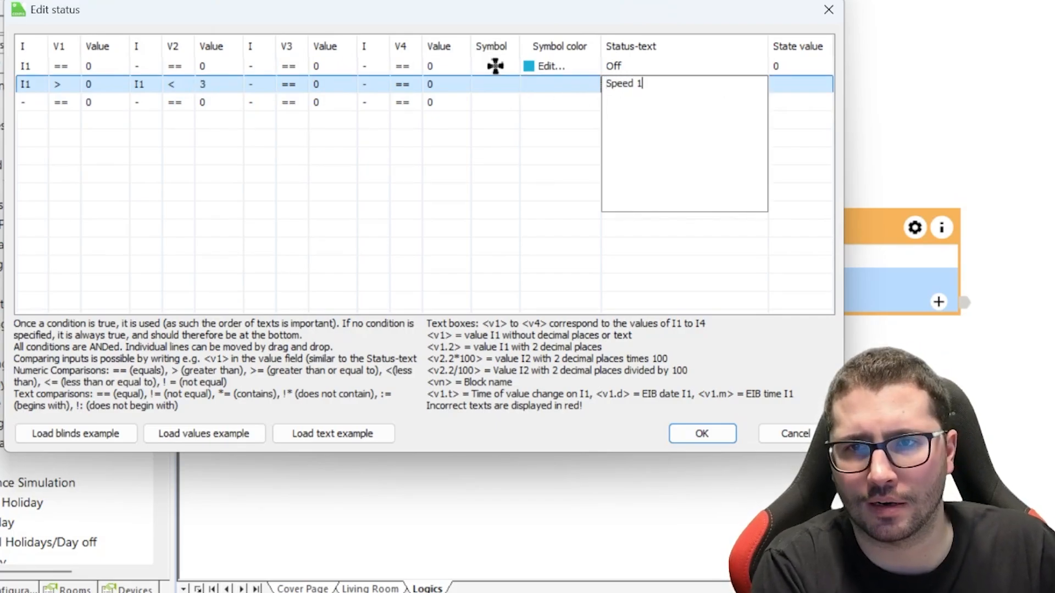
pyautogui.click(27, 101)
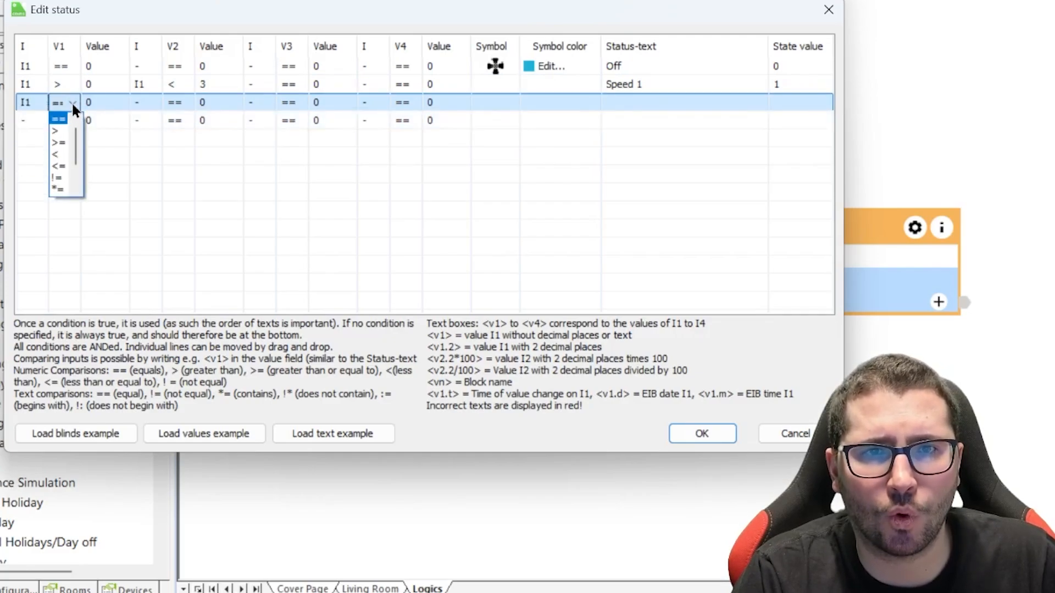
# Step: Set row 3's conditions to I1 >= 3 and I1 < 10 for Speed 2
pyautogui.click(57, 141)
pyautogui.write('3')
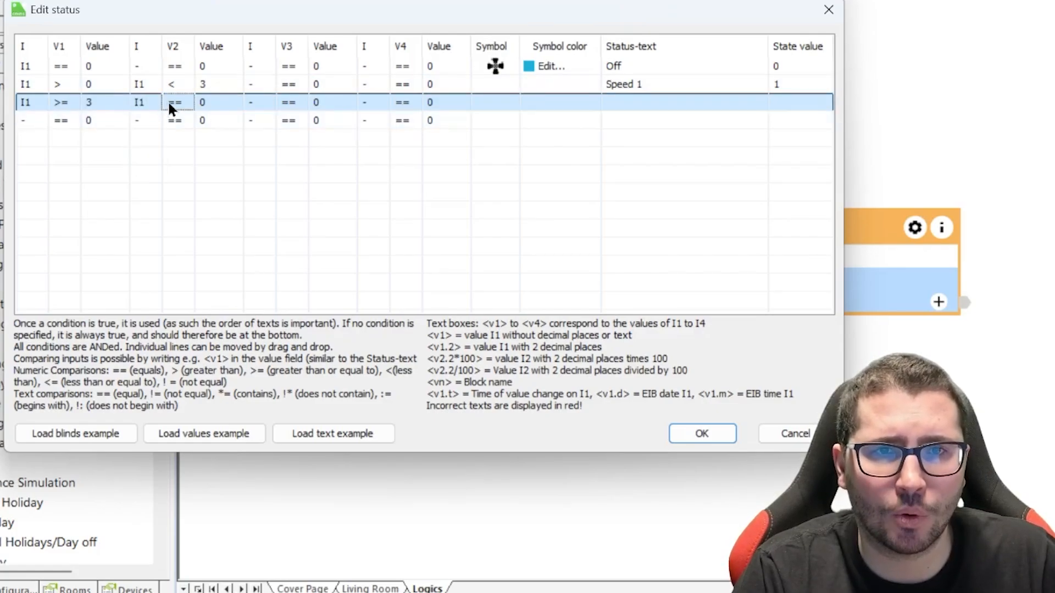
pyautogui.click(177, 102)
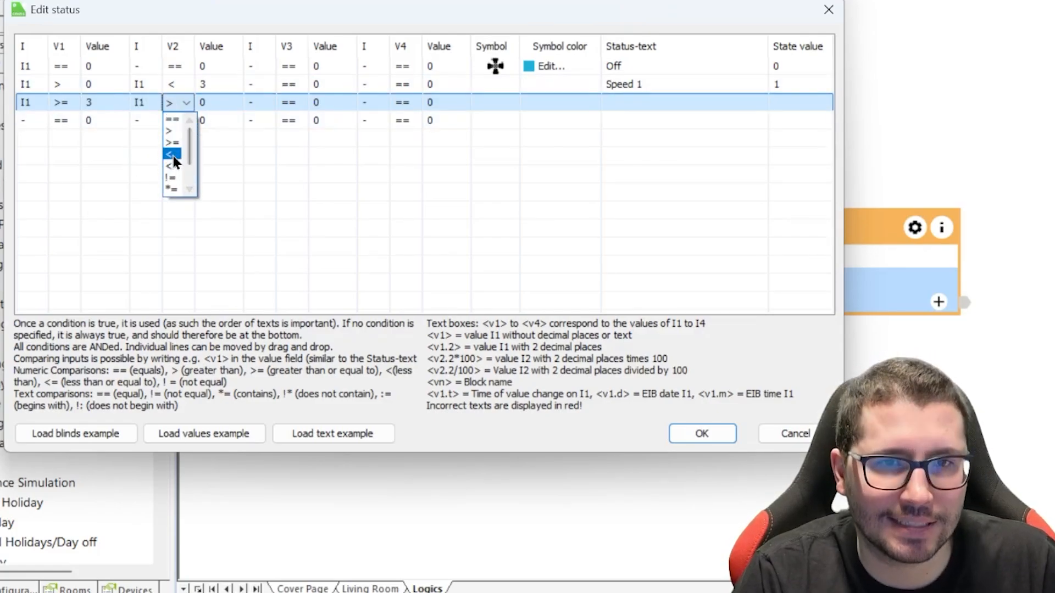
pyautogui.click(173, 153)
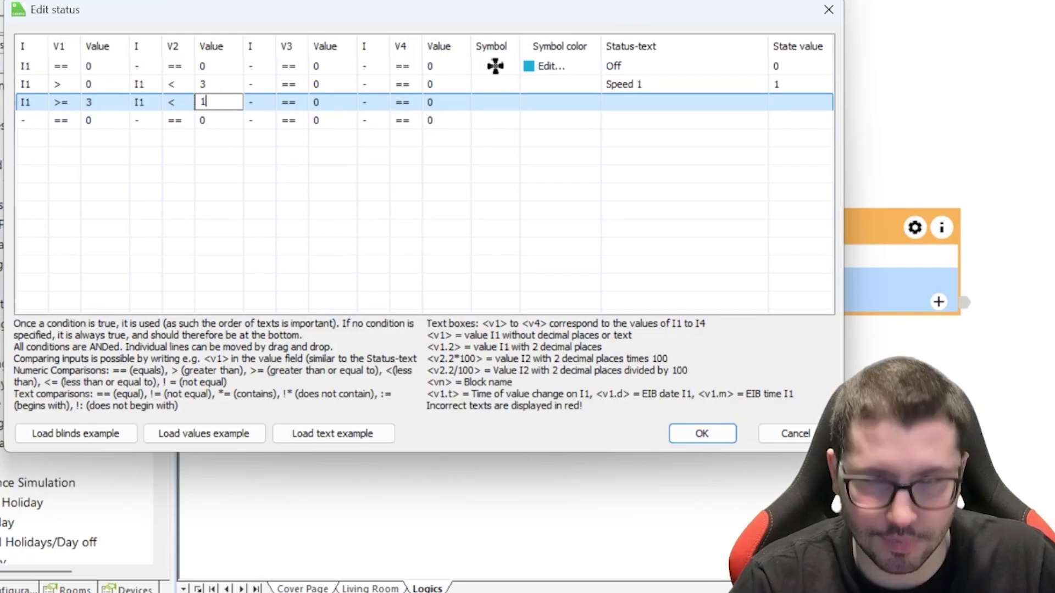
pyautogui.write('0')
pyautogui.click(684, 102)
pyautogui.write('Speed 2')
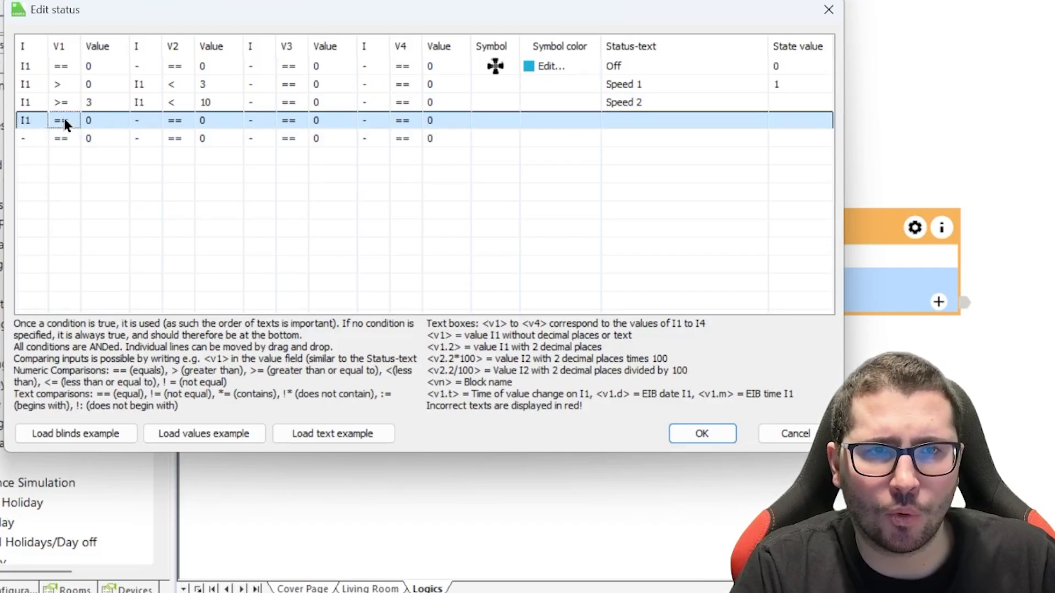
# Step: Add row 4 (I1 == 10) as Speed 3 with state value 3 and confirm
pyautogui.doubleClick(95, 120)
pyautogui.write('10')
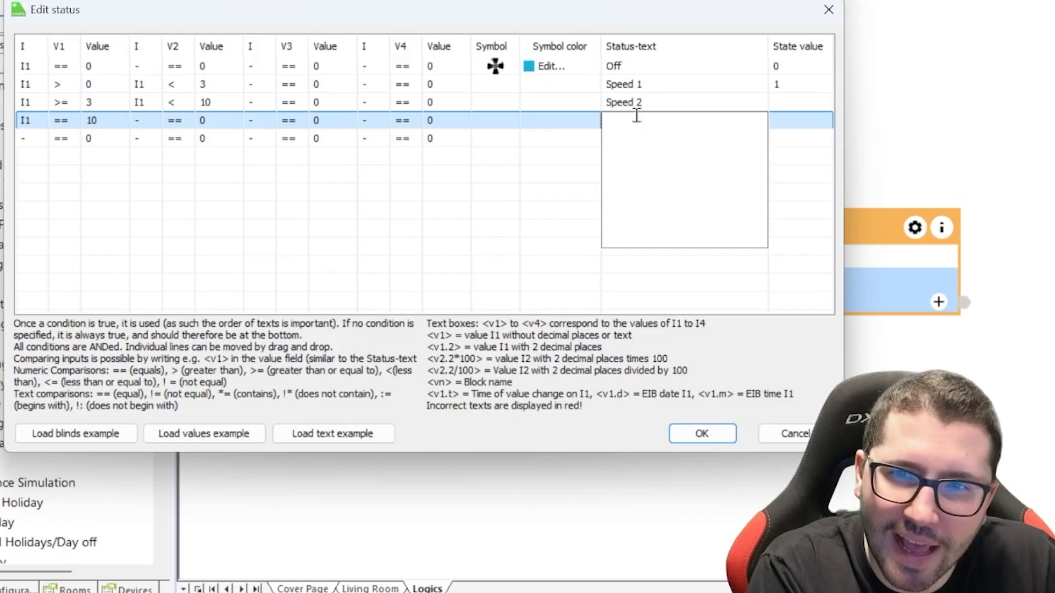
pyautogui.write('Speed 3')
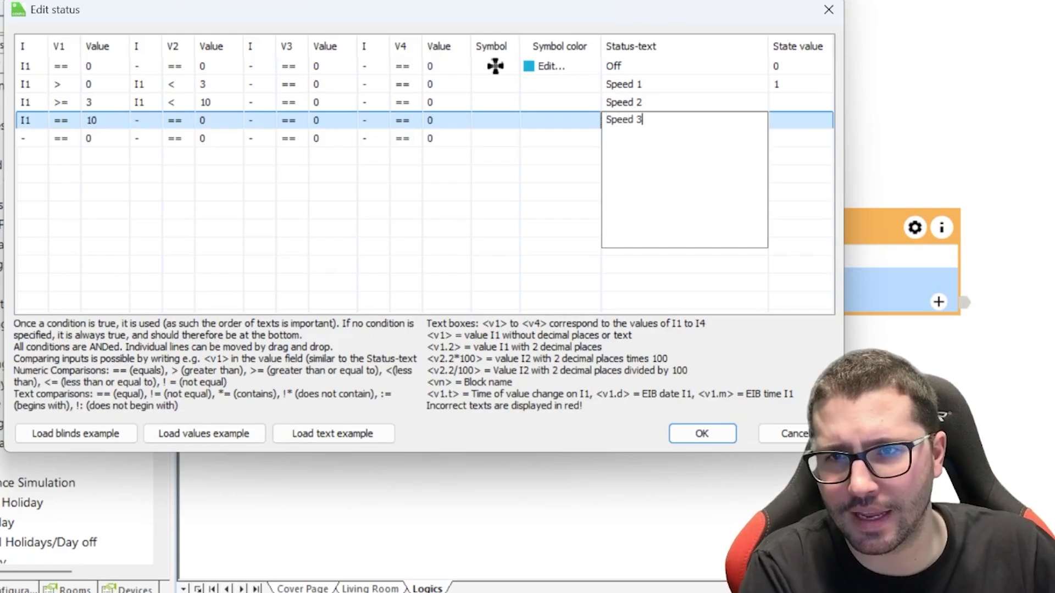
pyautogui.click(800, 101)
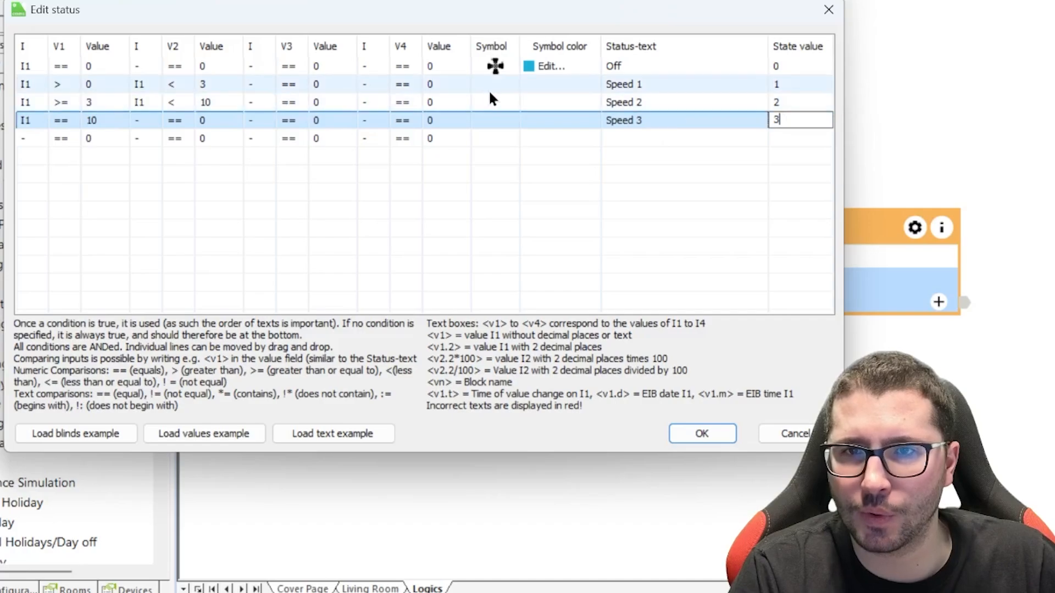
pyautogui.click(701, 434)
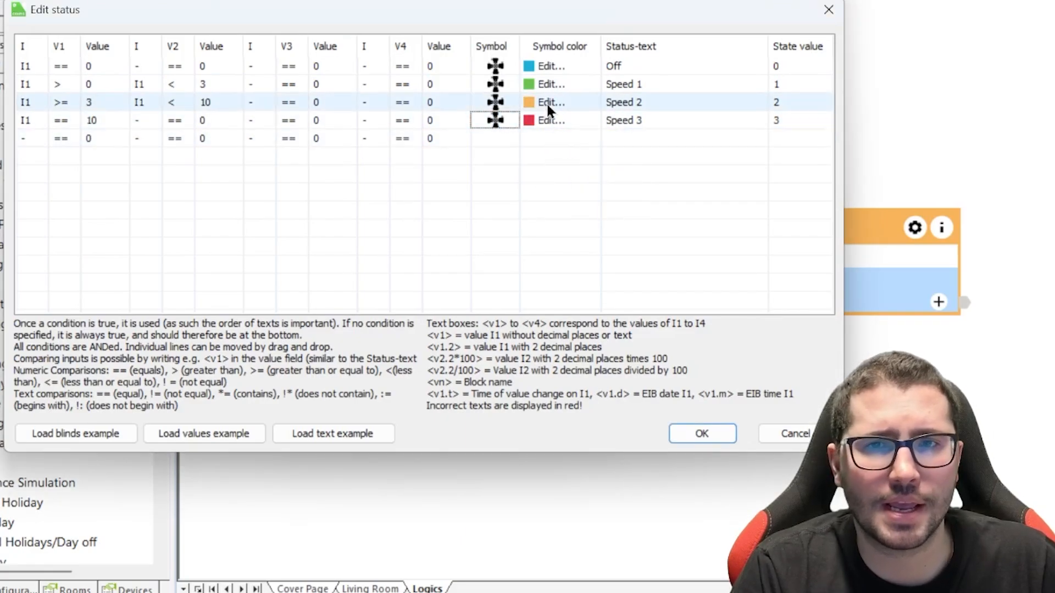
pyautogui.click(701, 434)
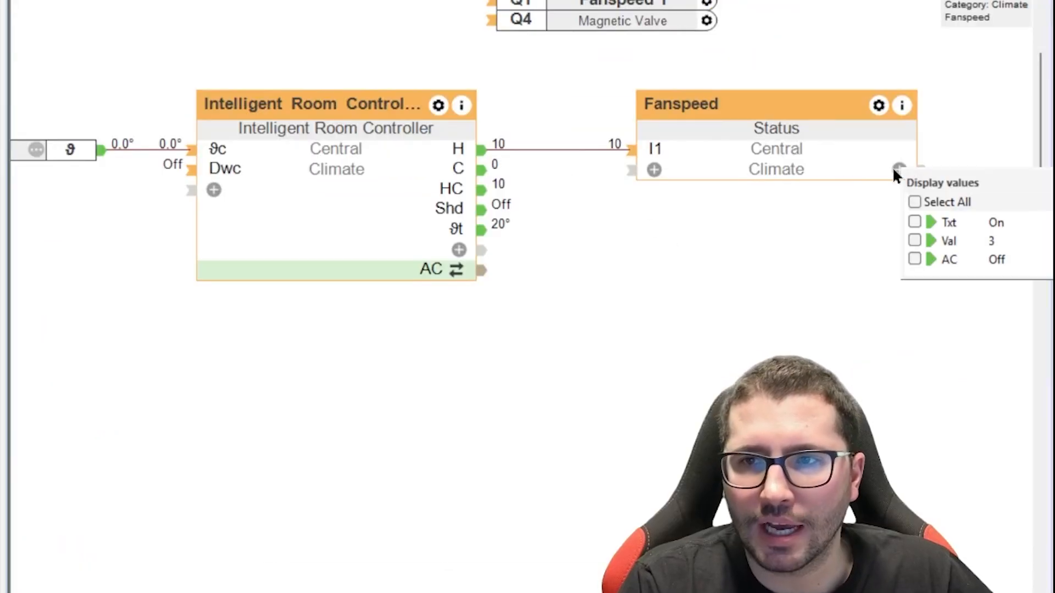
# Step: Show Txt and Val on the Fanspeed block, then simulate a changed temperature to check it
pyautogui.click(914, 222)
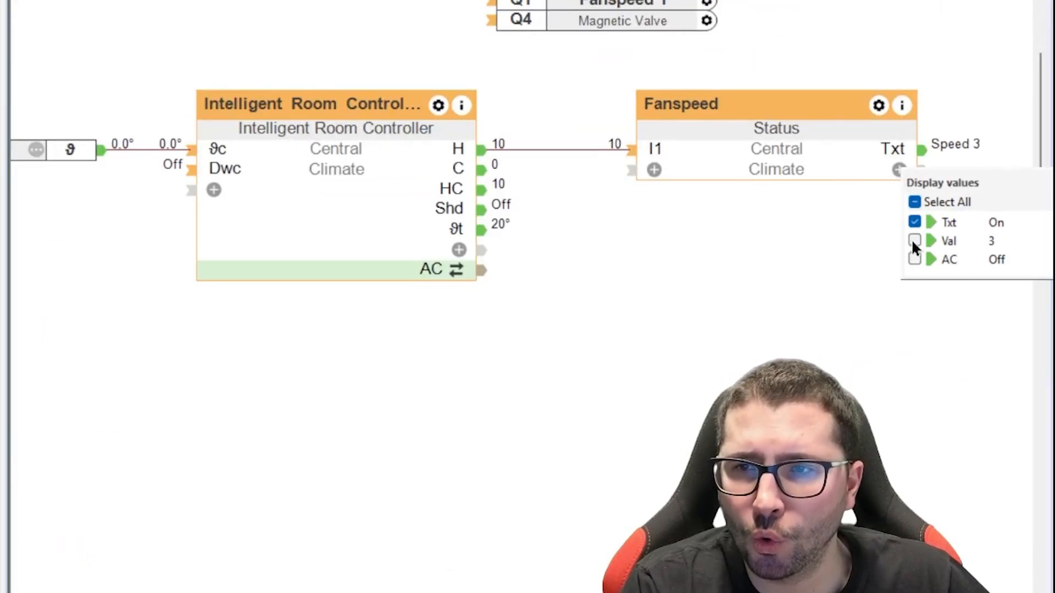
pyautogui.click(915, 241)
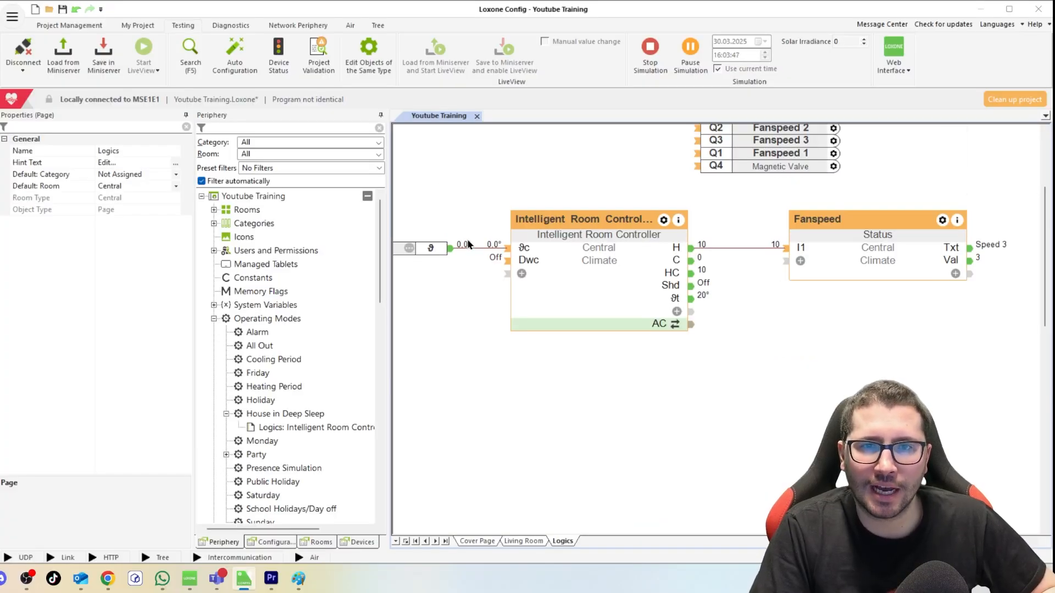
pyautogui.moveTo(572, 248)
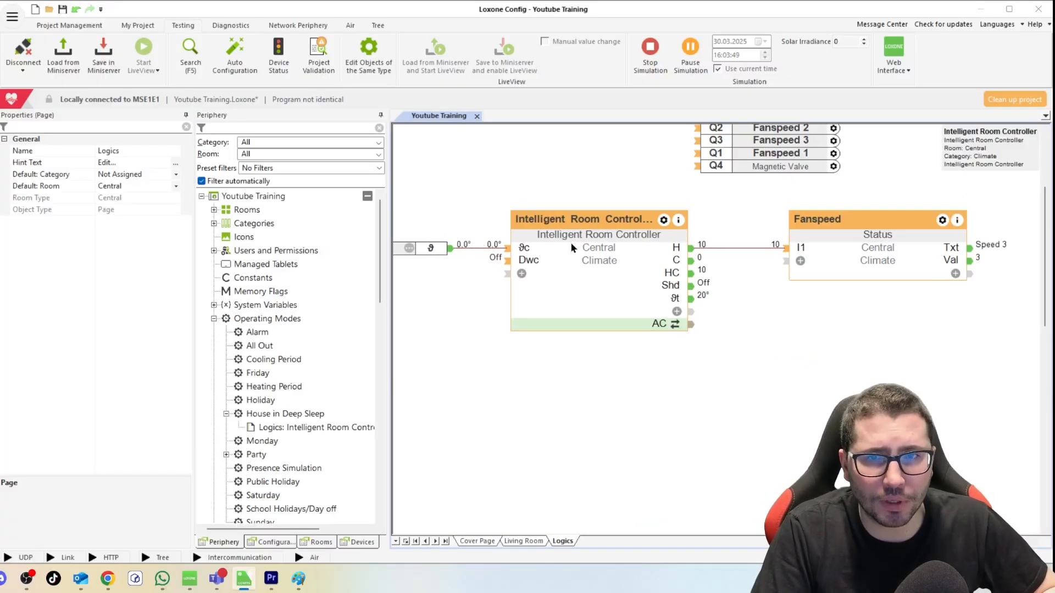
pyautogui.moveTo(686, 231)
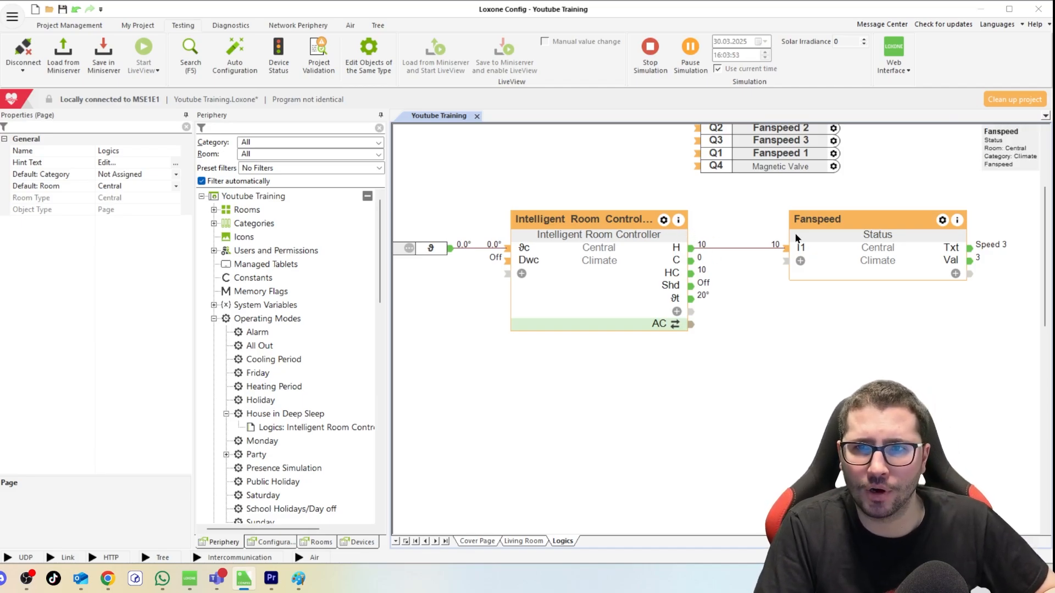
pyautogui.moveTo(772, 237)
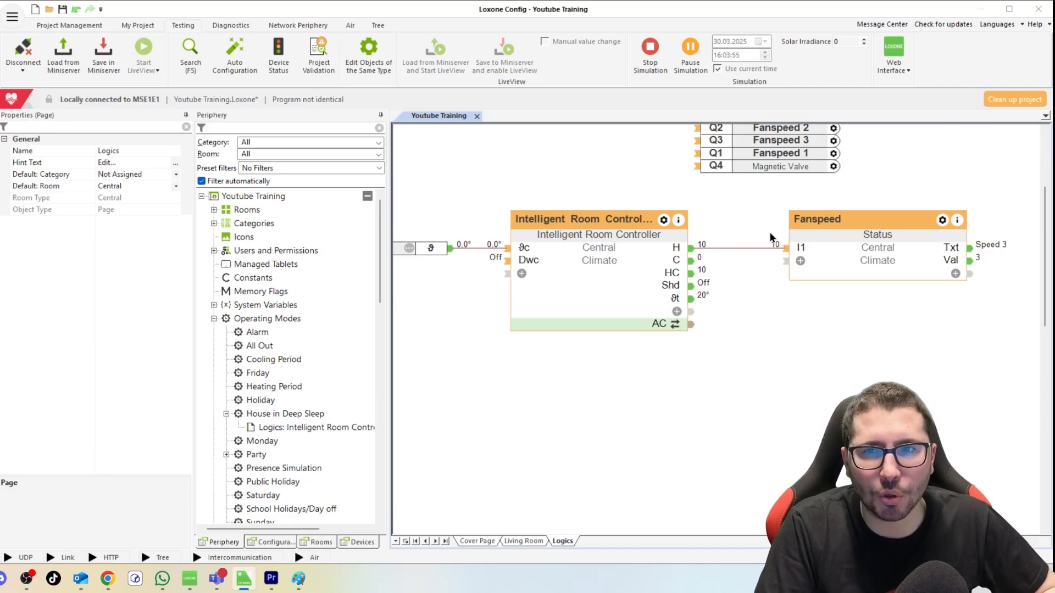
pyautogui.moveTo(686, 244)
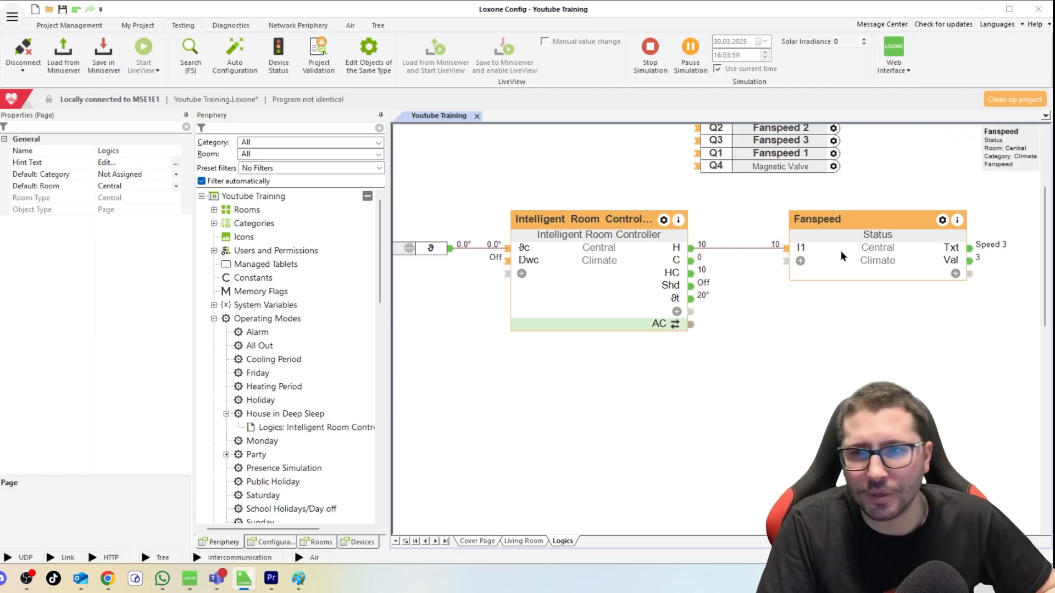
pyautogui.click(875, 232)
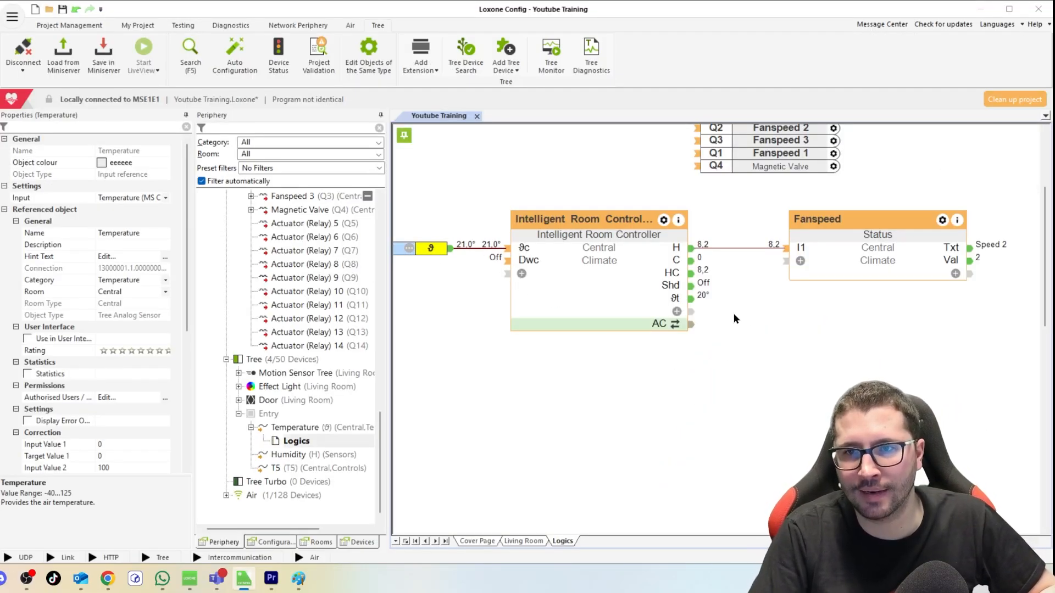
pyautogui.moveTo(977, 261)
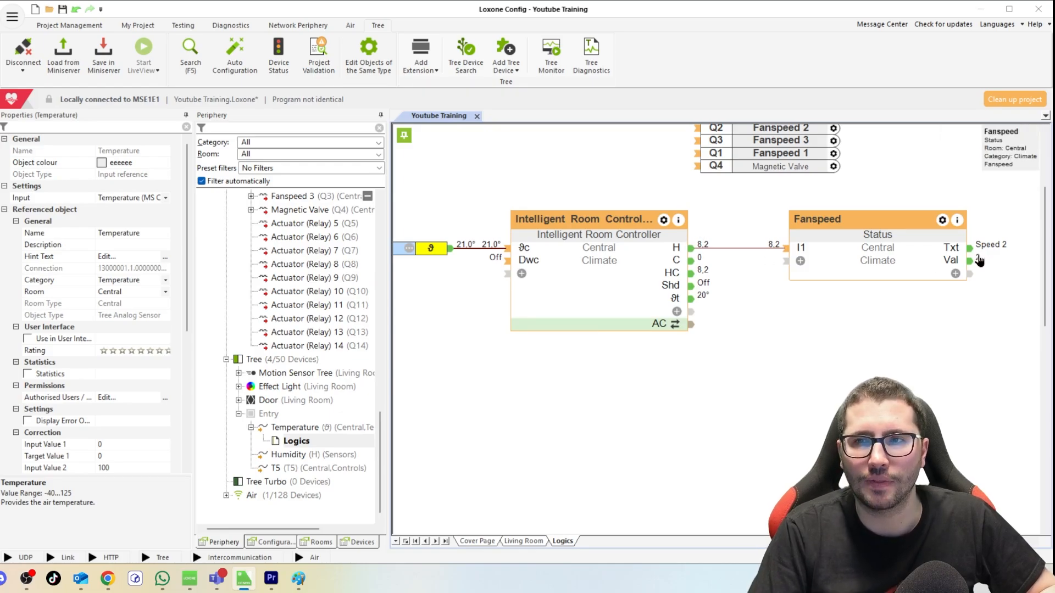
pyautogui.moveTo(900, 290)
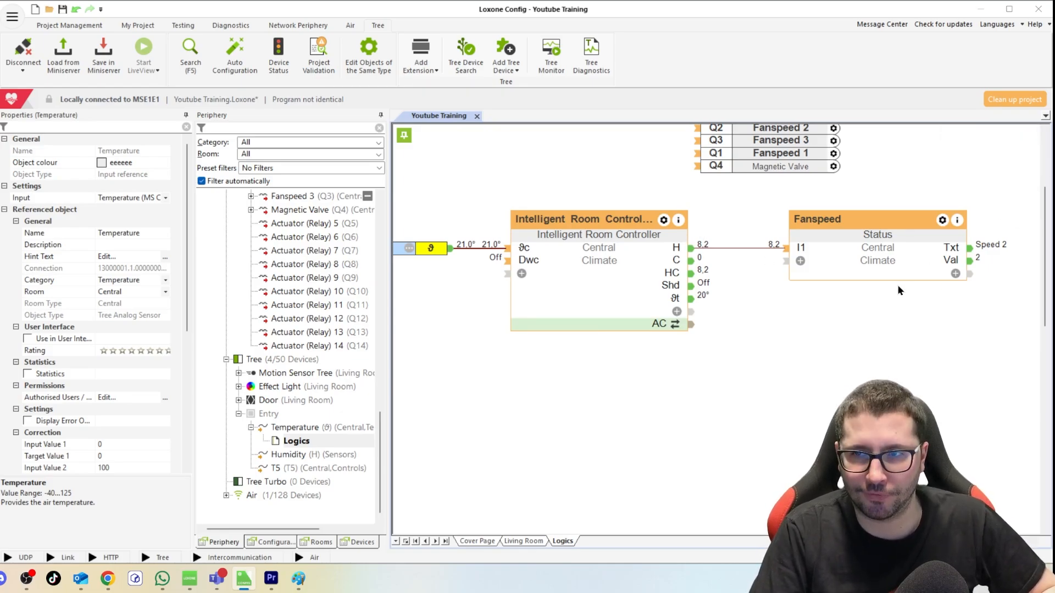
pyautogui.click(144, 51)
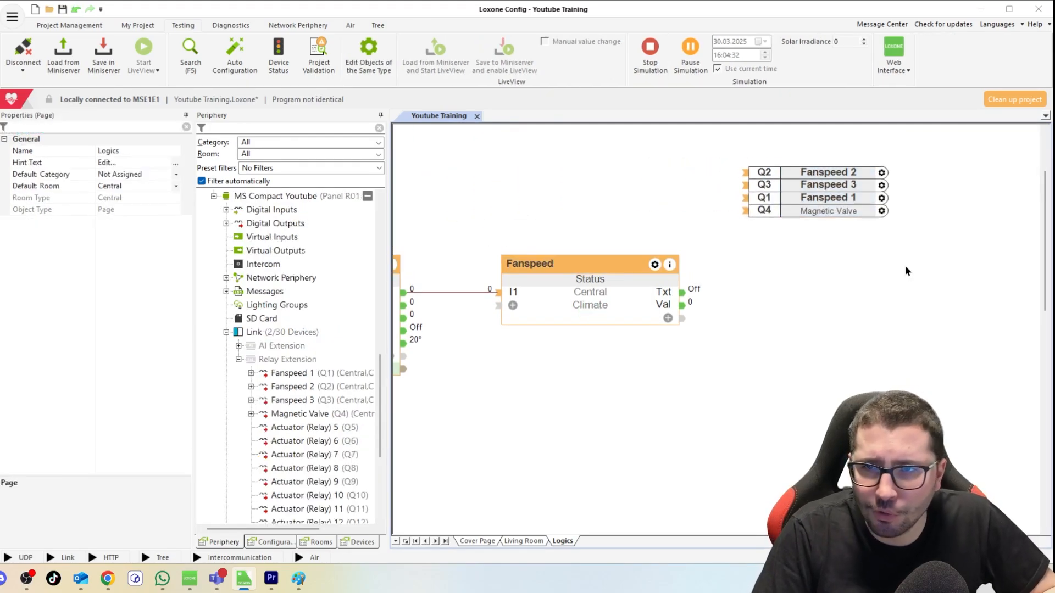
# Step: Order outputs Fanspeed 1–3 then Magnetic Valve, and add three Equal blocks, the first fed by Val
pyautogui.click(292, 373)
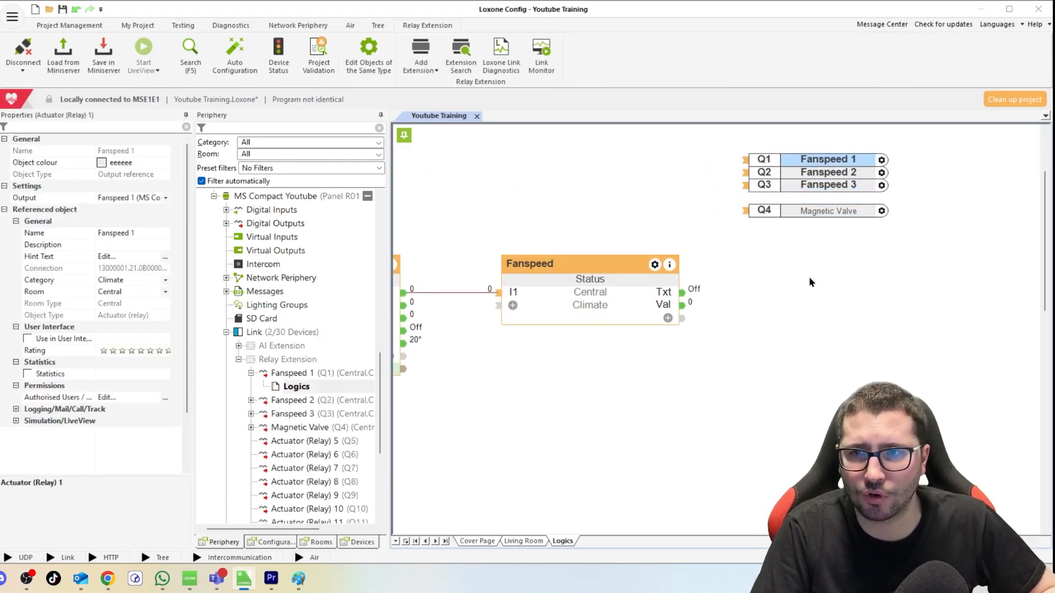
pyautogui.click(143, 50)
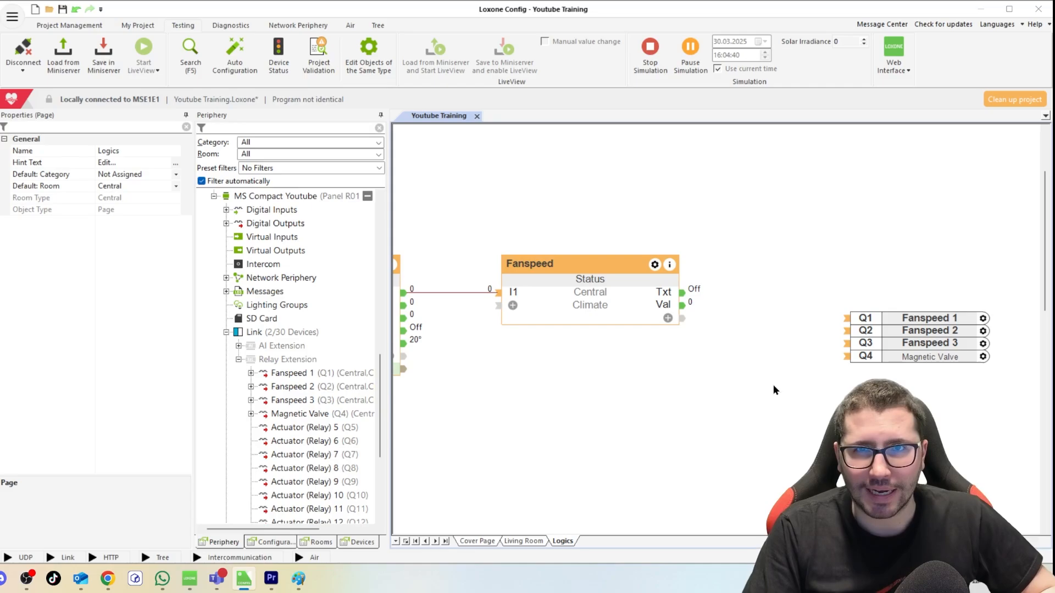
pyautogui.moveTo(738, 414)
pyautogui.write('equ')
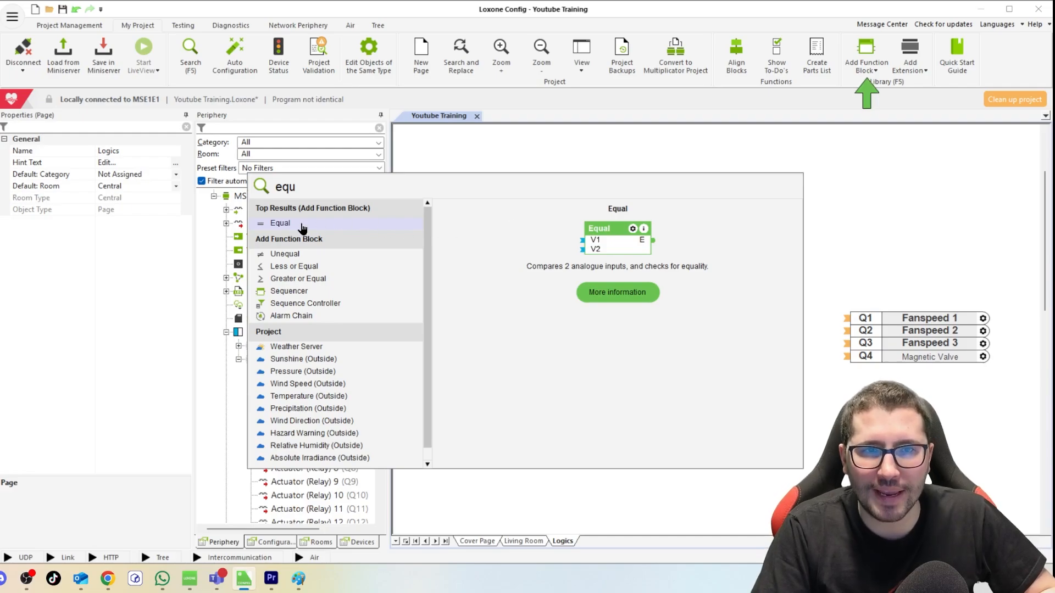
pyautogui.click(279, 223)
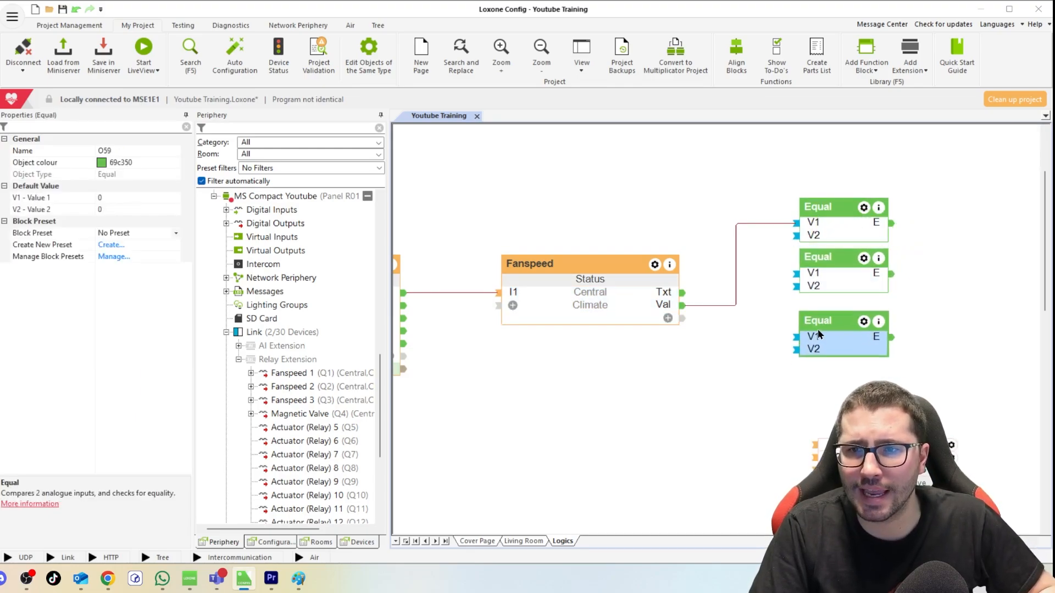
pyautogui.click(143, 54)
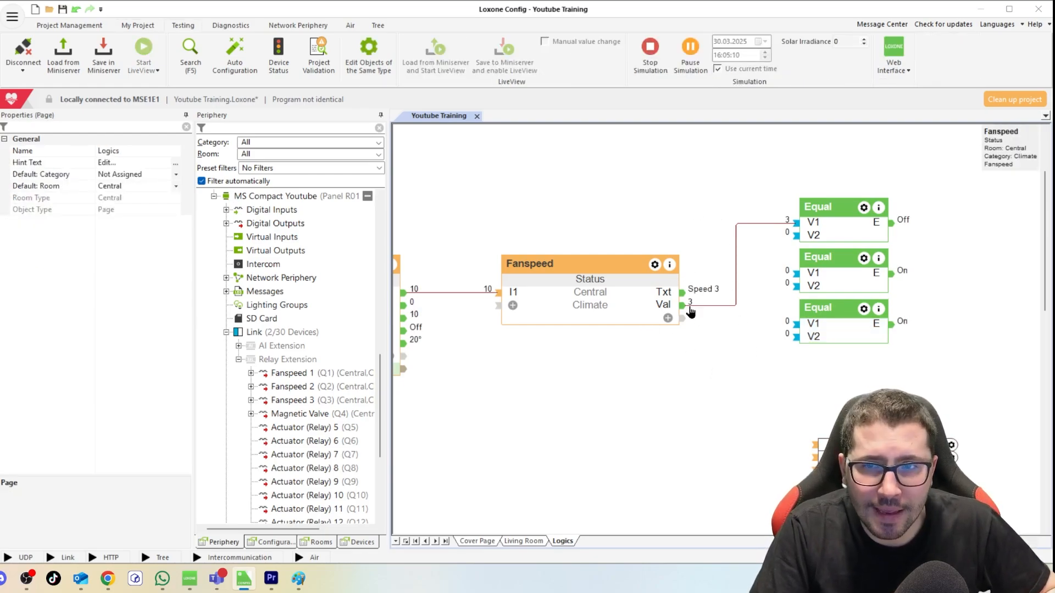
# Step: Wire Fanspeed Val into each Equal block with V2 1, 2, 3, outputs to Q1–Q3
pyautogui.click(841, 222)
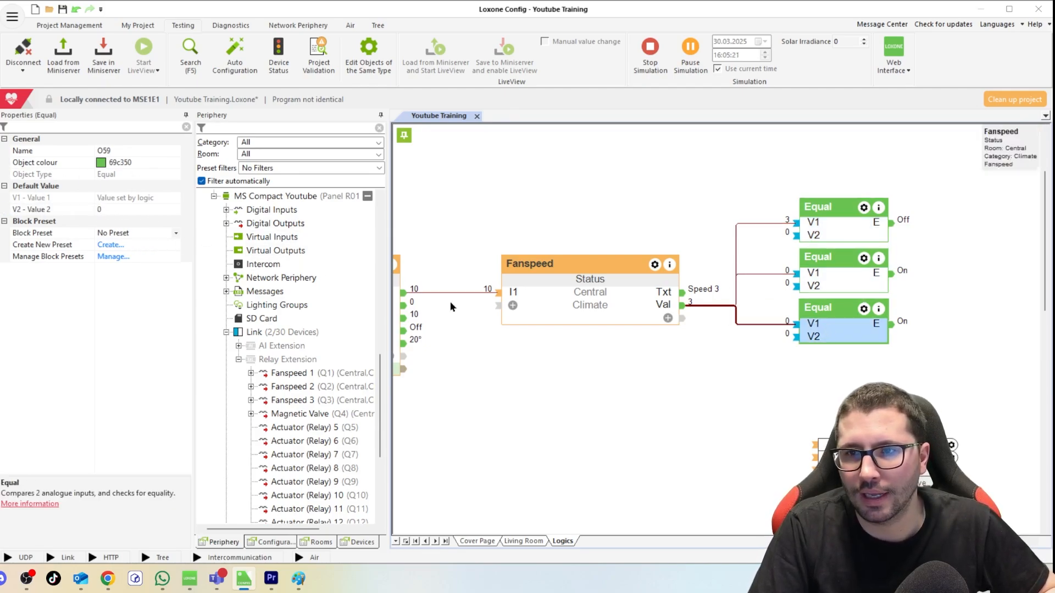
pyautogui.click(451, 307)
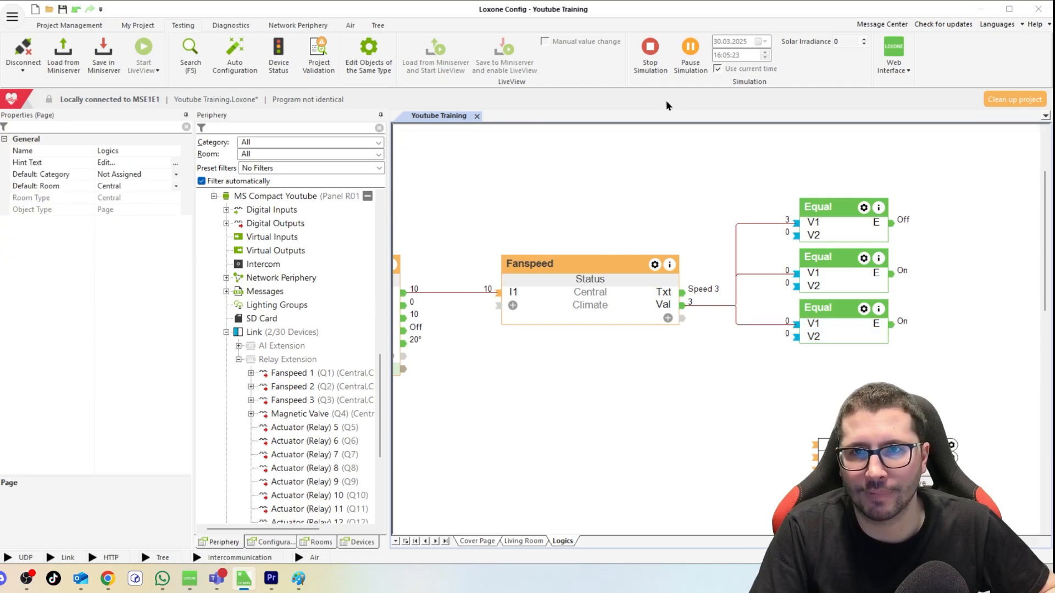
pyautogui.click(655, 263)
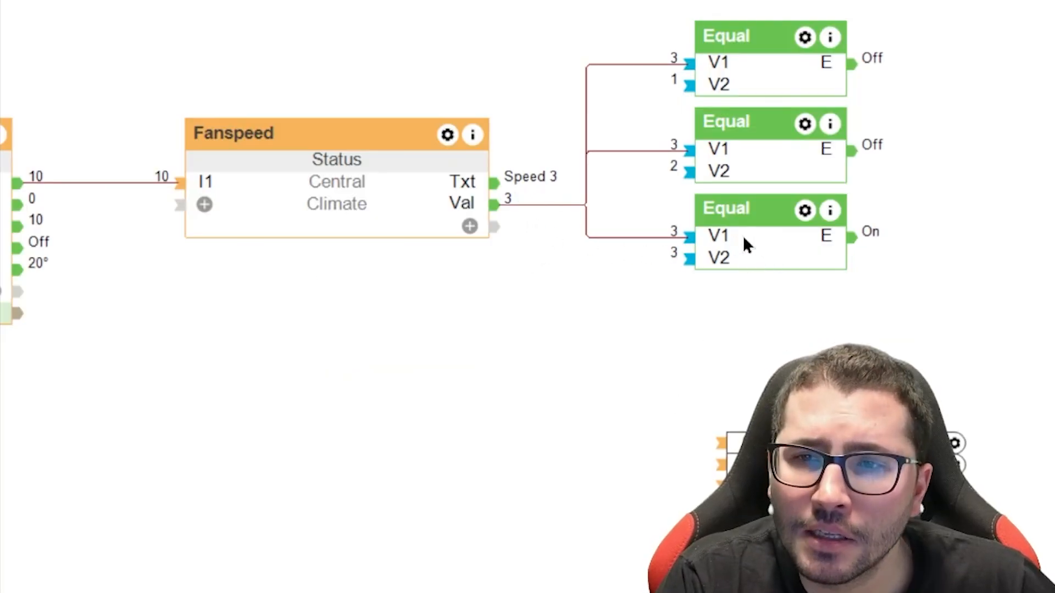
pyautogui.moveTo(680, 231)
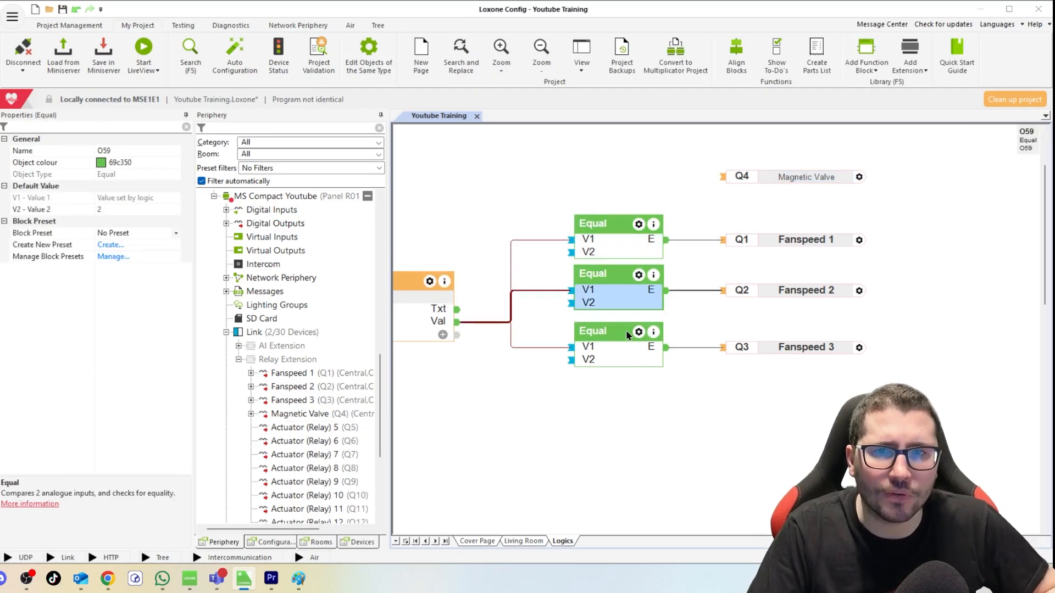
pyautogui.click(692, 455)
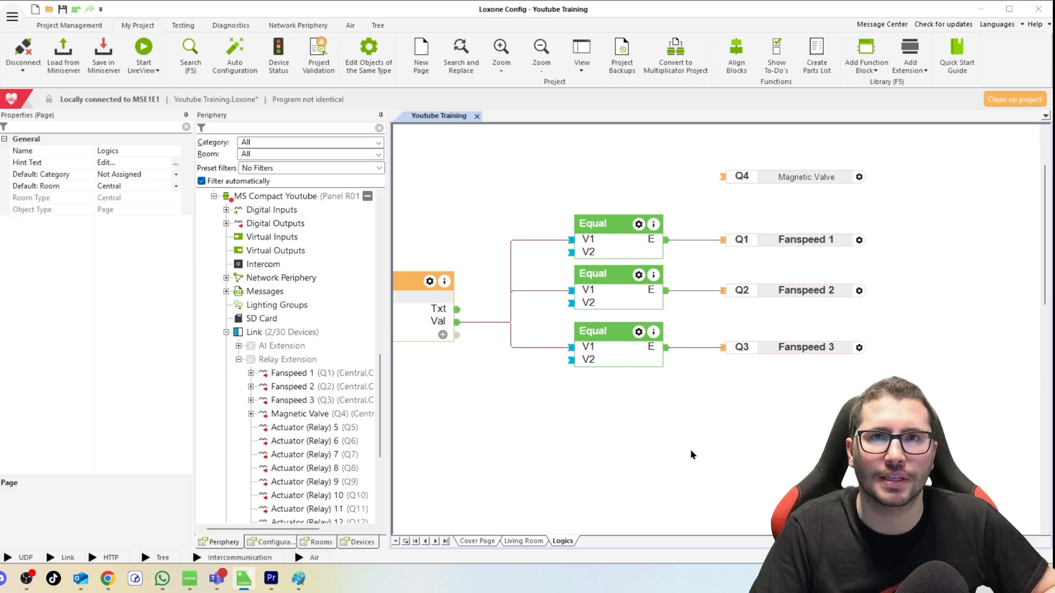
pyautogui.click(806, 239)
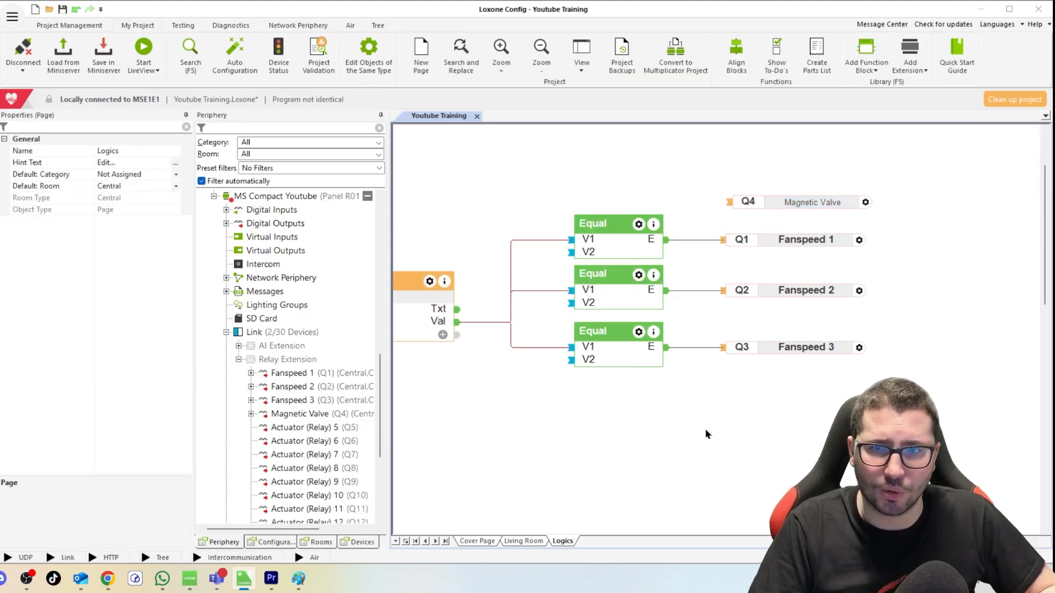
pyautogui.moveTo(704, 441)
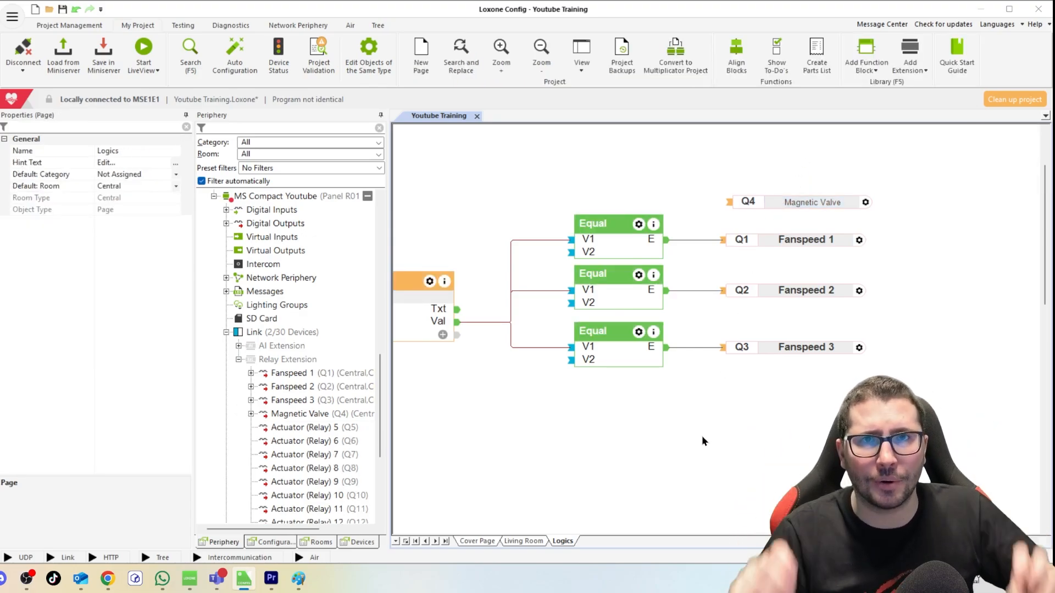
pyautogui.moveTo(726, 425)
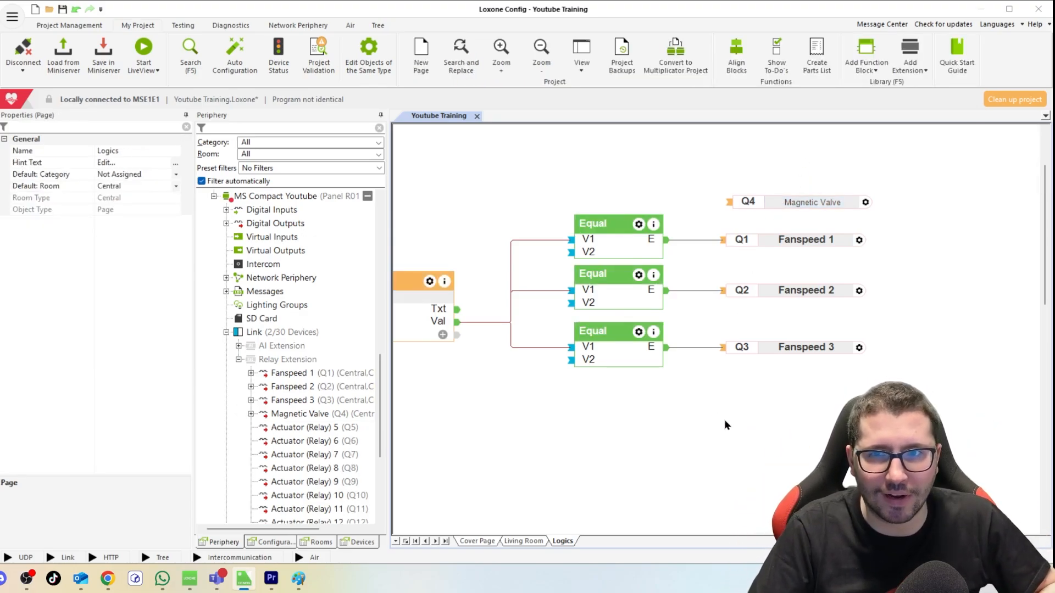
pyautogui.moveTo(769, 429)
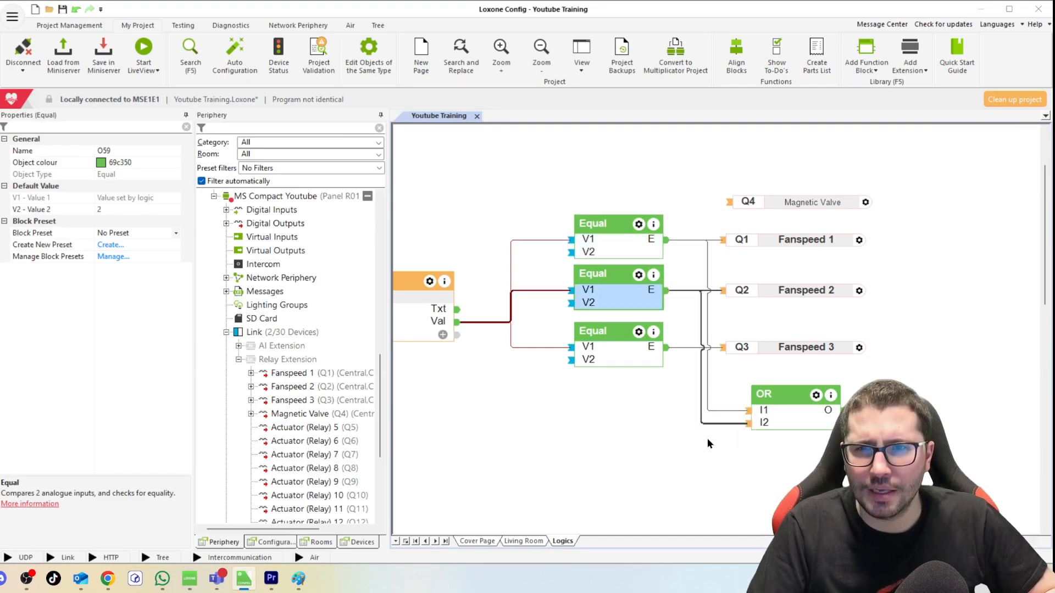
# Step: Chain two OR blocks over the three Equal results, feeding the Magnetic Valve output Q4
pyautogui.click(794, 404)
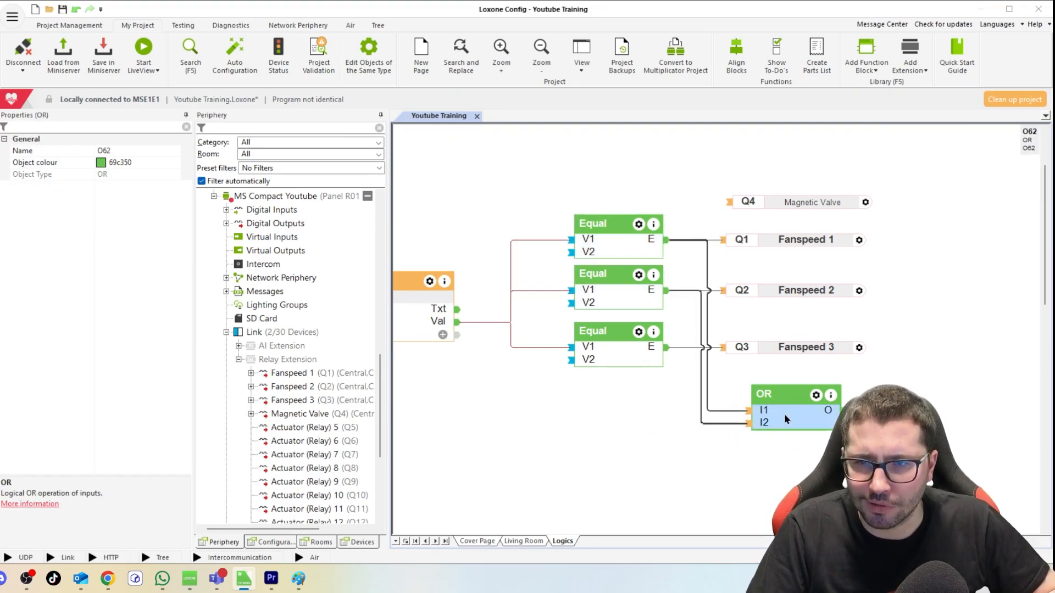
pyautogui.click(593, 330)
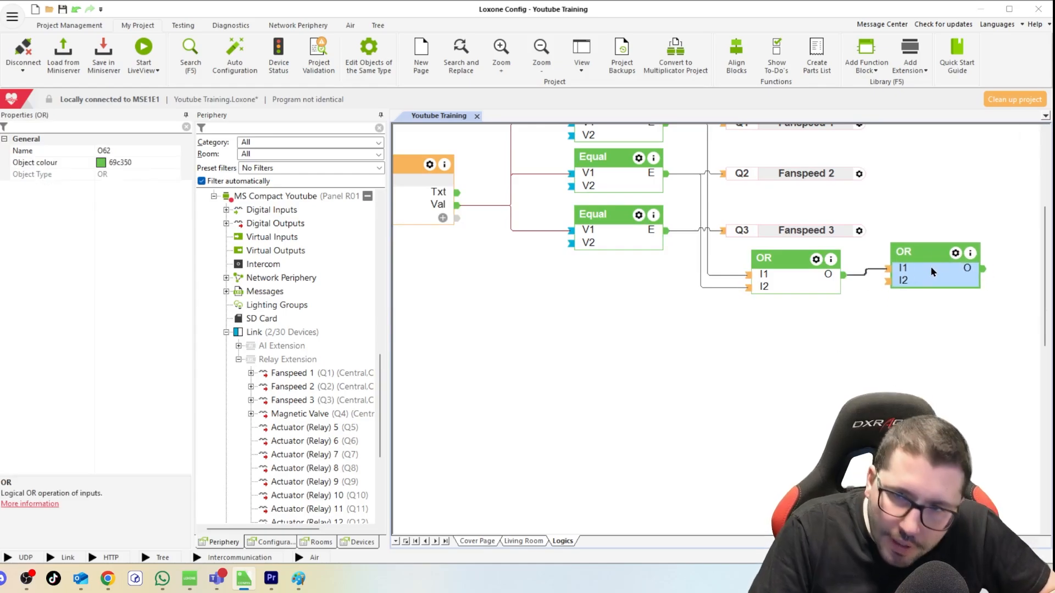
pyautogui.click(618, 229)
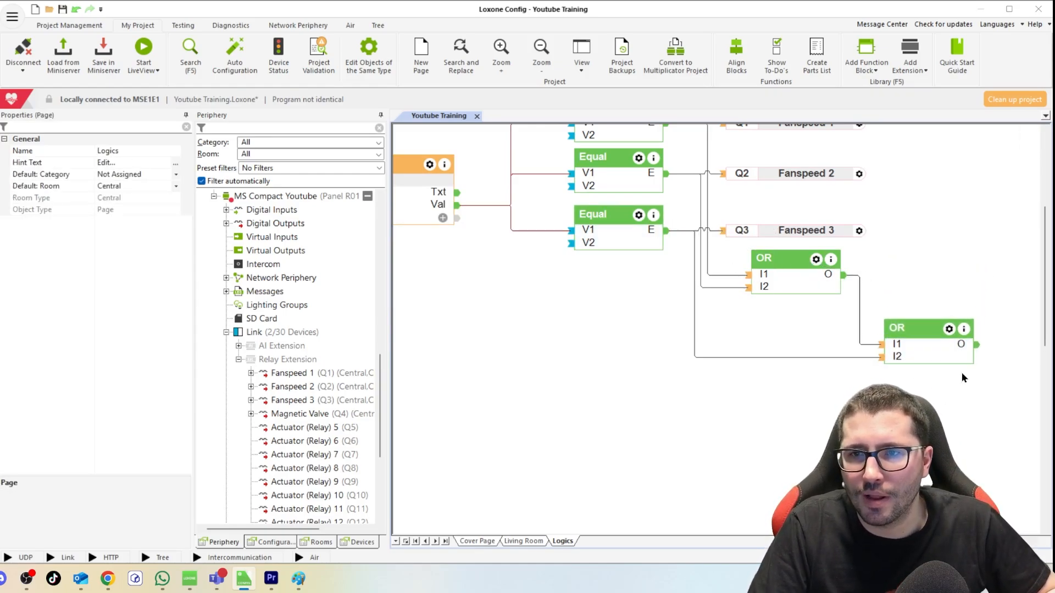
pyautogui.click(299, 413)
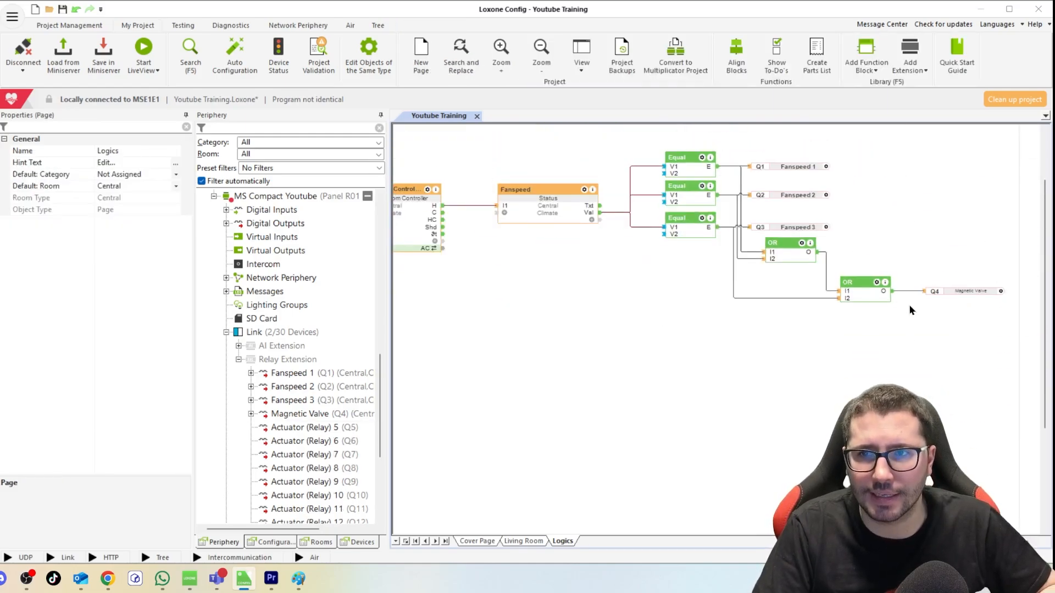
pyautogui.moveTo(680, 351)
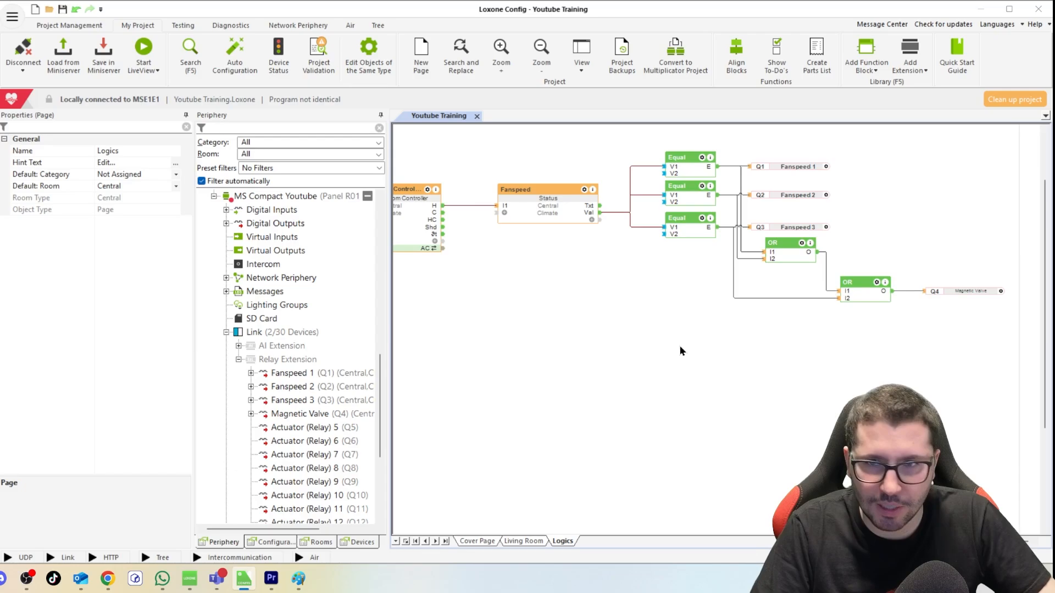
pyautogui.click(143, 55)
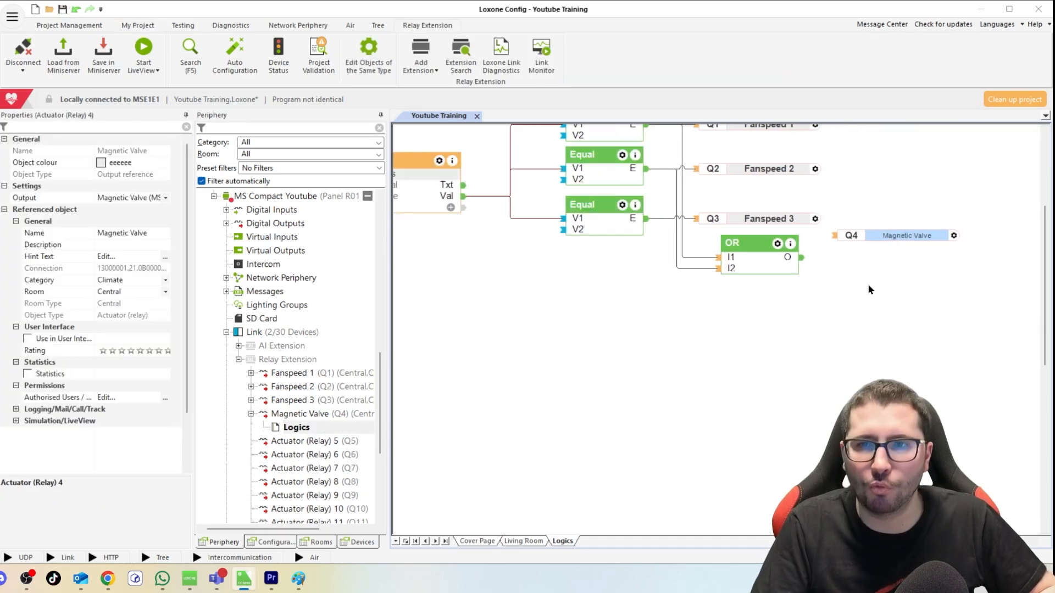
# Step: Move Q4 Magnetic Valve beside the OR block and connect its O output to it
pyautogui.click(760, 326)
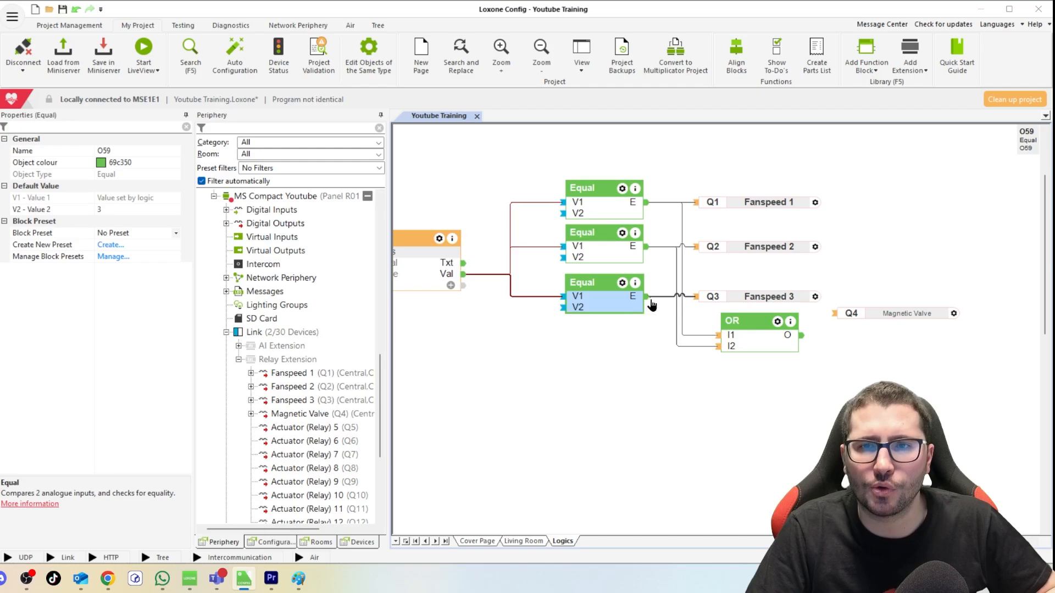
pyautogui.click(761, 368)
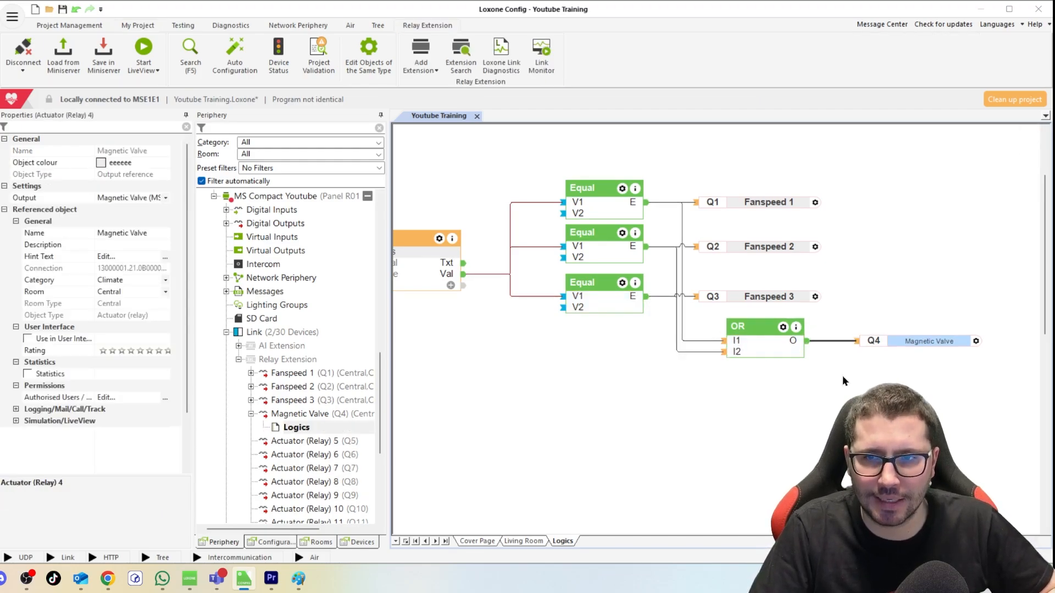
pyautogui.click(144, 54)
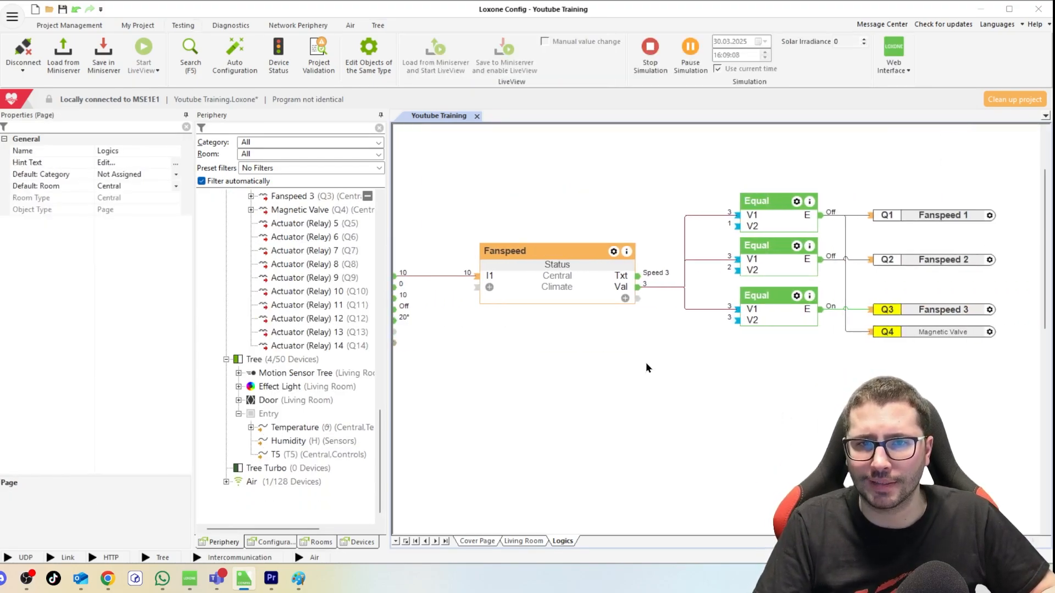
pyautogui.moveTo(657, 273)
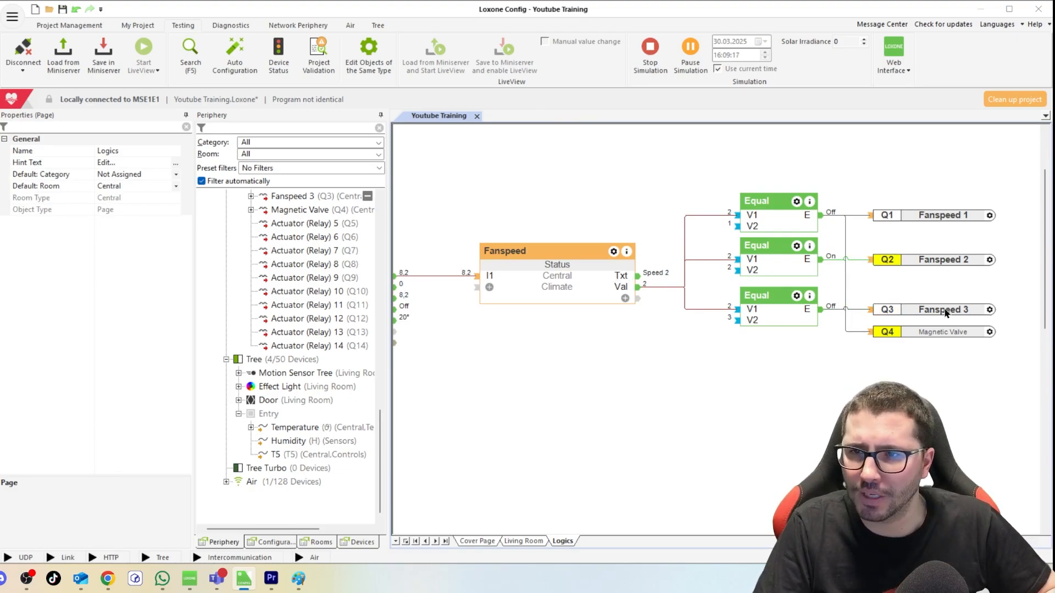
# Step: Watch the simulation switch to Speed 2, then open the Miniserver web interface
pyautogui.scroll(3)
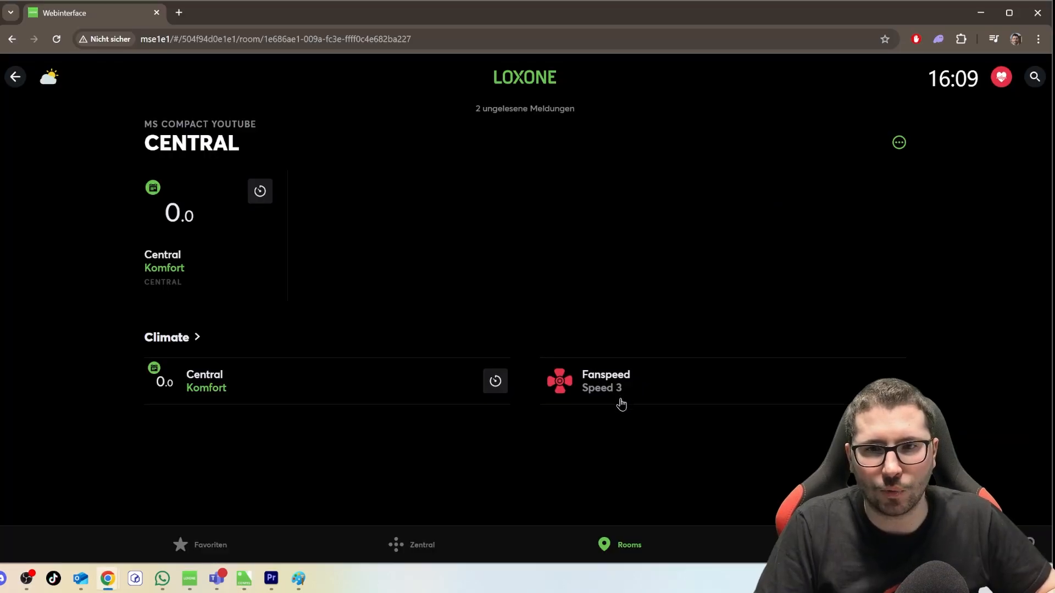
# Step: Open the Fanspeed tile's details, showing Speed 3
pyautogui.click(605, 381)
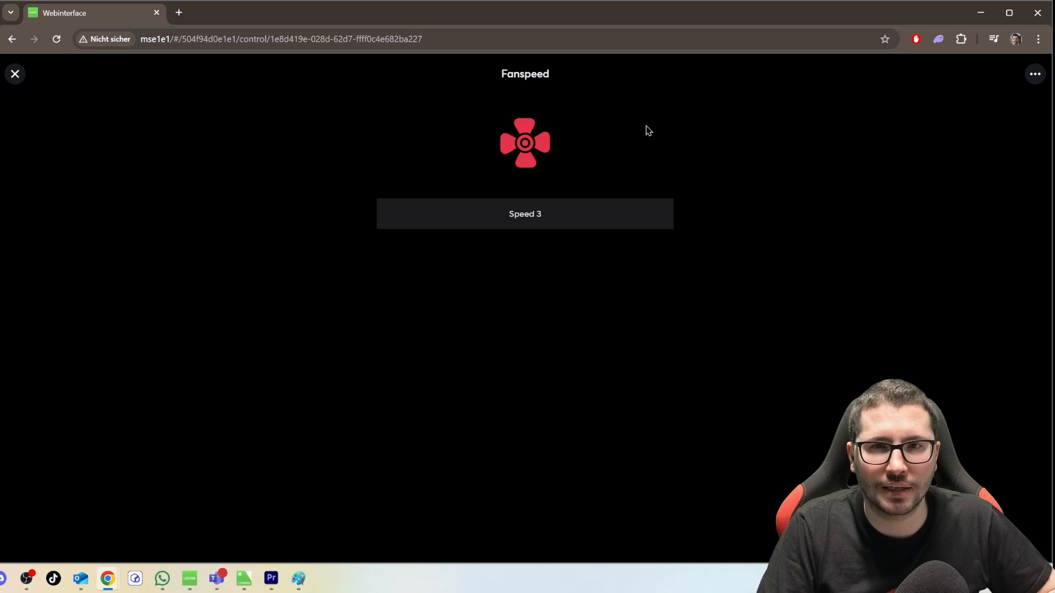
pyautogui.moveTo(278, 142)
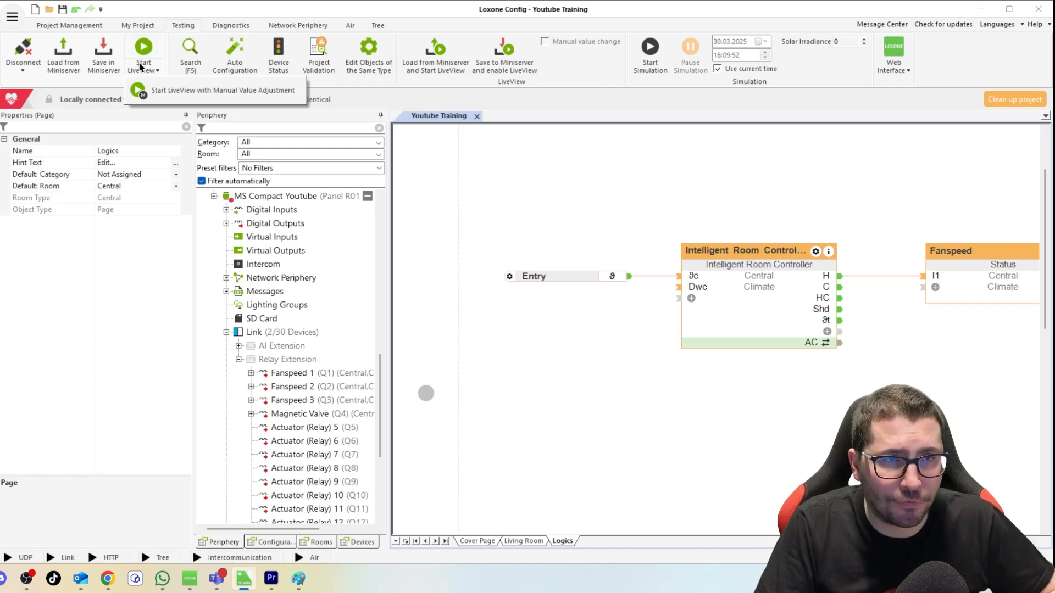
# Step: Start LiveView with Manual Value Adjustment
pyautogui.click(143, 51)
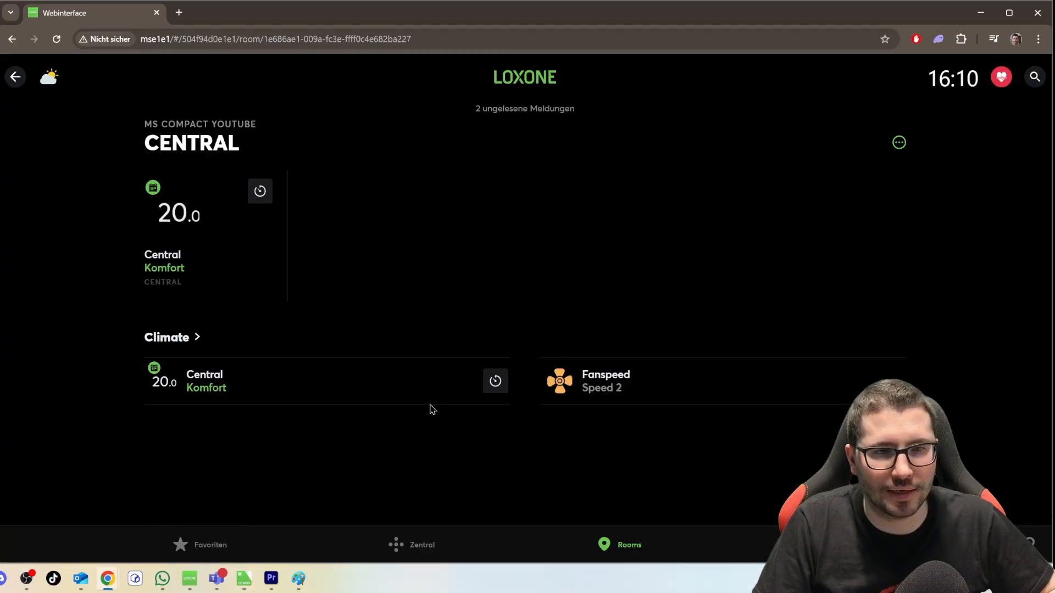
pyautogui.moveTo(595, 389)
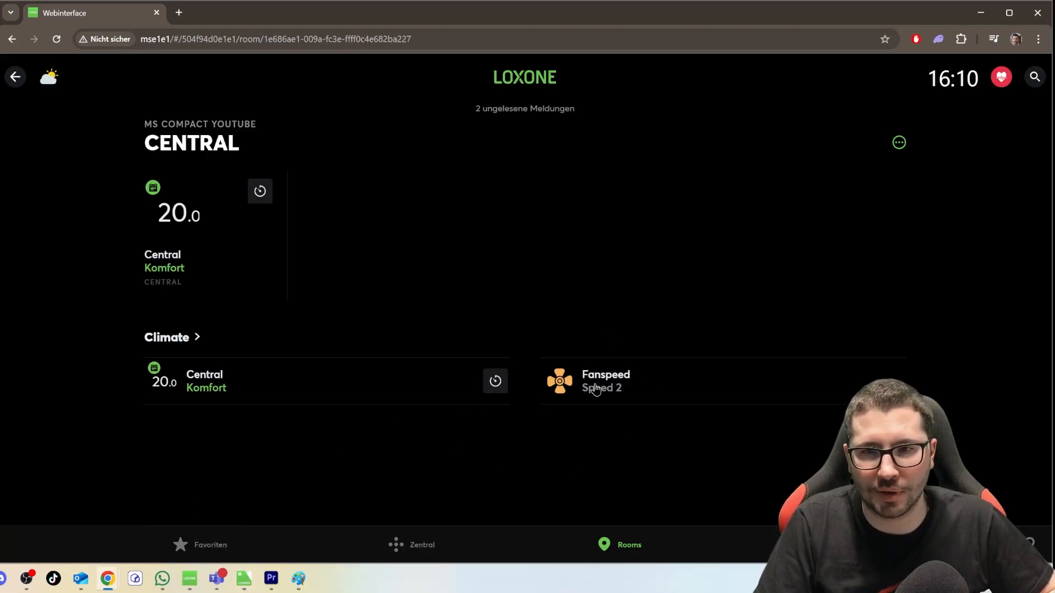
# Step: Open the Central room's Fanspeed tile, reporting Speed 2
pyautogui.click(605, 381)
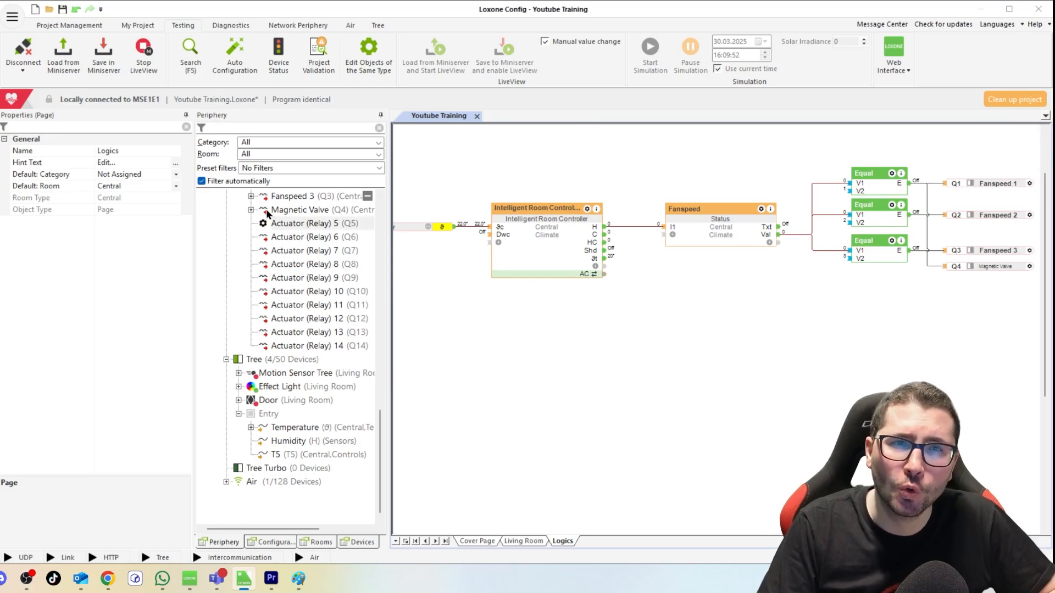
# Step: Switch to the Gopperding project tab and open its Garage logic page
pyautogui.click(502, 116)
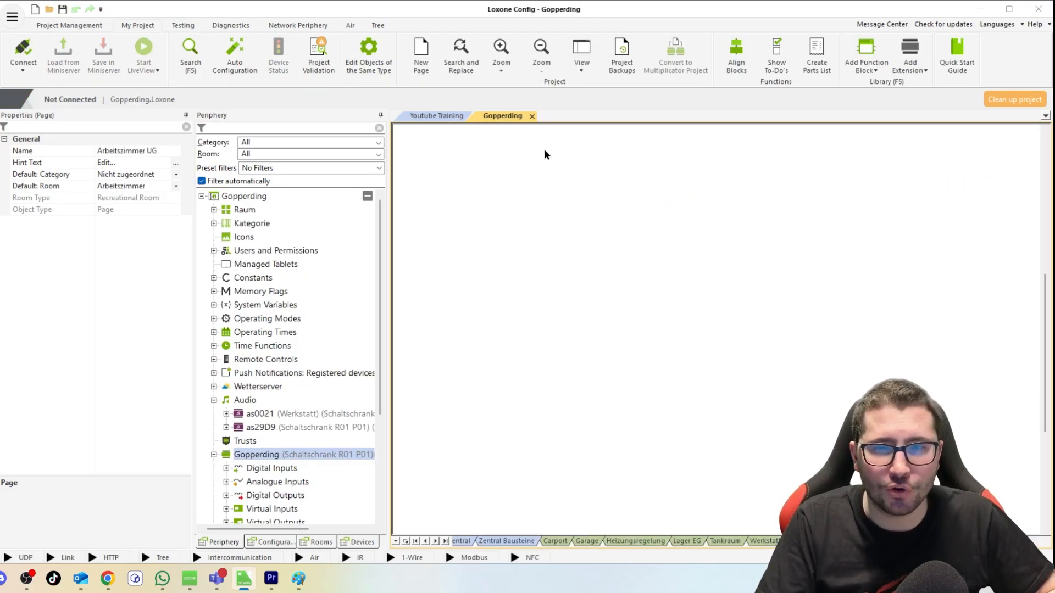
pyautogui.moveTo(619, 291)
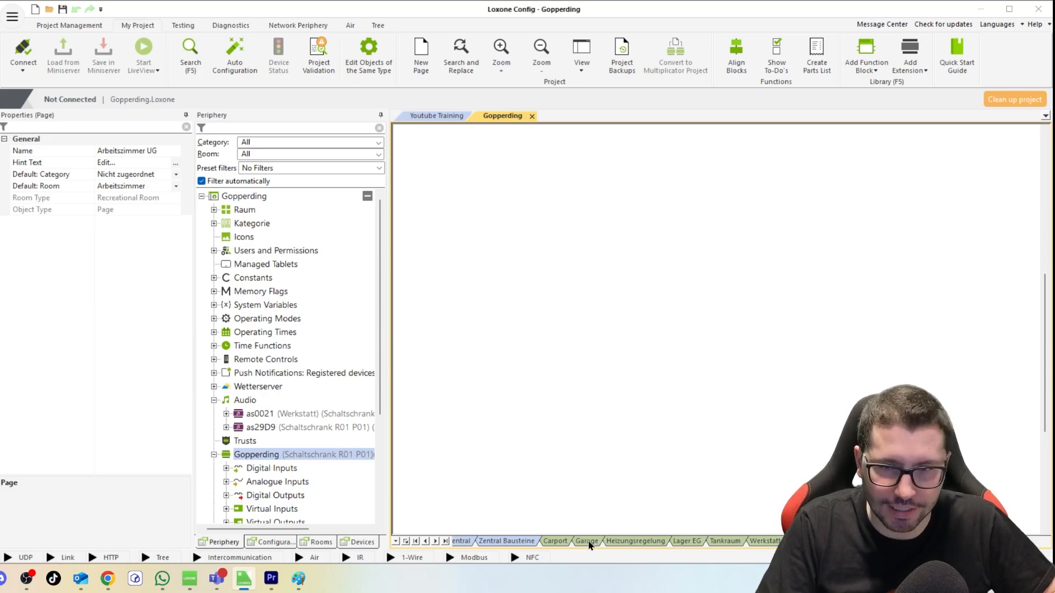
pyautogui.click(585, 541)
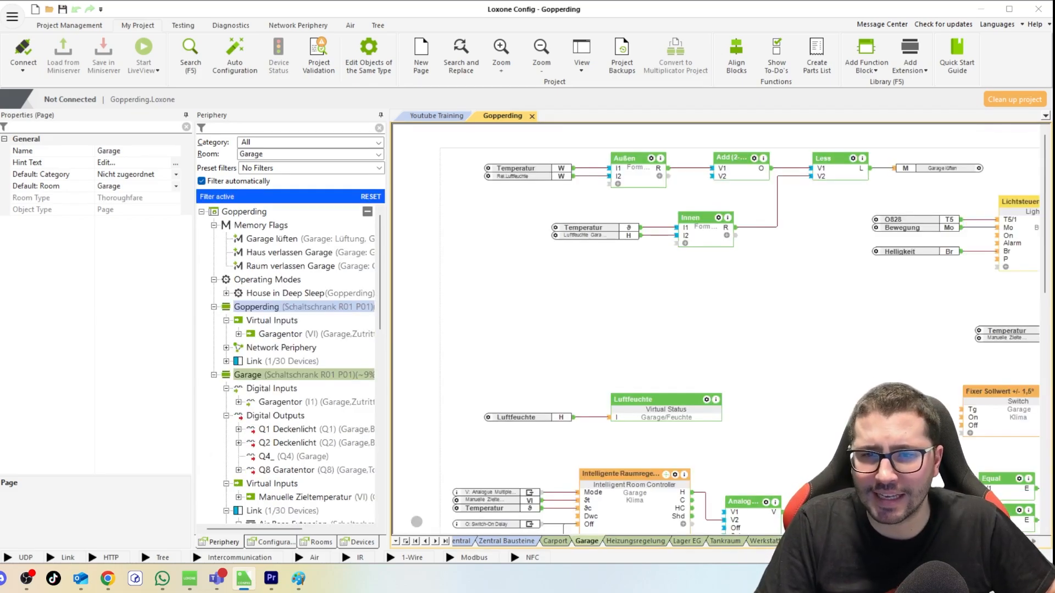
pyautogui.scroll(-3)
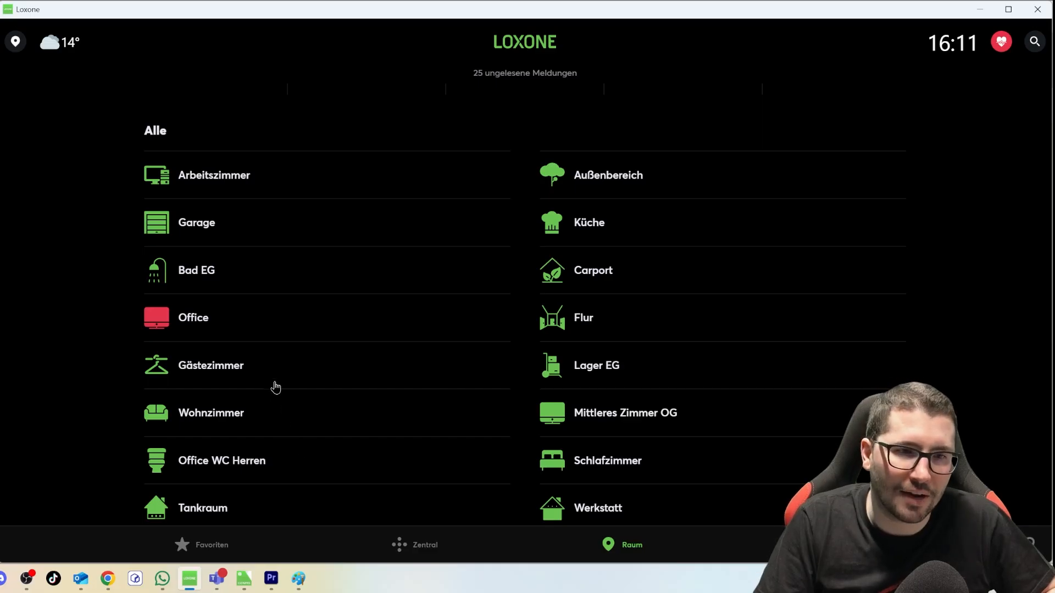
pyautogui.moveTo(303, 240)
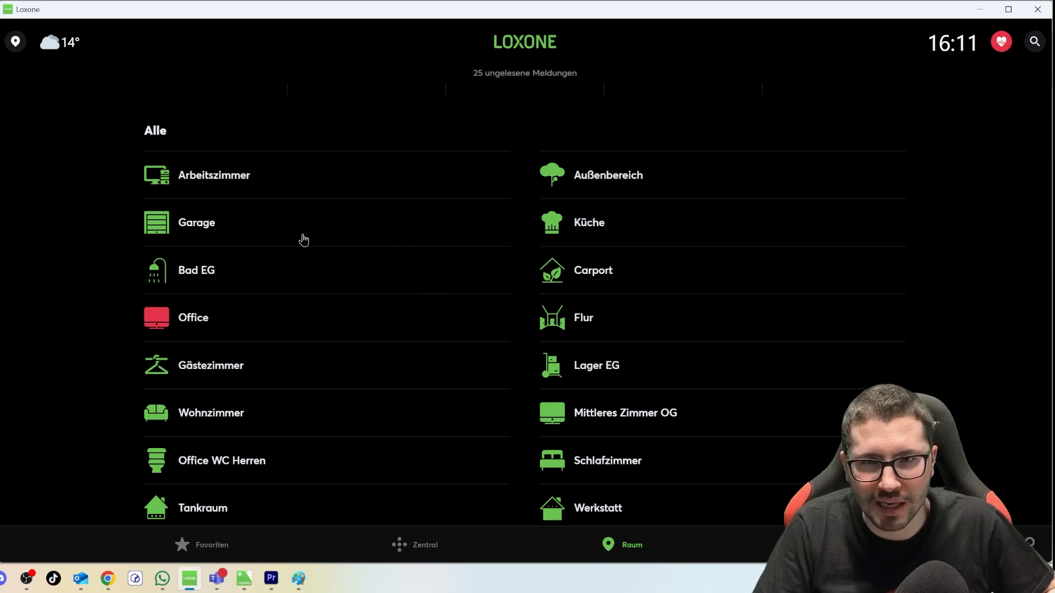
# Step: Open the Garage room and select its 'Limit Lüfterstufe auf Medium' climate entry
pyautogui.click(196, 223)
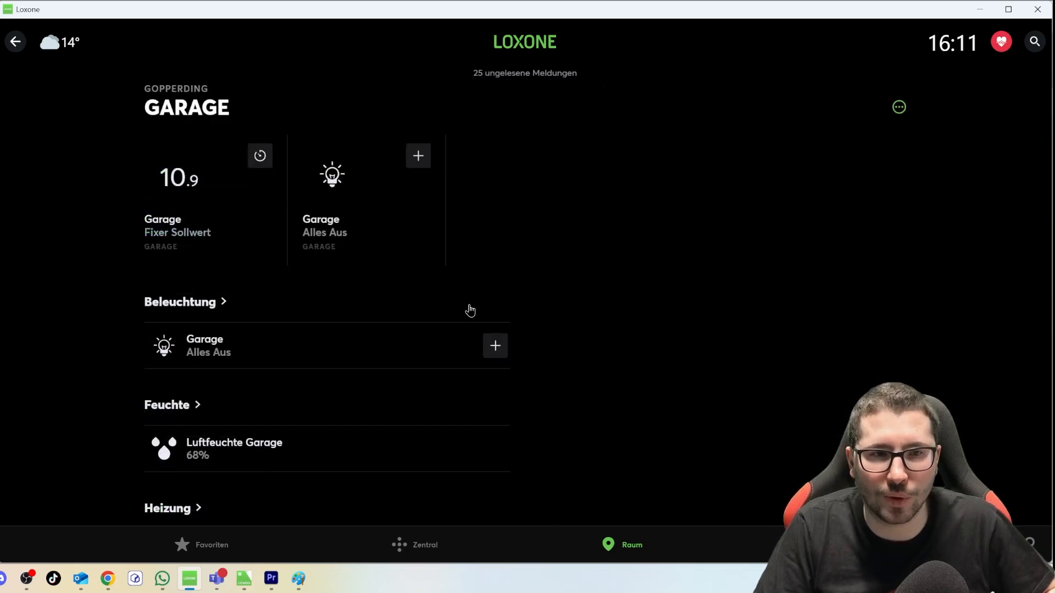
pyautogui.scroll(-3)
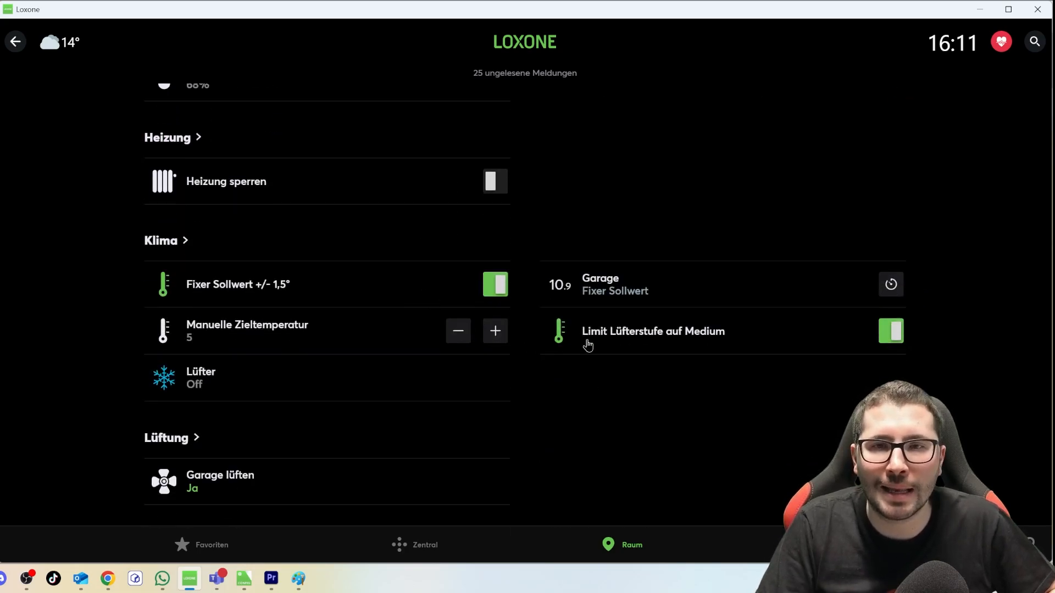
pyautogui.moveTo(722, 344)
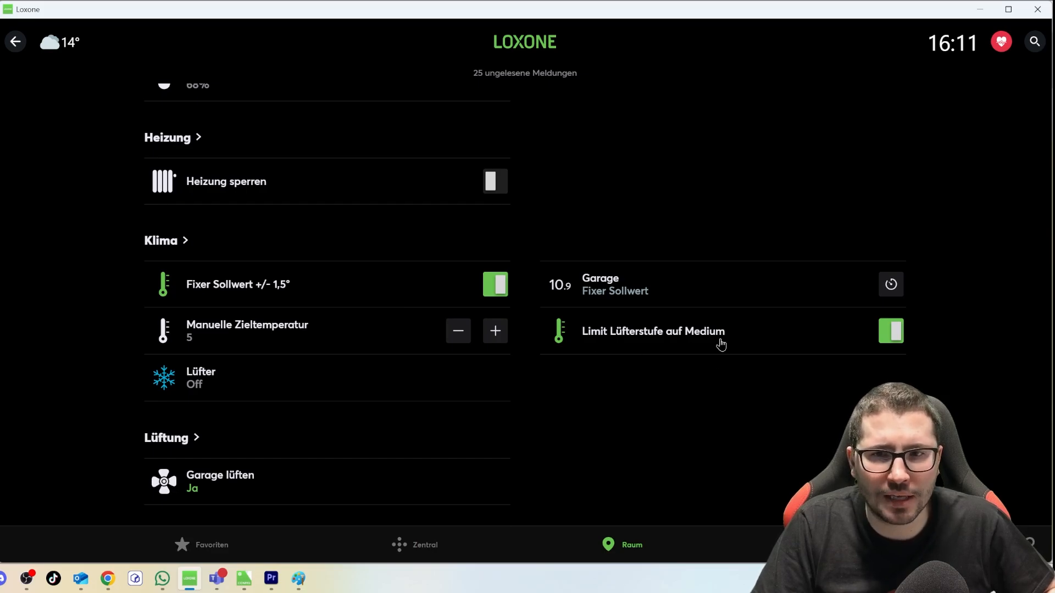
pyautogui.click(890, 330)
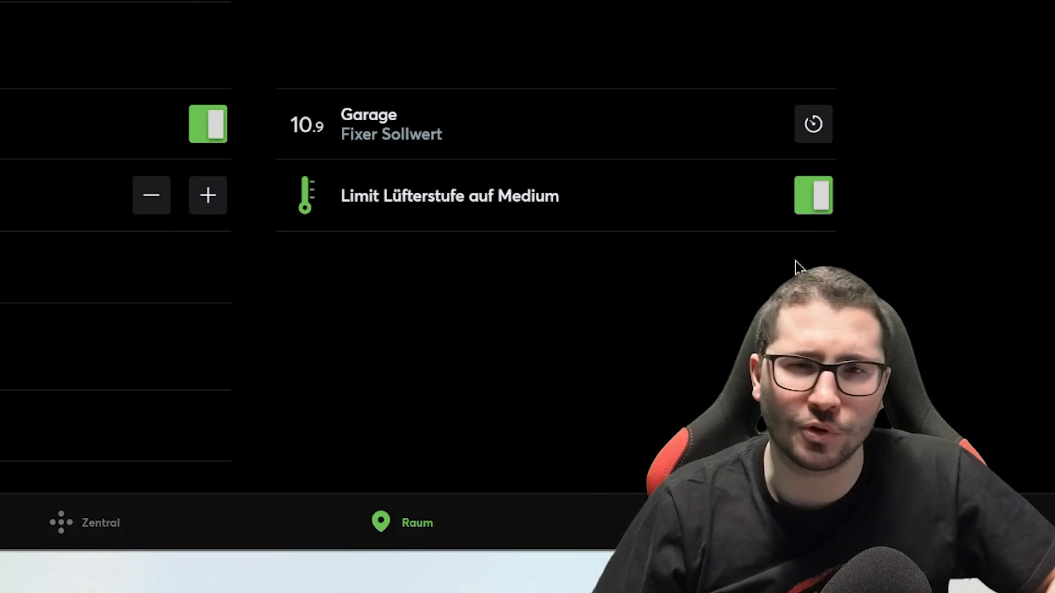
pyautogui.moveTo(449, 202)
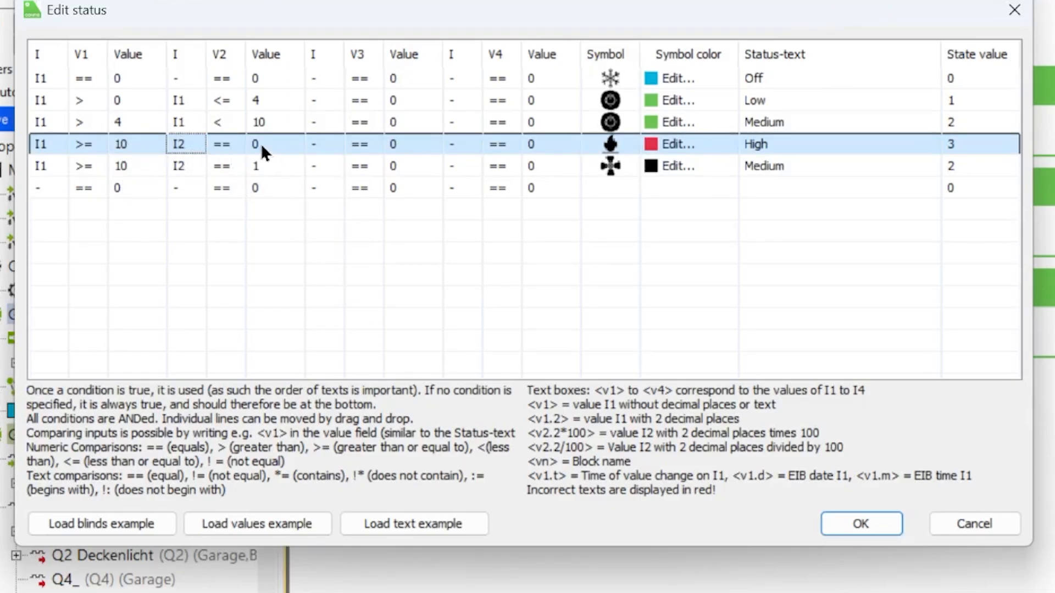
pyautogui.moveTo(768, 157)
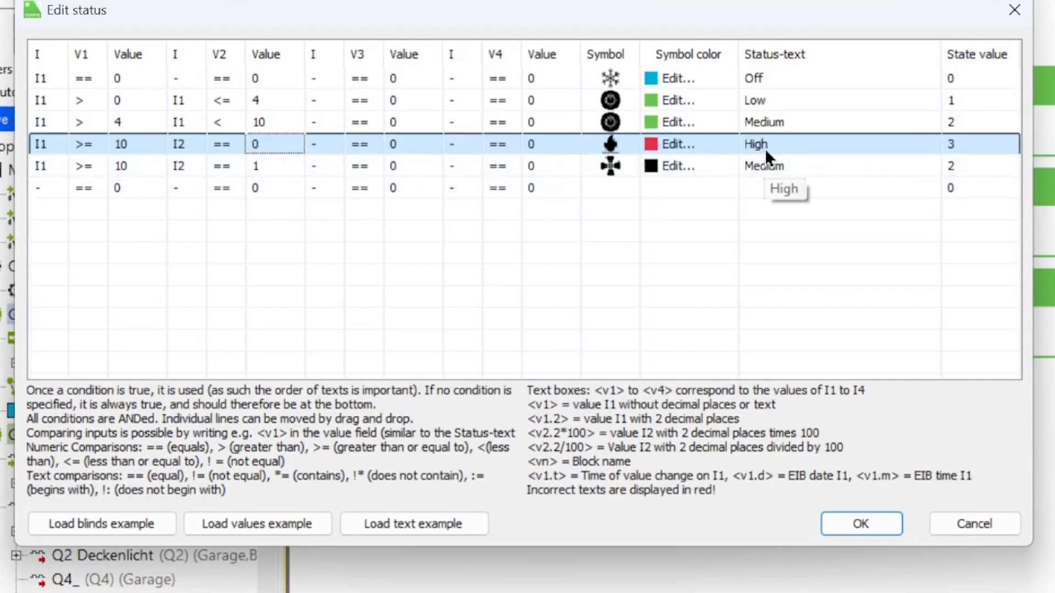
# Step: Review the Medium status rule of the Lüfter status block and confirm the editor
pyautogui.click(121, 165)
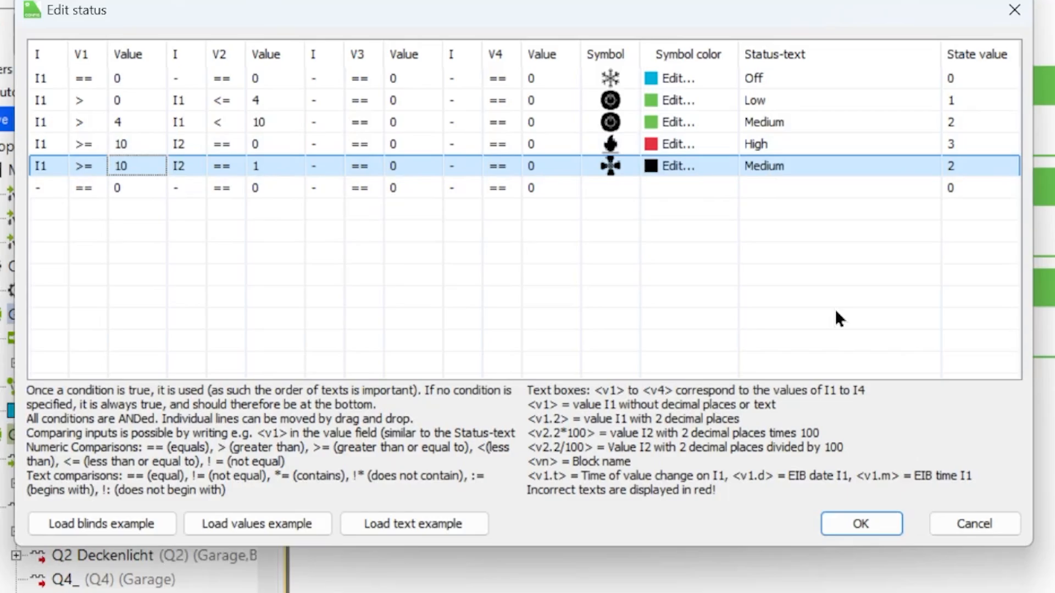
pyautogui.click(860, 524)
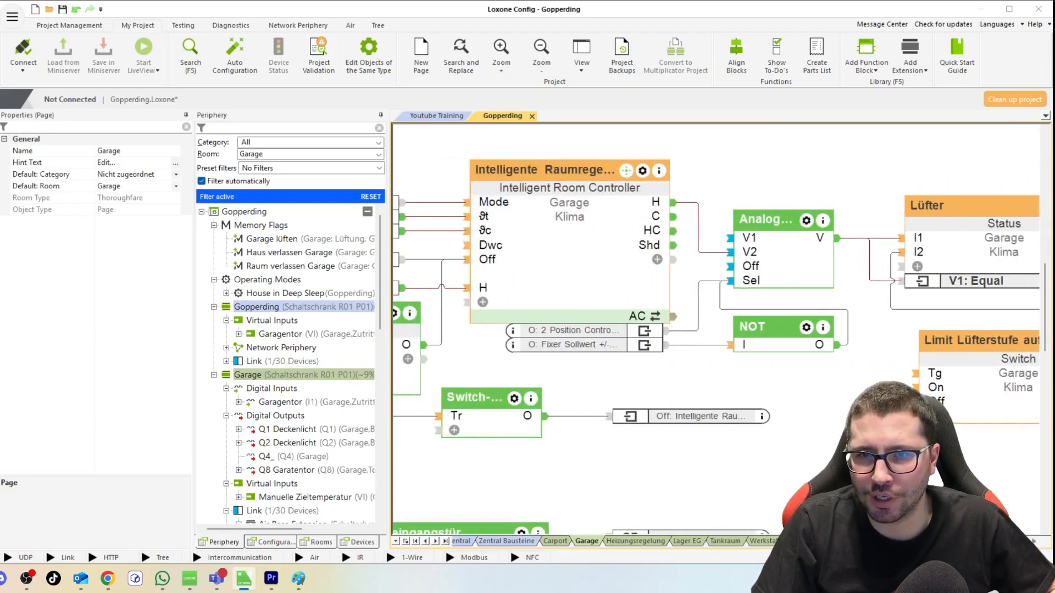
pyautogui.click(528, 316)
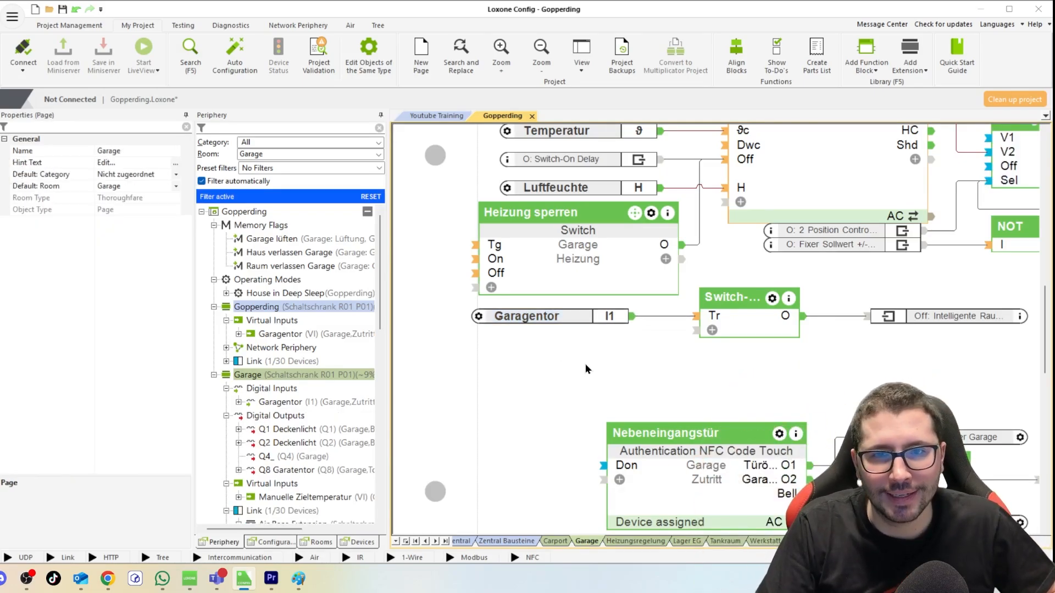
pyautogui.moveTo(532, 353)
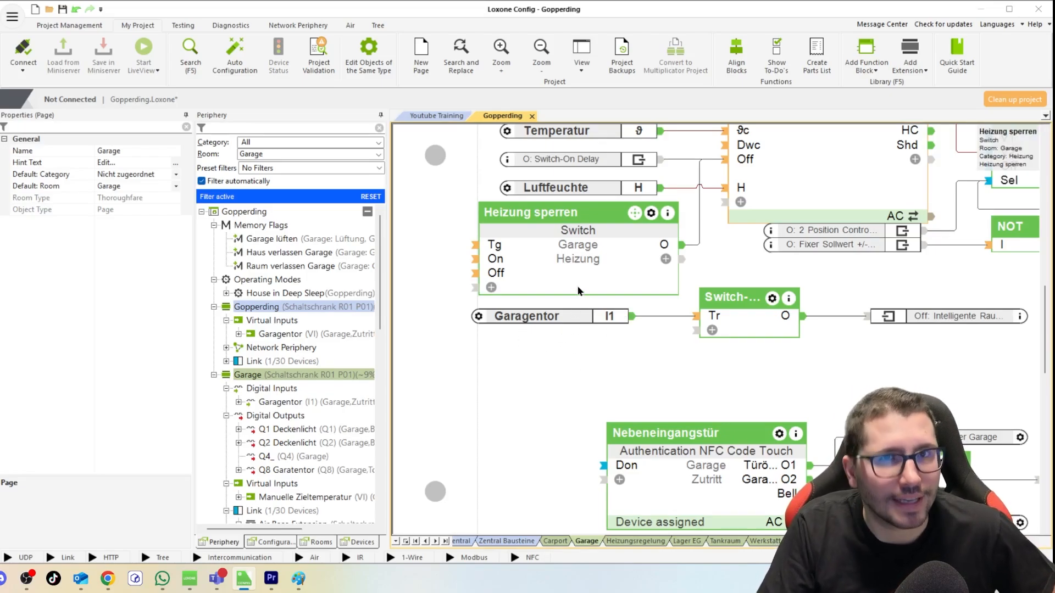
pyautogui.moveTo(923, 315)
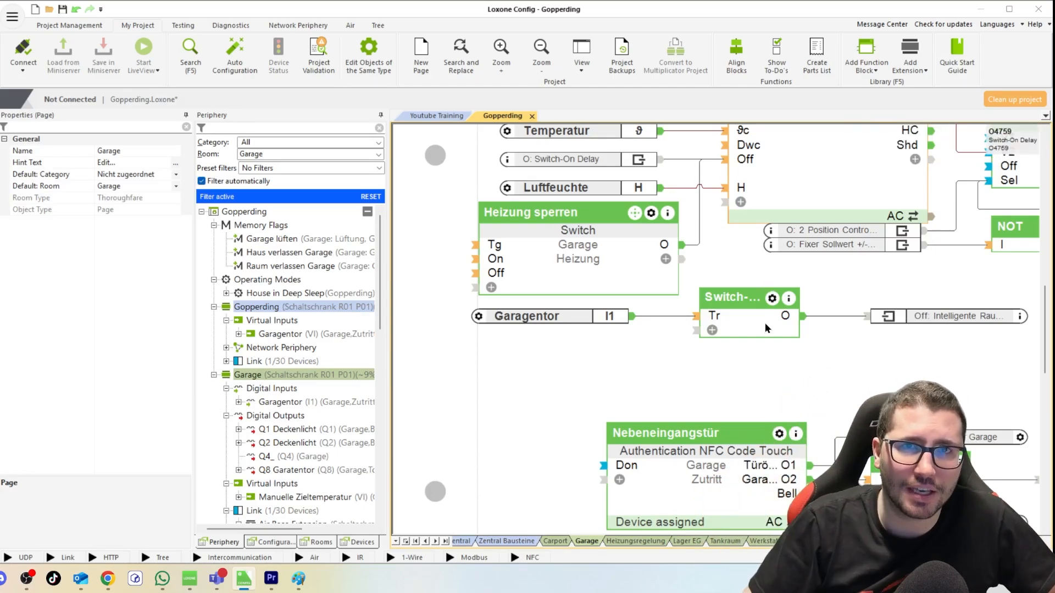
pyautogui.click(500, 47)
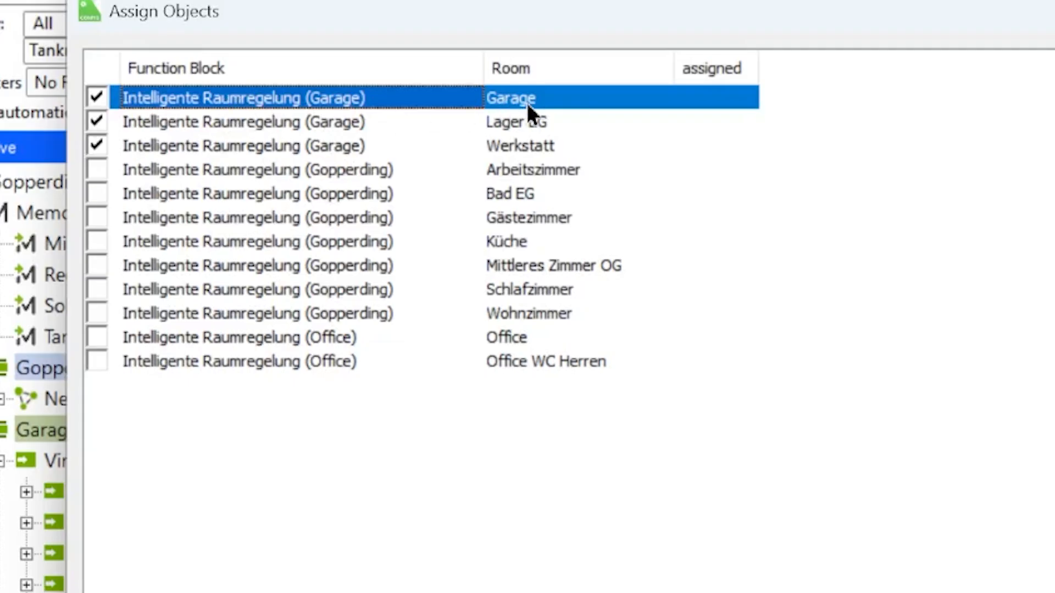
# Step: Check the flow temperature calculator's Garage and Werkstatt room controller assignments
pyautogui.click(516, 122)
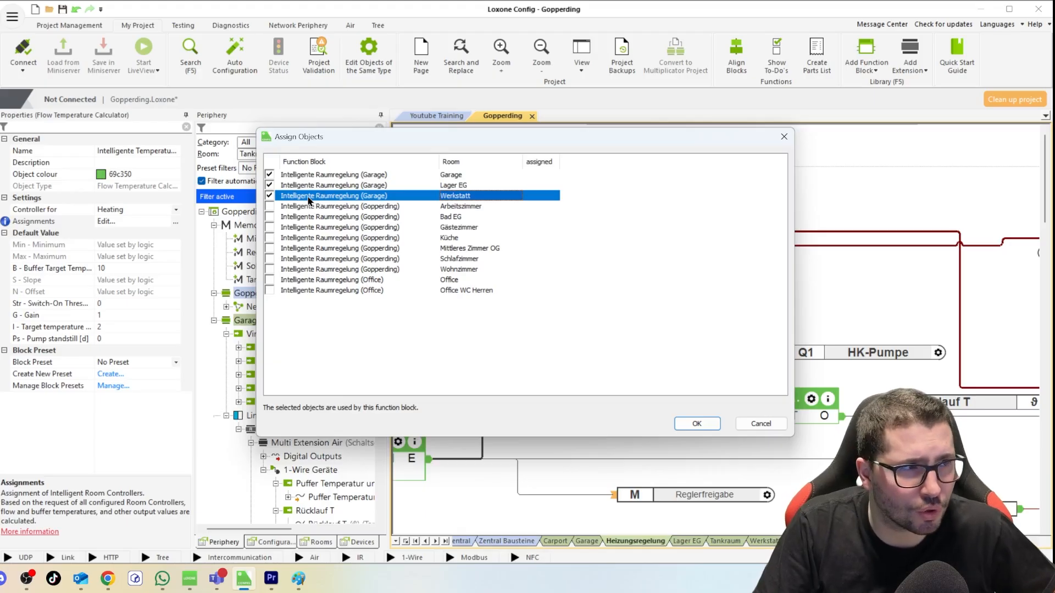
pyautogui.click(697, 423)
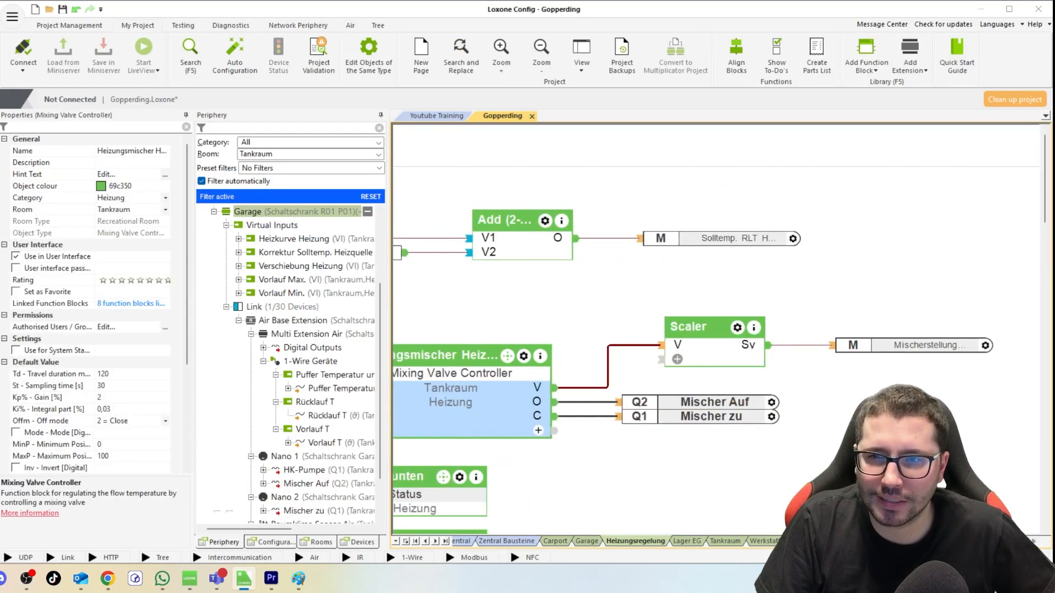
pyautogui.moveTo(912, 346)
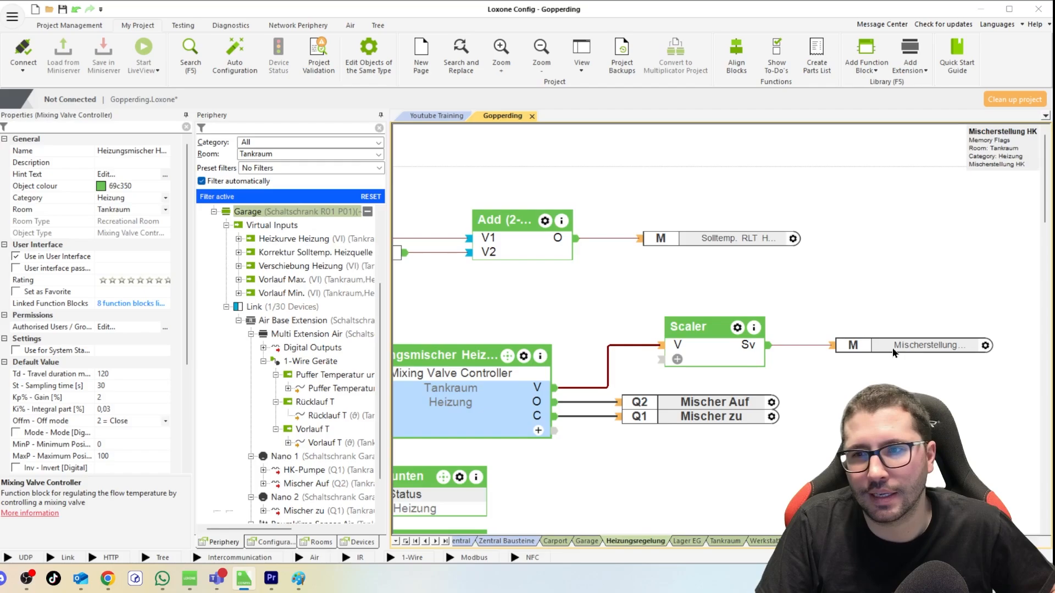
# Step: Inspect the Mischerstellung HK memory flag fed by the mixing valve Scaler
pyautogui.click(928, 345)
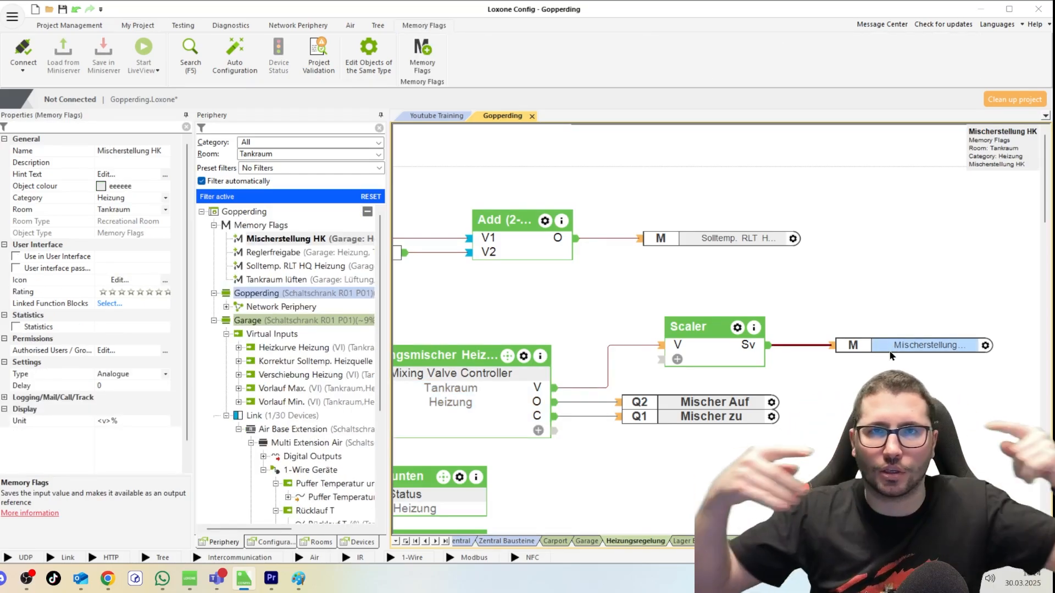
pyautogui.moveTo(611, 265)
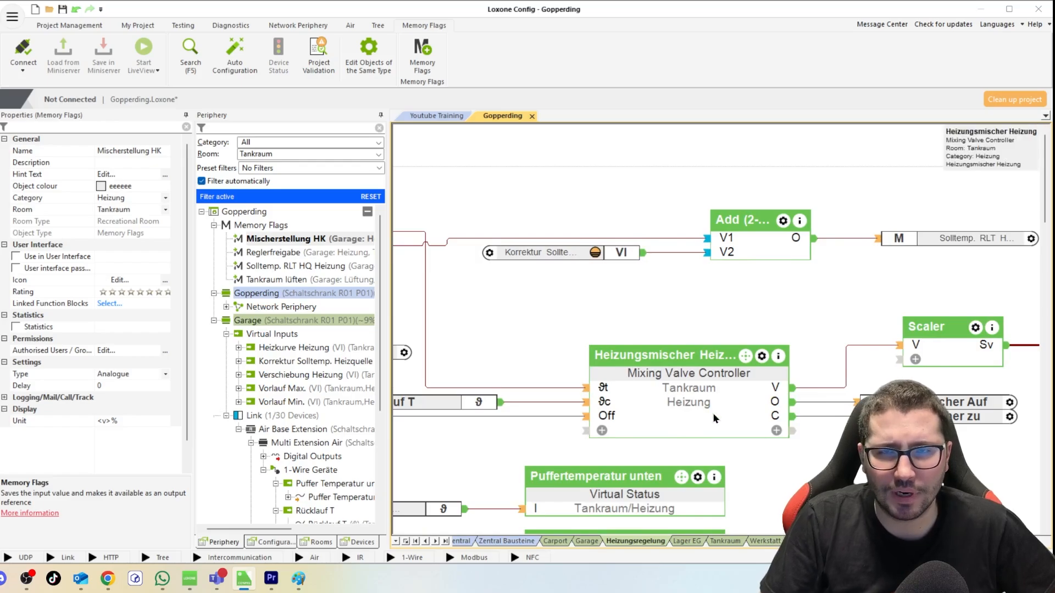
pyautogui.moveTo(651, 312)
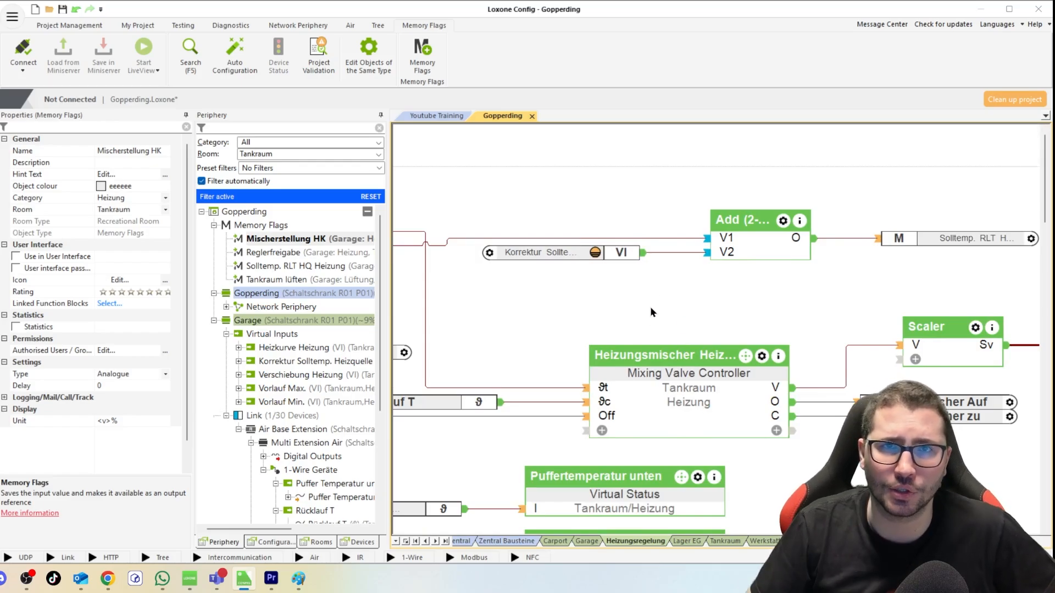
pyautogui.moveTo(601, 306)
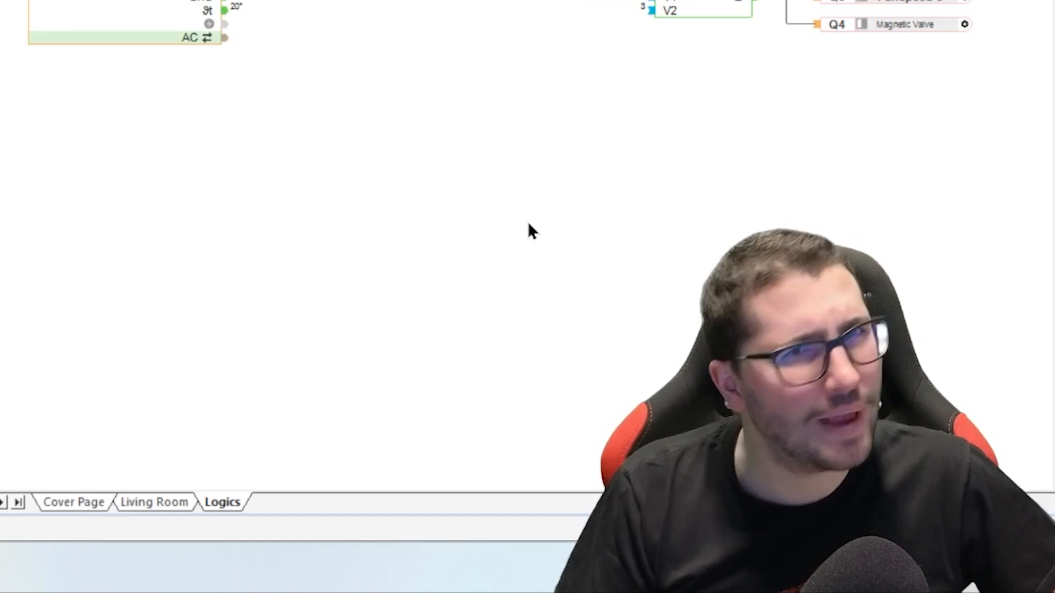
pyautogui.moveTo(401, 46)
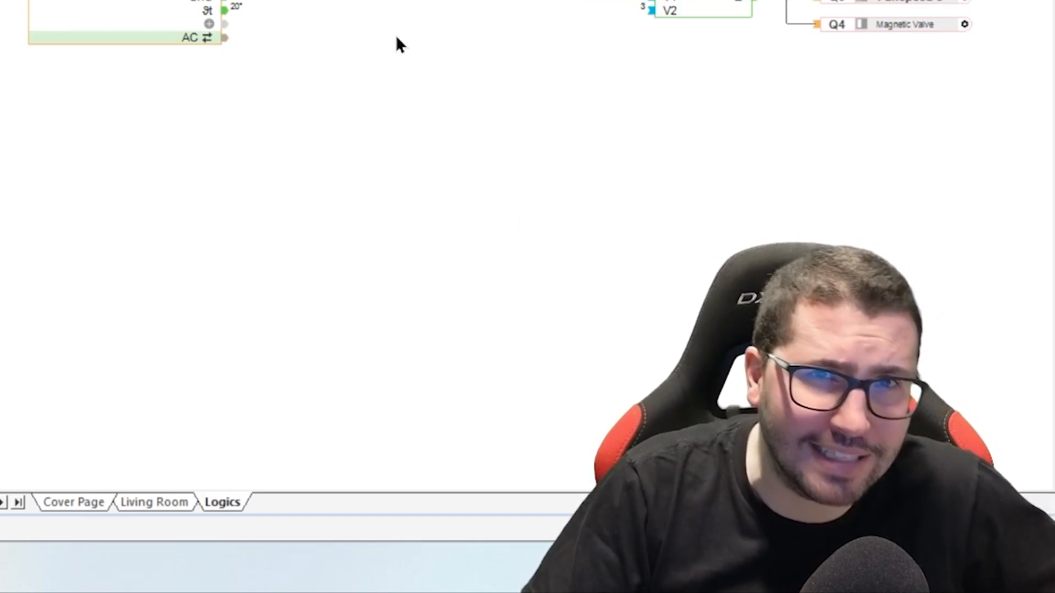